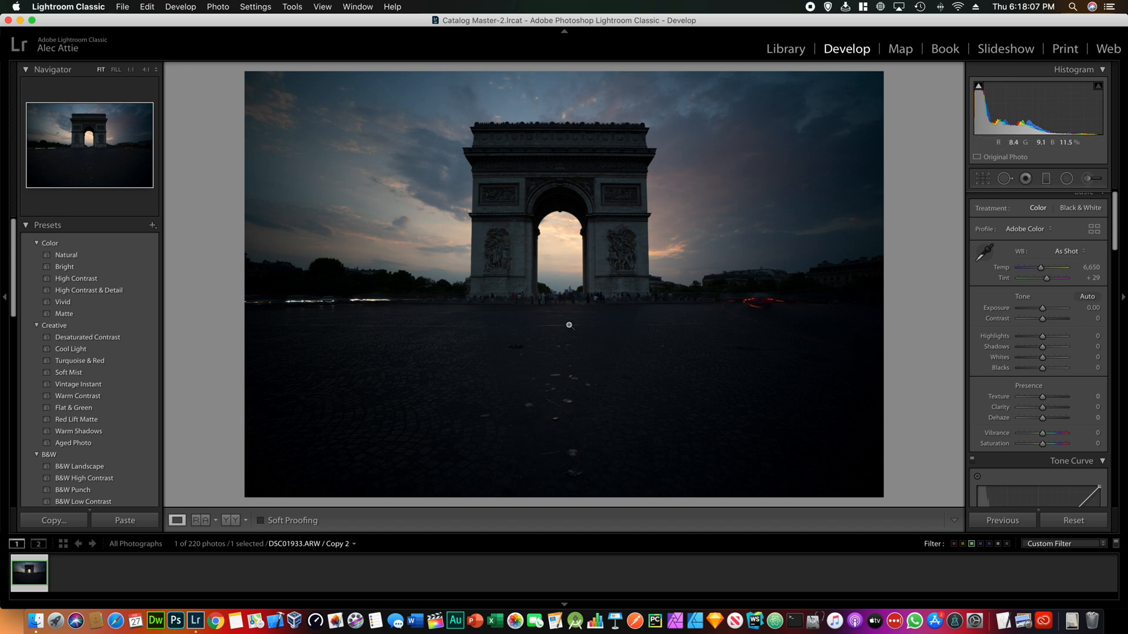
pyautogui.moveTo(498, 248)
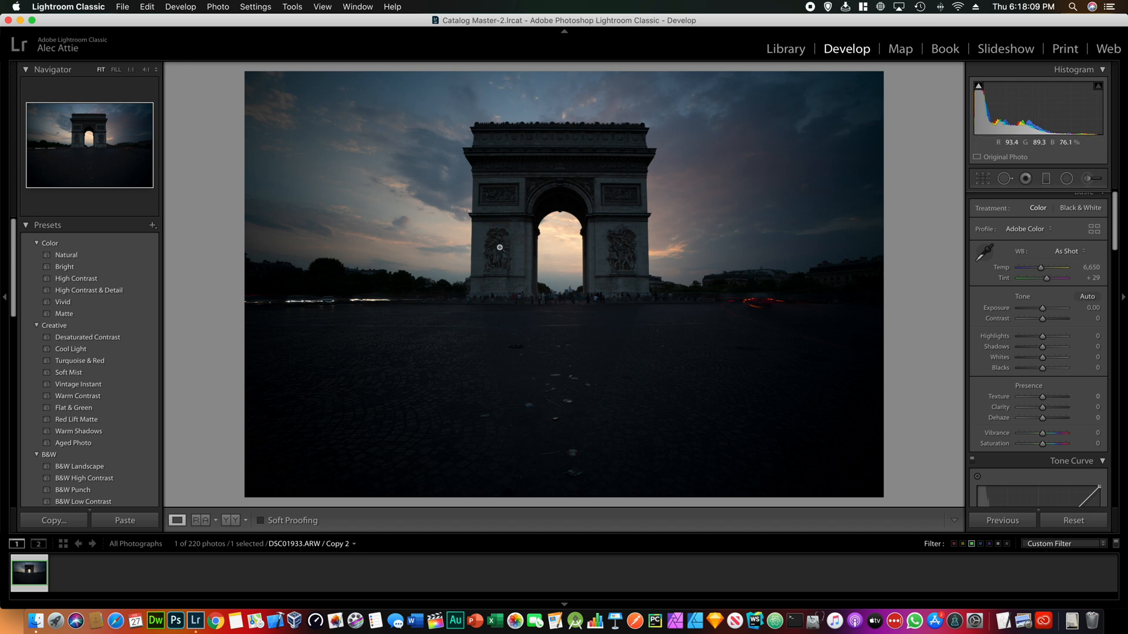
pyautogui.moveTo(590, 303)
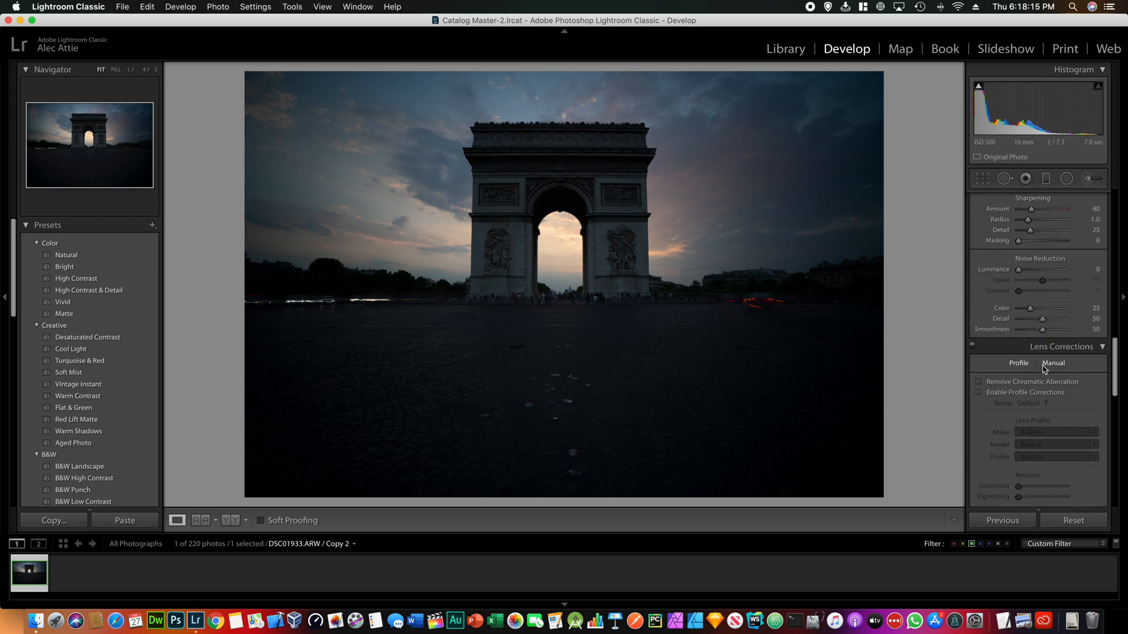
# Step: Enable Sony FE lens profile corrections and chromatic aberration removal in Lens Corrections
pyautogui.click(978, 392)
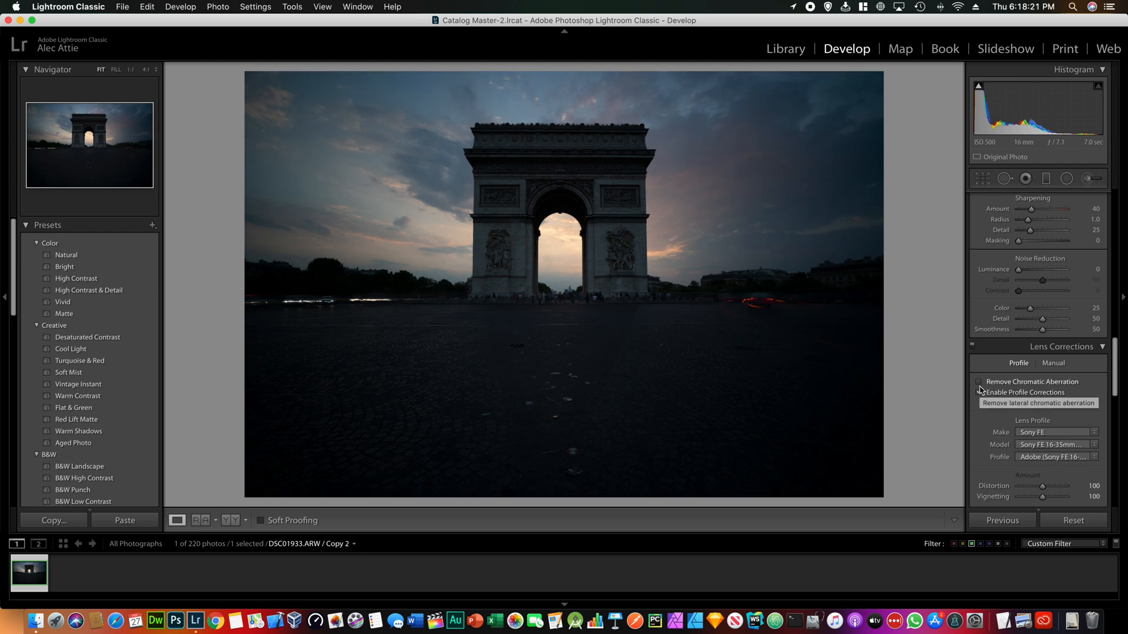
pyautogui.click(980, 381)
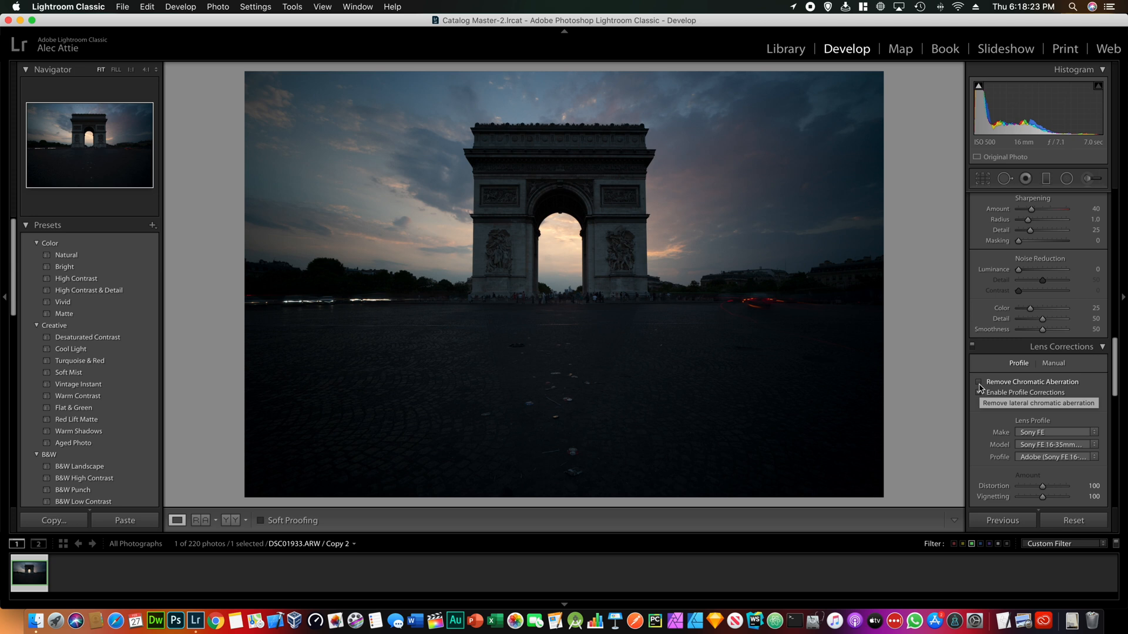
pyautogui.click(979, 392)
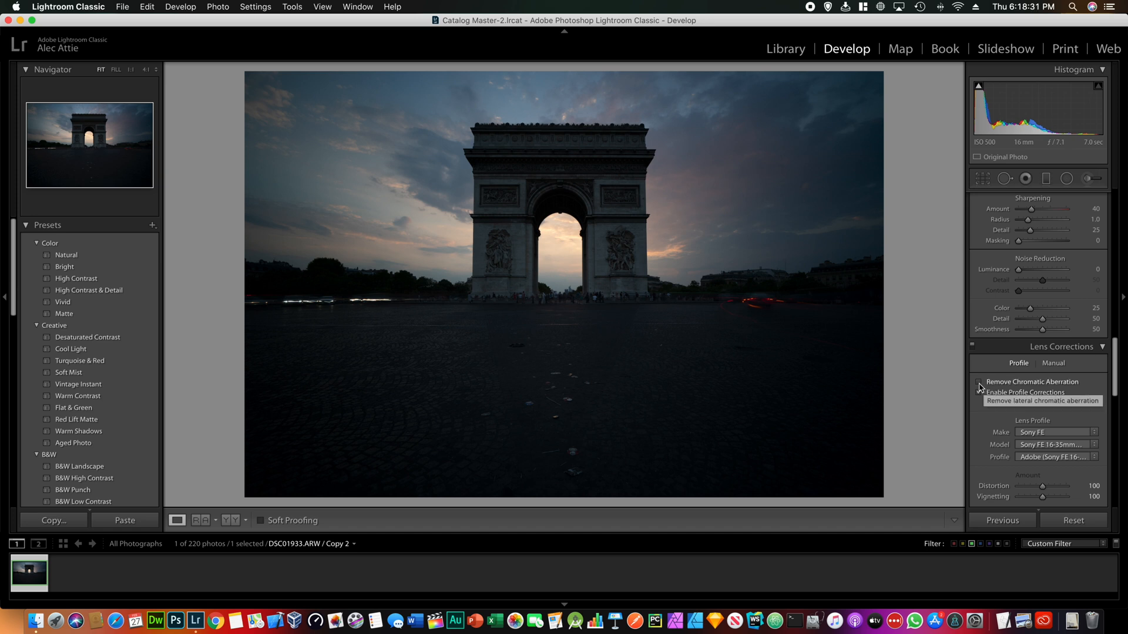
pyautogui.click(978, 381)
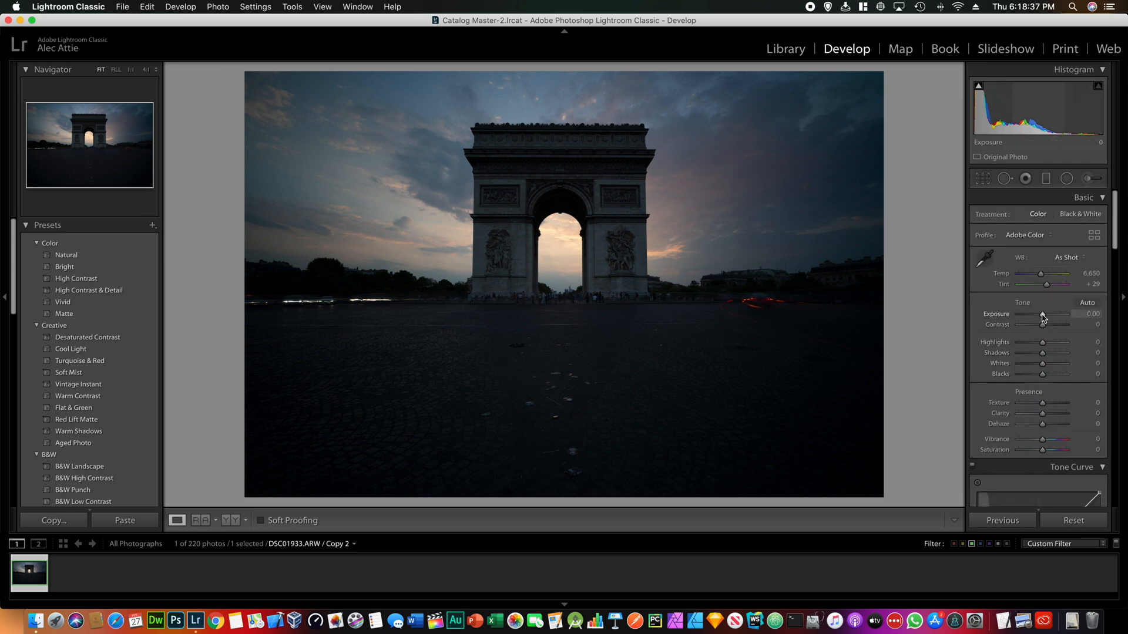
# Step: Brighten the photo: lift exposure, pull highlights to -70 and push shadows to +100
pyautogui.moveTo(1042, 315); pyautogui.dragTo(1047, 315)
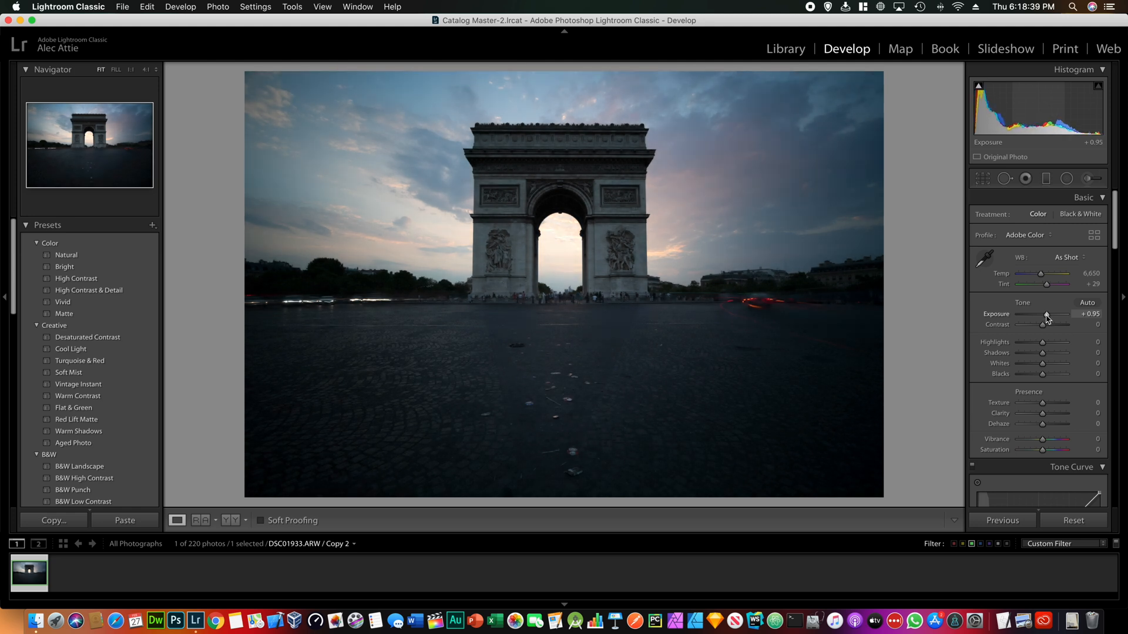
pyautogui.moveTo(1045, 315); pyautogui.dragTo(1048, 315)
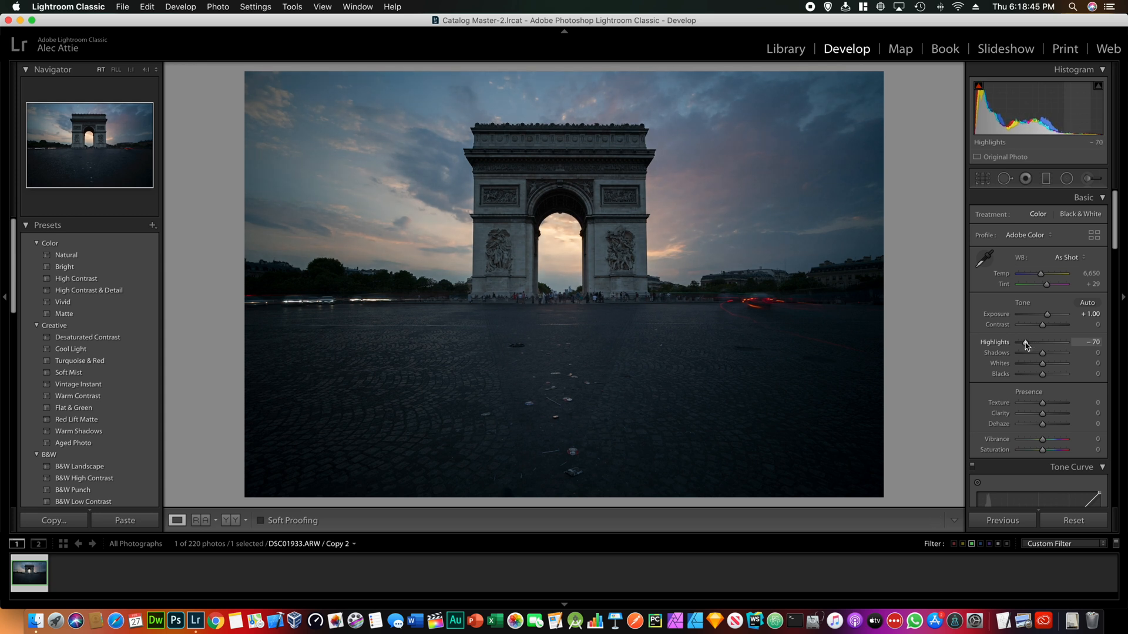
pyautogui.moveTo(1042, 353); pyautogui.dragTo(1046, 352)
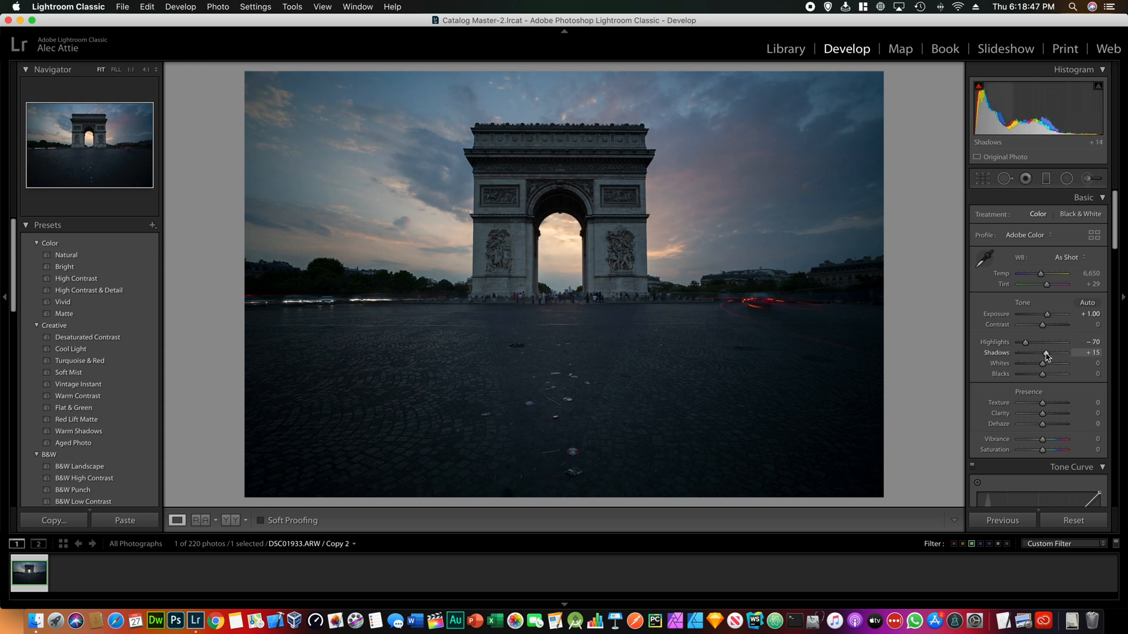
pyautogui.moveTo(1045, 353); pyautogui.dragTo(1064, 353)
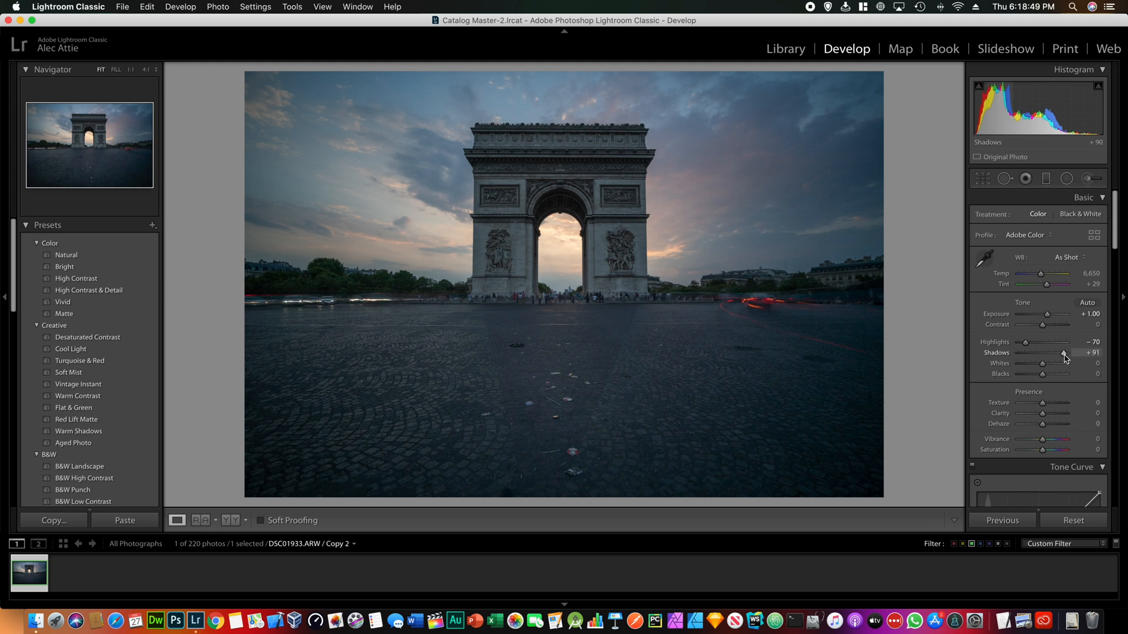
pyautogui.moveTo(1063, 352); pyautogui.dragTo(1071, 353)
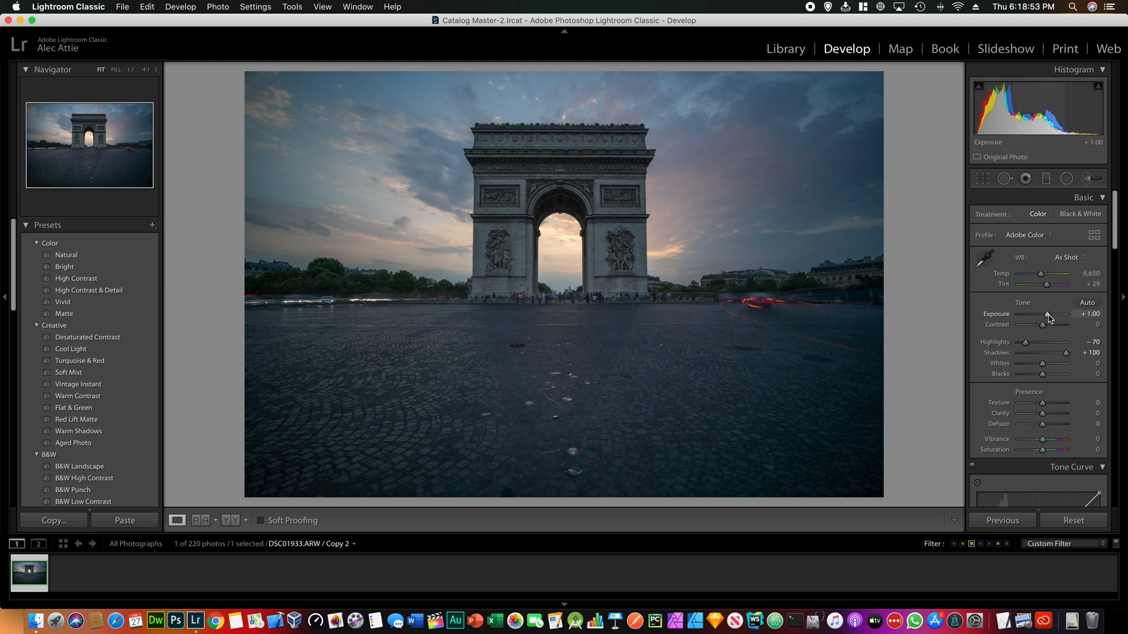
# Step: Set exposure +1.30, contrast +57 and warm the temperature to 7,393
pyautogui.moveTo(1045, 315); pyautogui.dragTo(1054, 315)
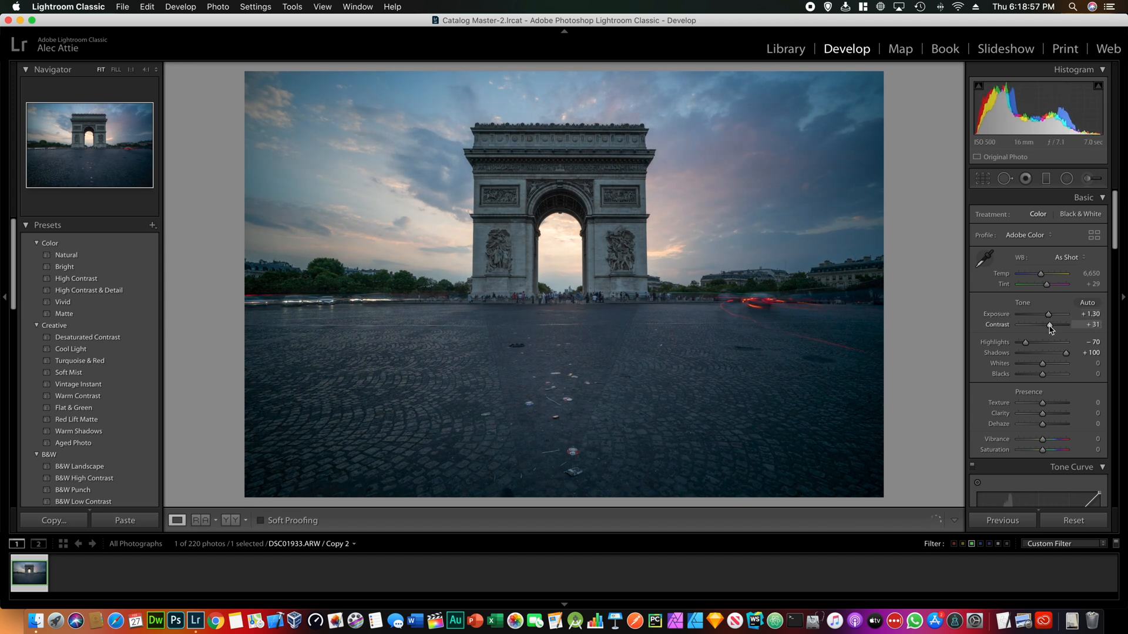
pyautogui.moveTo(1029, 325); pyautogui.dragTo(1050, 324)
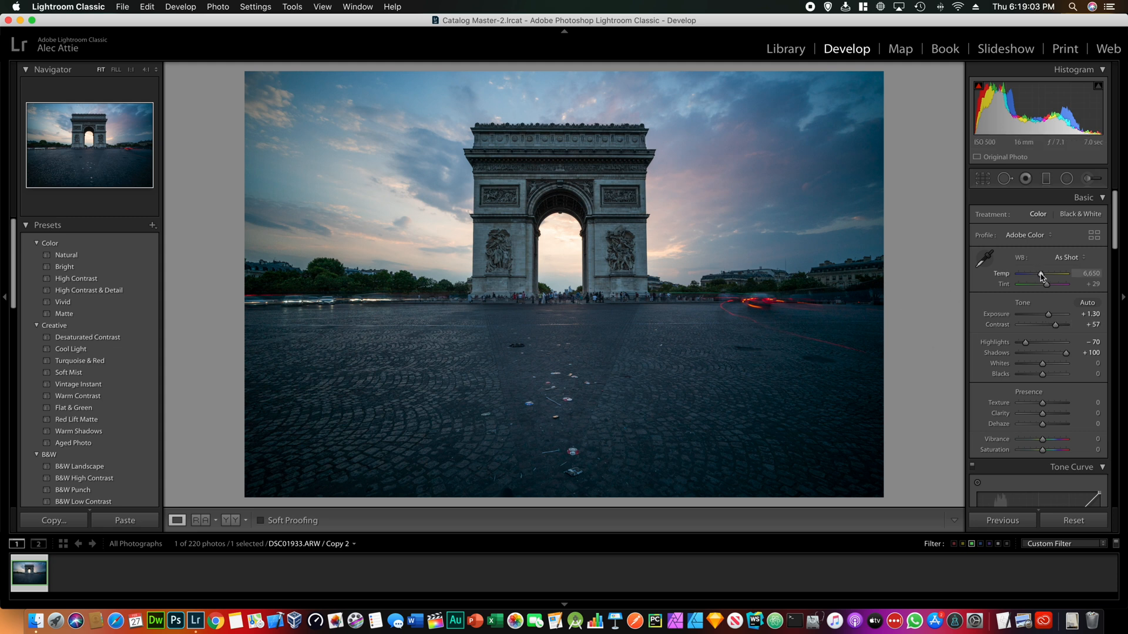
pyautogui.moveTo(1036, 274); pyautogui.dragTo(1044, 275)
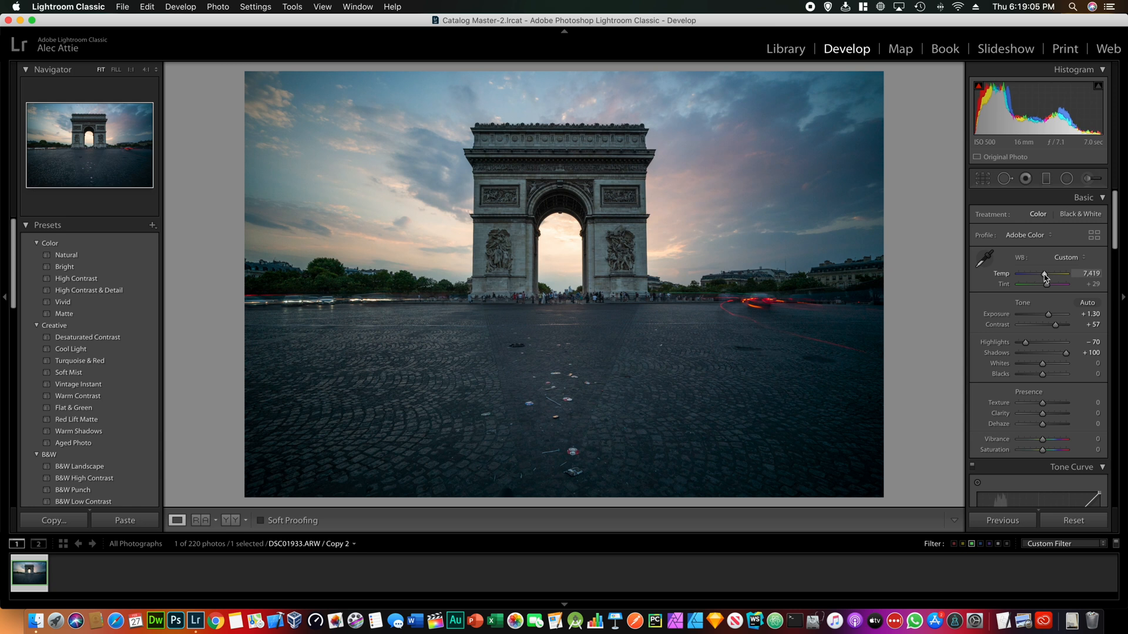
pyautogui.moveTo(1045, 275); pyautogui.dragTo(1042, 274)
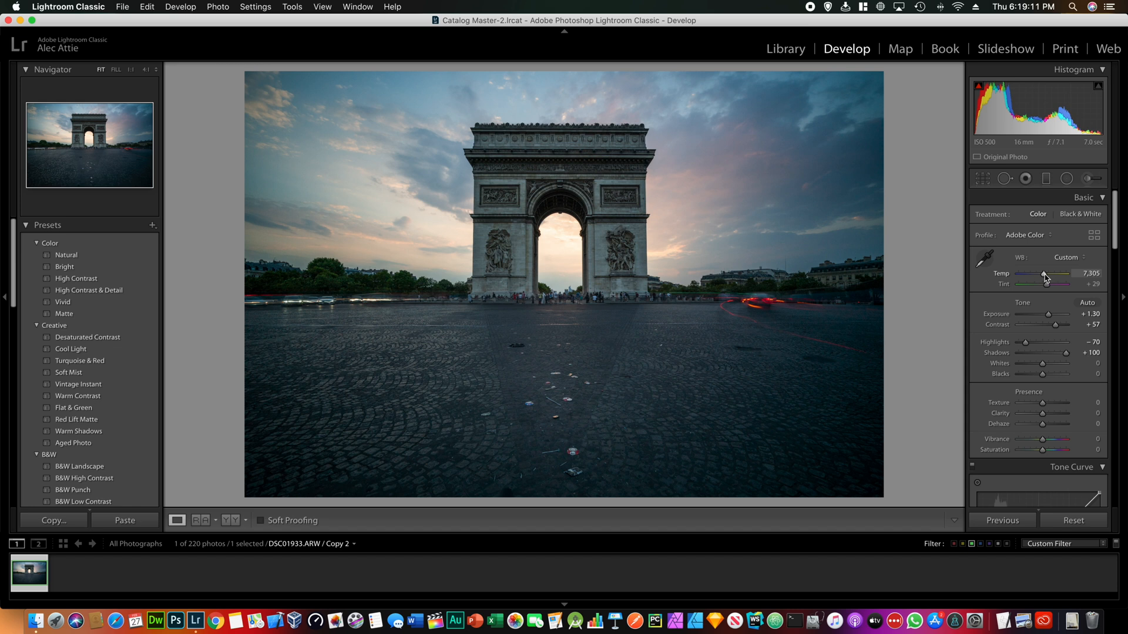
pyautogui.moveTo(1042, 275); pyautogui.dragTo(1045, 275)
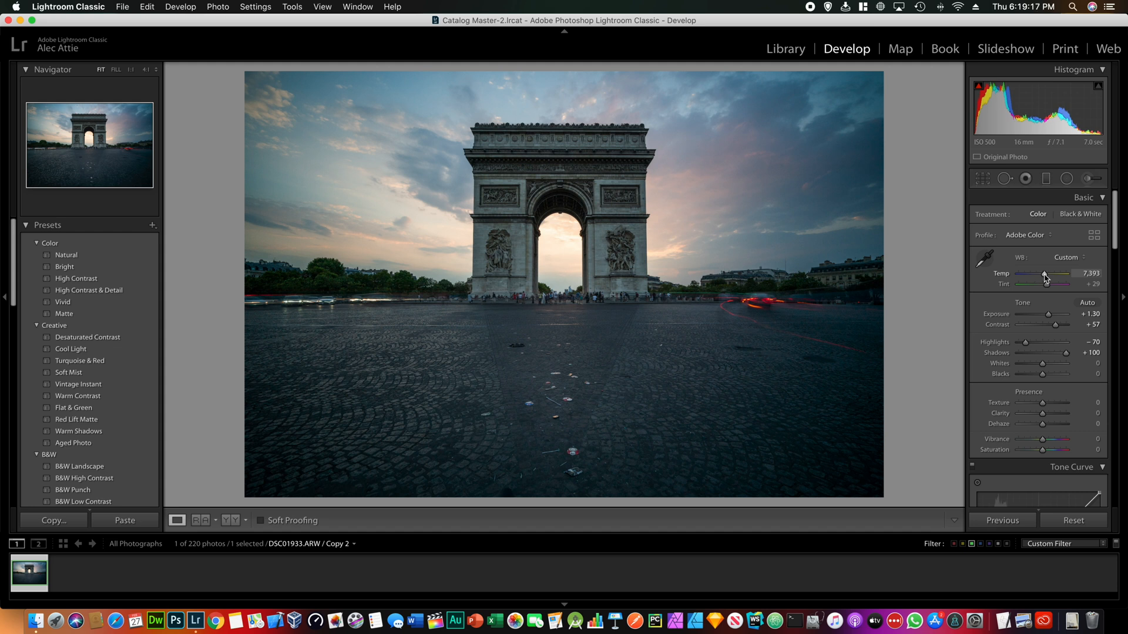
# Step: Set whites to -33, blacks to +40 and add clarity +24 to the stonework
pyautogui.scroll(-3)
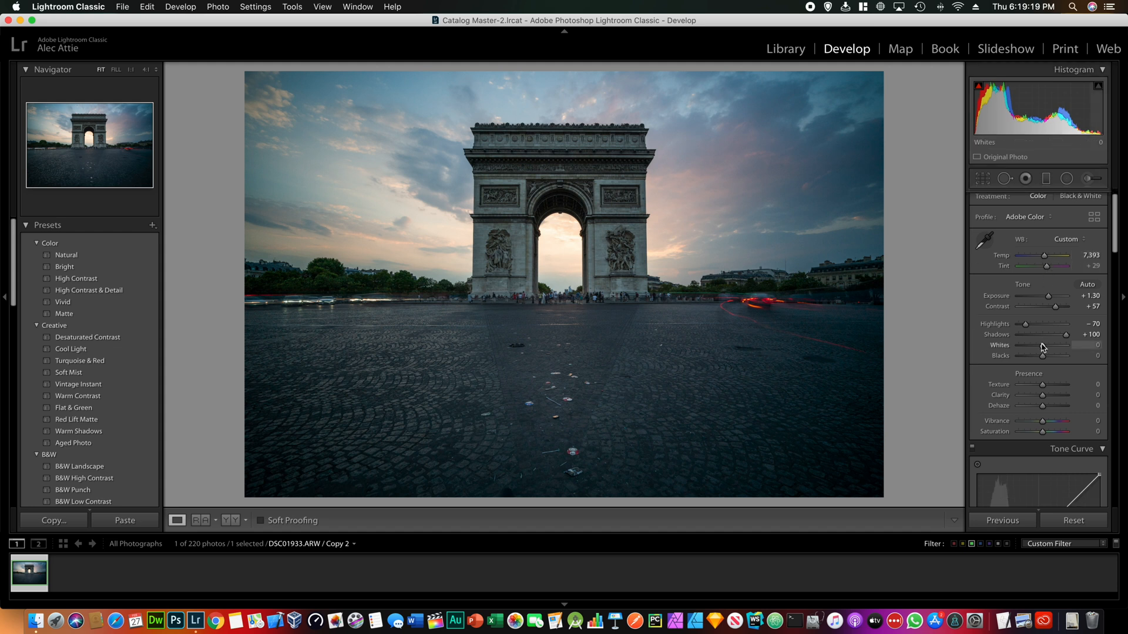
pyautogui.moveTo(1057, 345); pyautogui.dragTo(1041, 344)
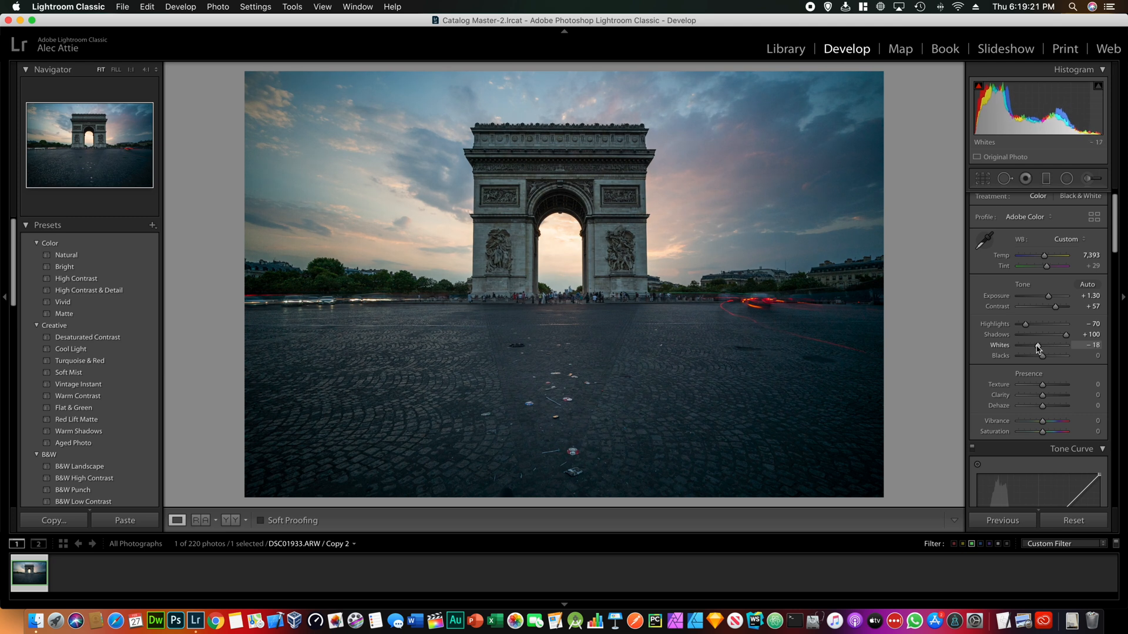
pyautogui.moveTo(1040, 344); pyautogui.dragTo(1032, 345)
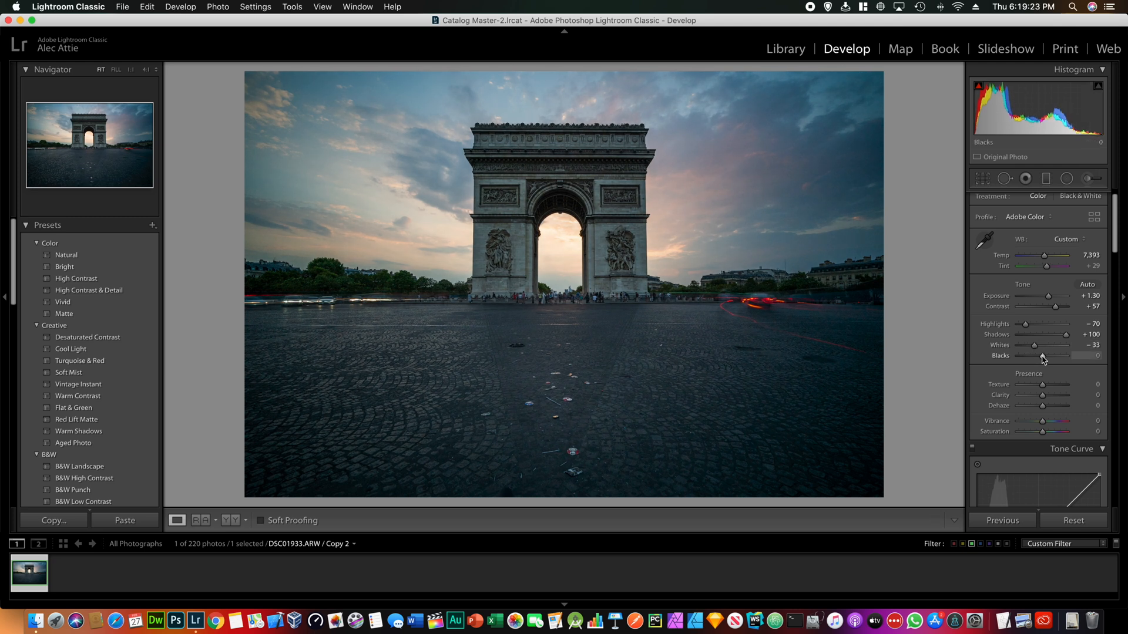
pyautogui.moveTo(1043, 354); pyautogui.dragTo(1049, 354)
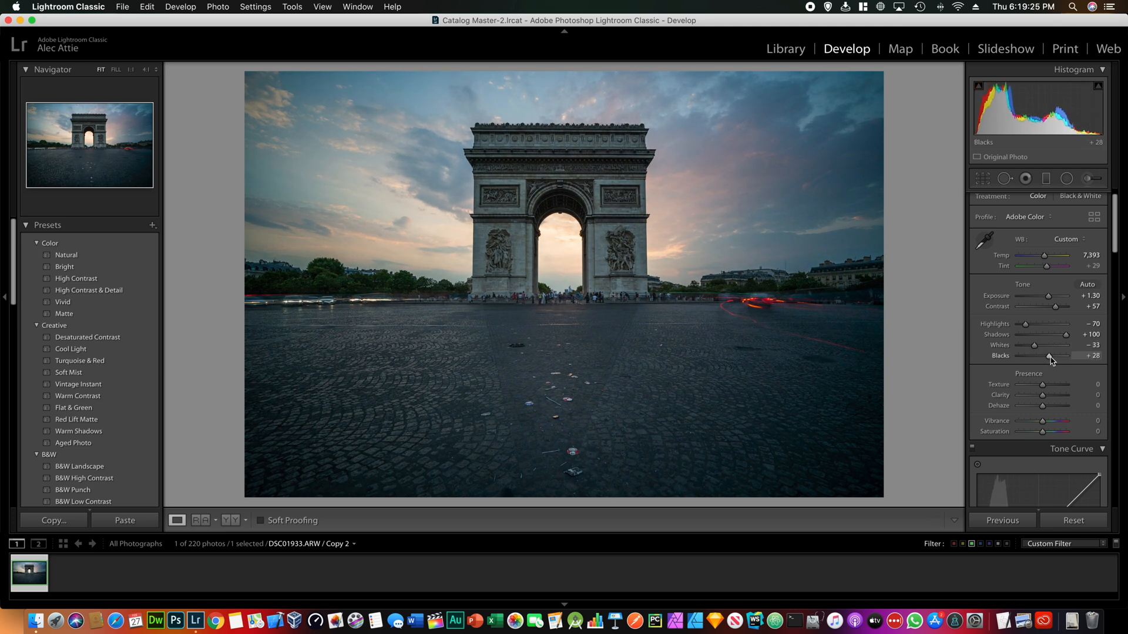
pyautogui.moveTo(1047, 355); pyautogui.dragTo(1057, 355)
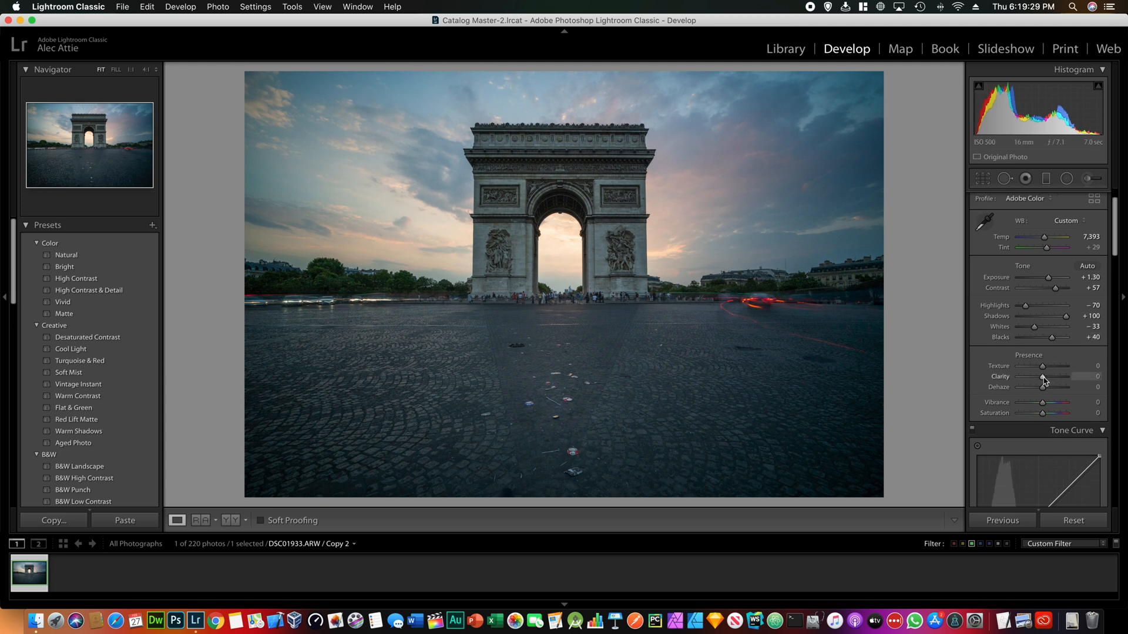
pyautogui.moveTo(1042, 376); pyautogui.dragTo(1049, 376)
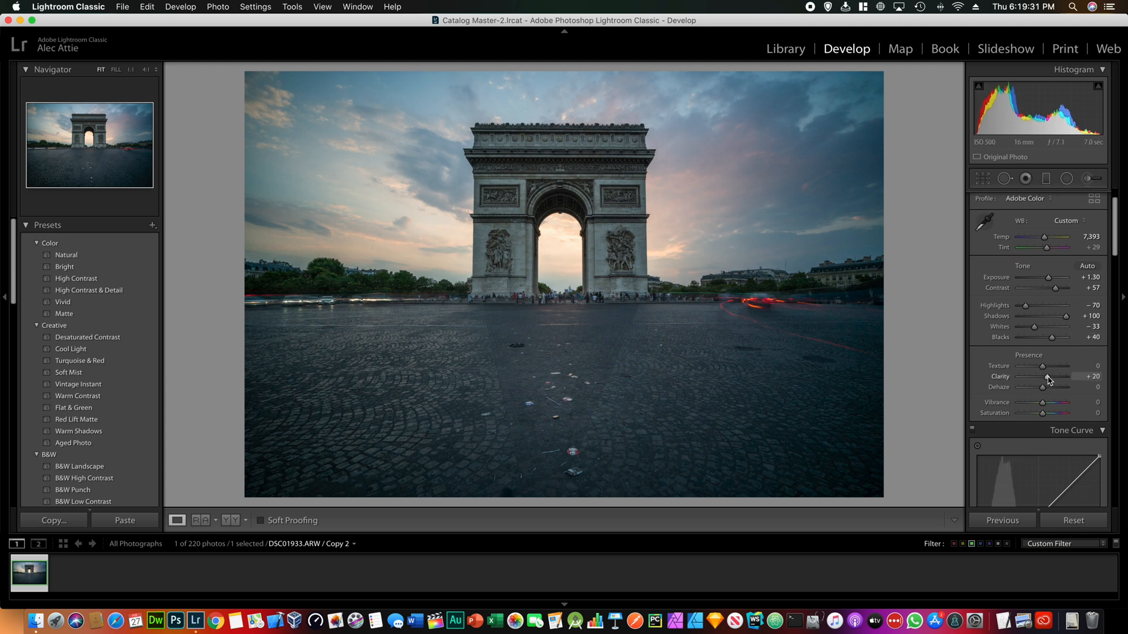
# Step: Boost vibrance to +57 and saturation to +26, then fine-tune overall brightness
pyautogui.moveTo(1047, 377); pyautogui.dragTo(1050, 377)
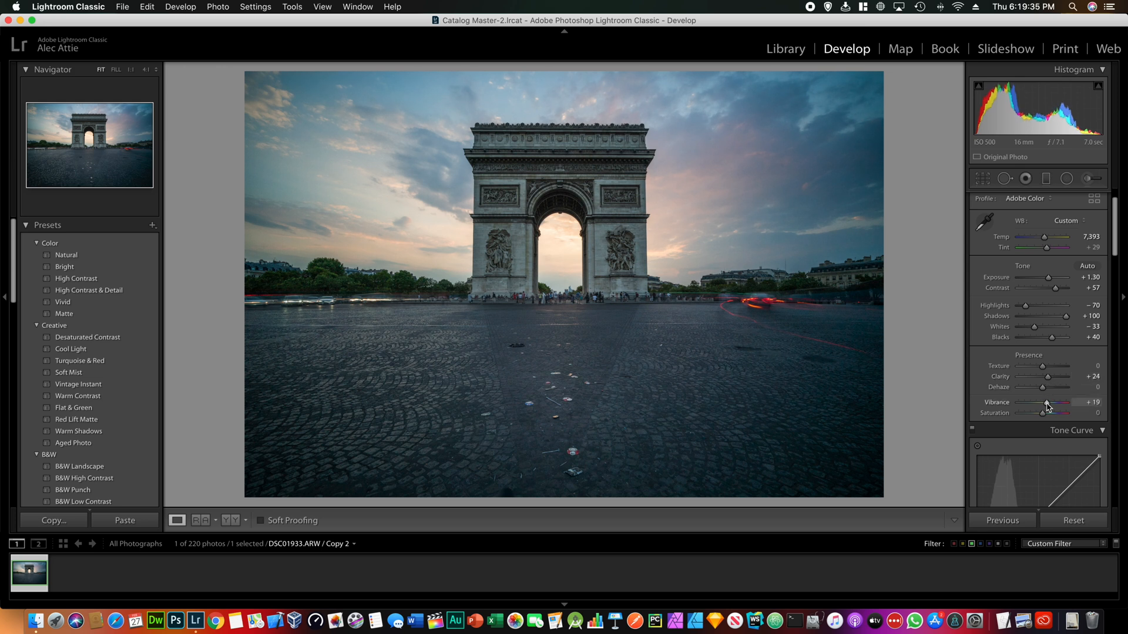
pyautogui.moveTo(1046, 405); pyautogui.dragTo(1055, 406)
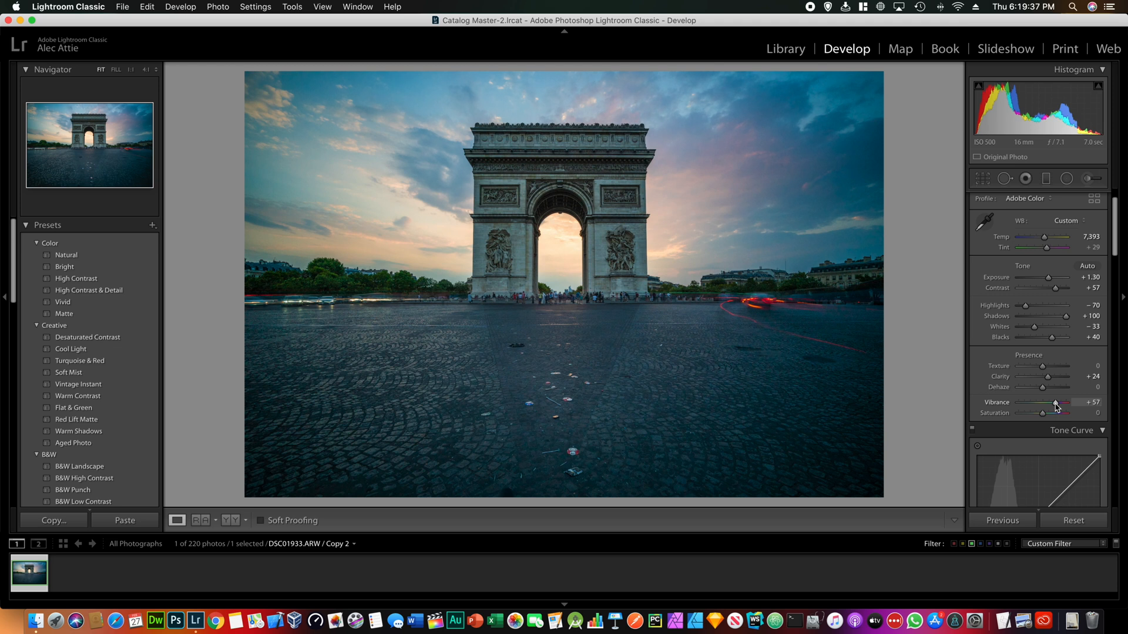
pyautogui.moveTo(1050, 414)
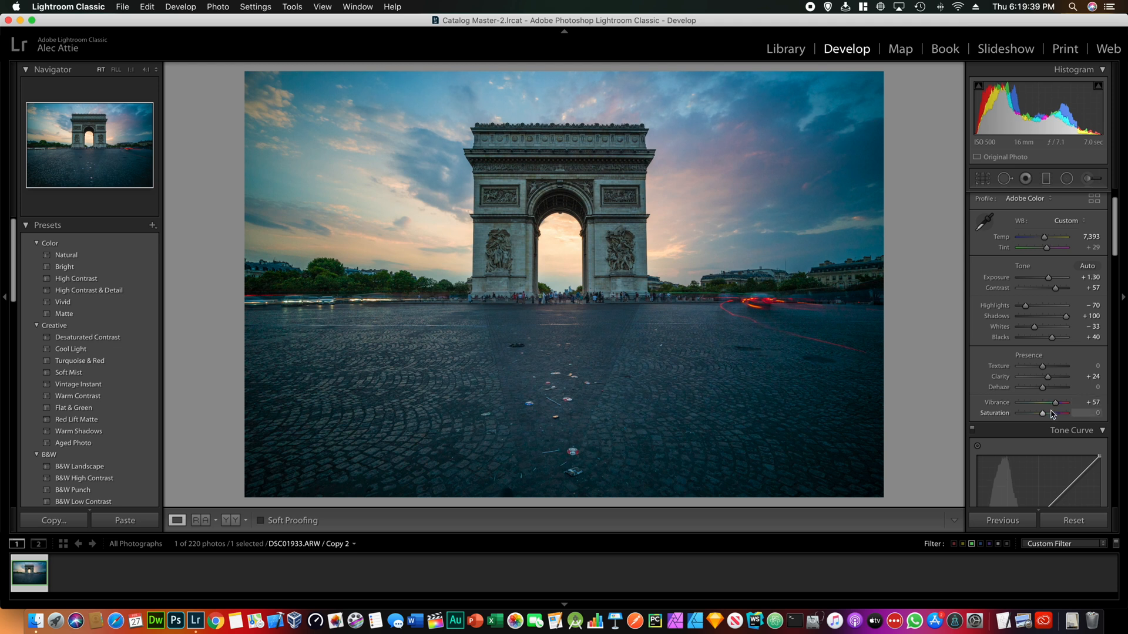
pyautogui.moveTo(1049, 416)
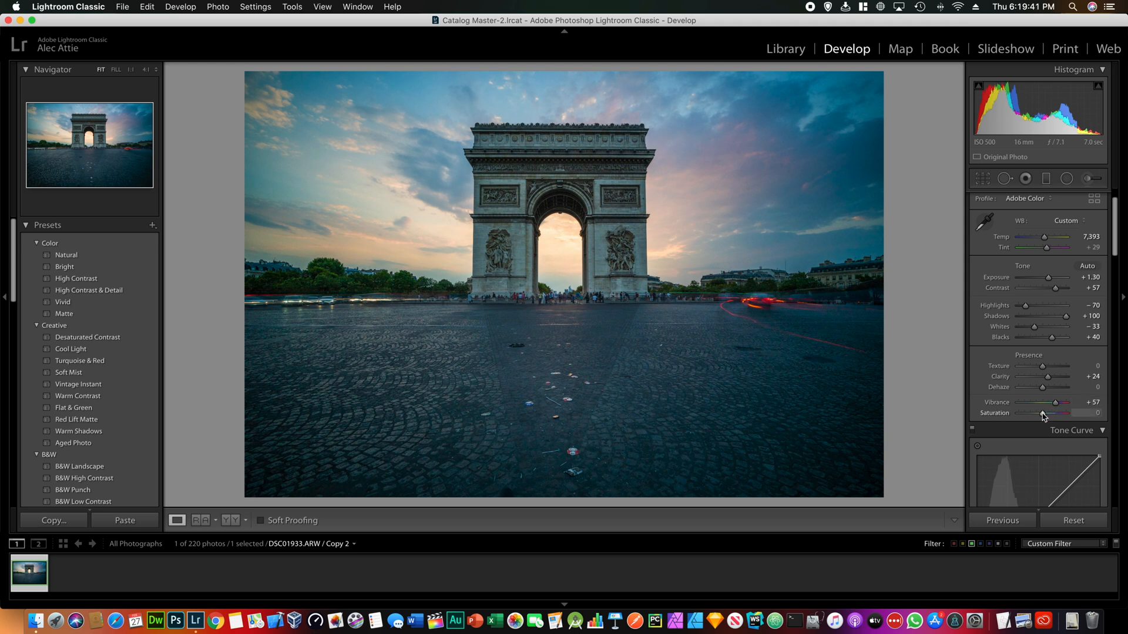
pyautogui.moveTo(1063, 412); pyautogui.dragTo(1072, 412)
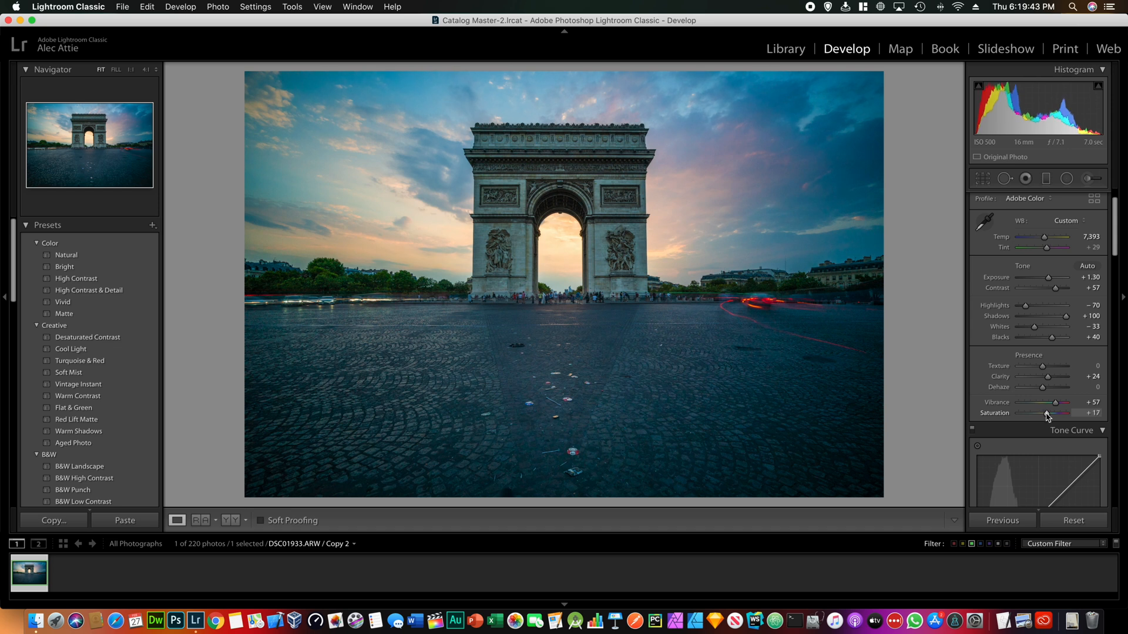
pyautogui.moveTo(1047, 412); pyautogui.dragTo(1057, 413)
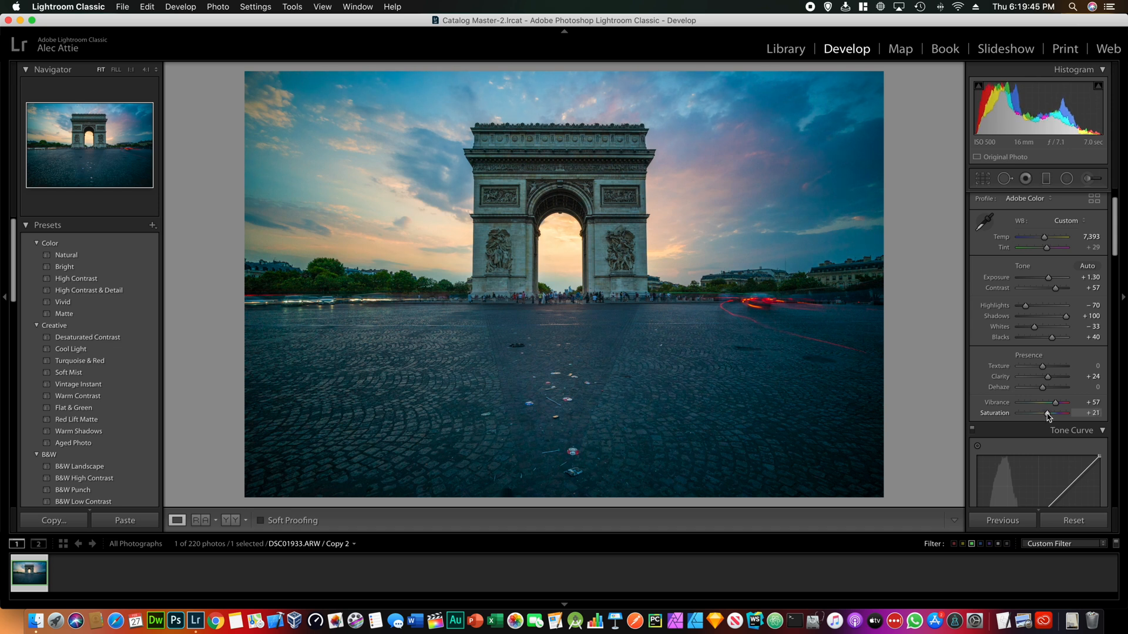
pyautogui.moveTo(1053, 412); pyautogui.dragTo(1061, 412)
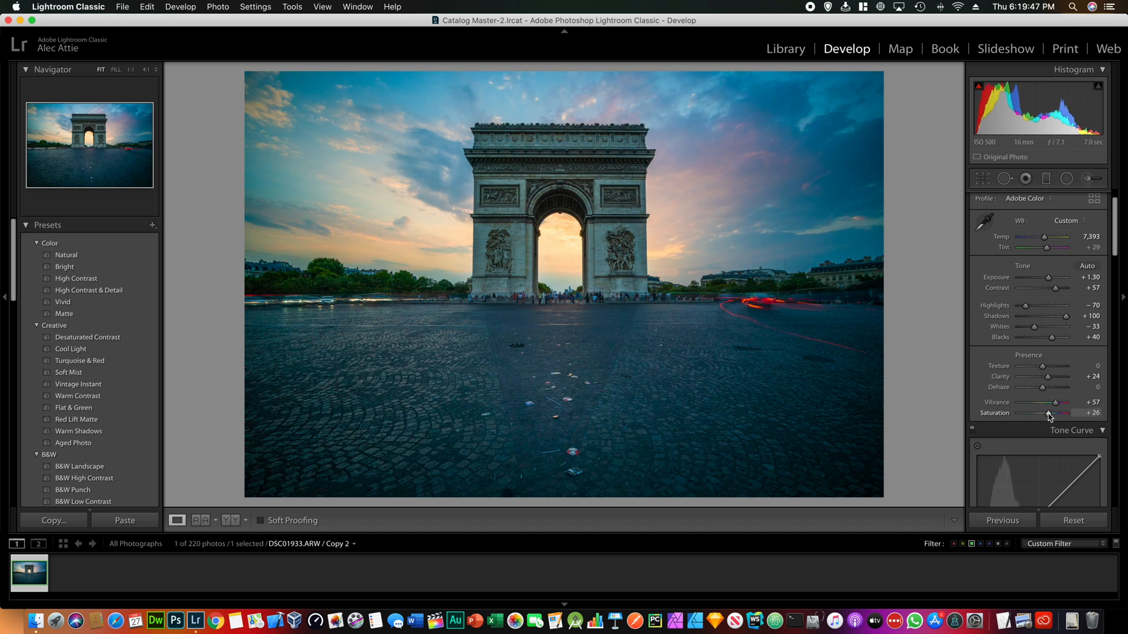
pyautogui.click(1083, 197)
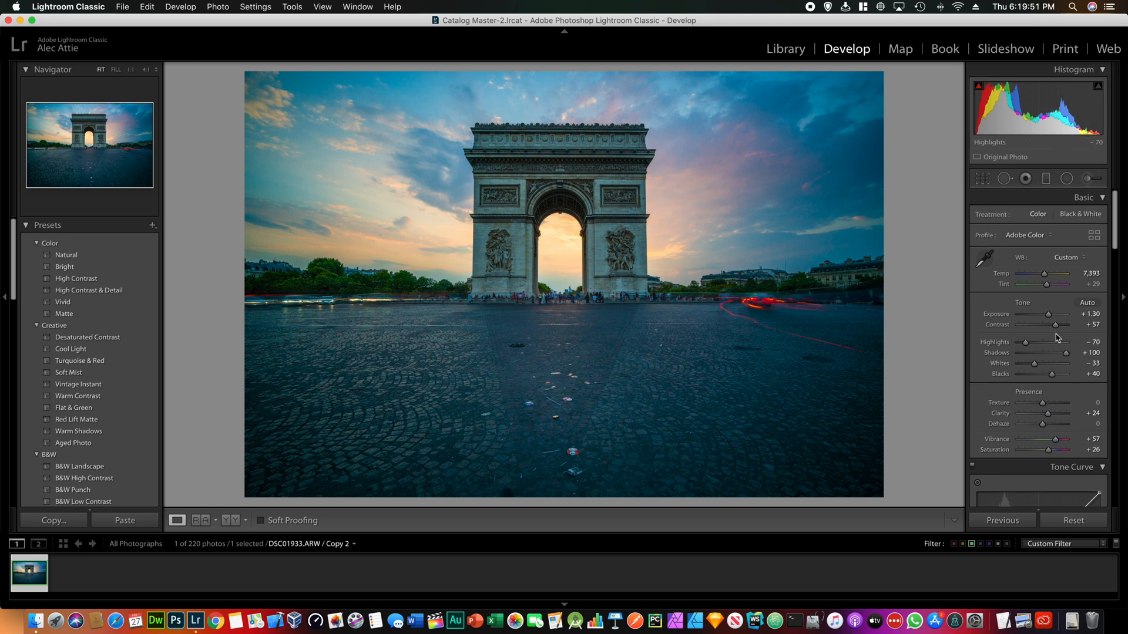
pyautogui.moveTo(1046, 315); pyautogui.dragTo(1053, 315)
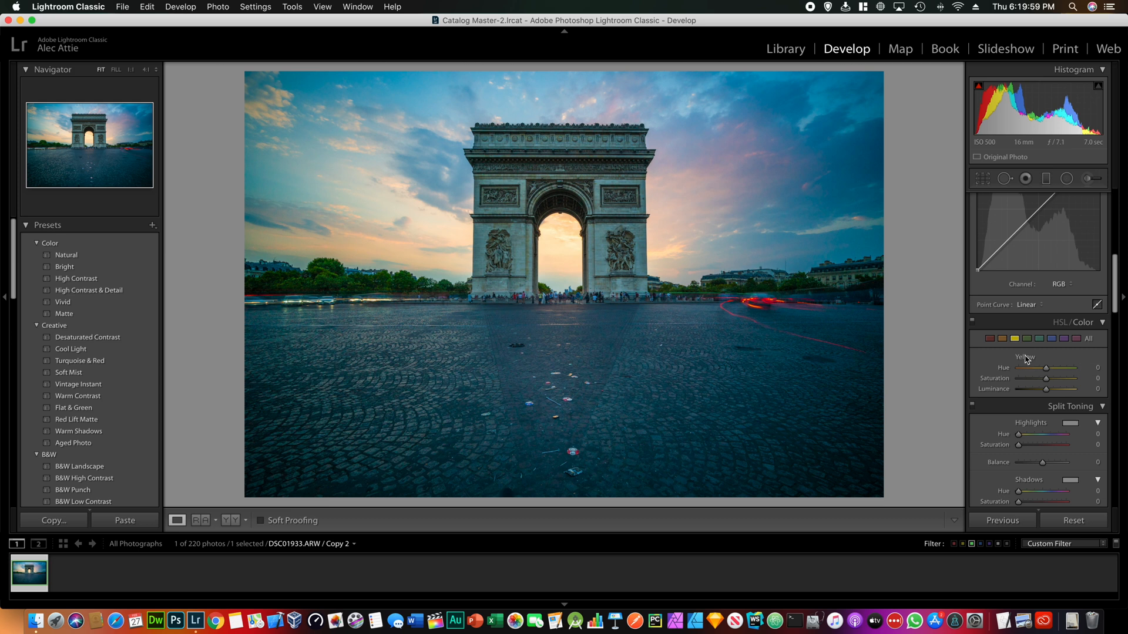
# Step: In HSL, nudge blue saturation and drop green saturation to -100 to decolour the trees
pyautogui.click(1052, 338)
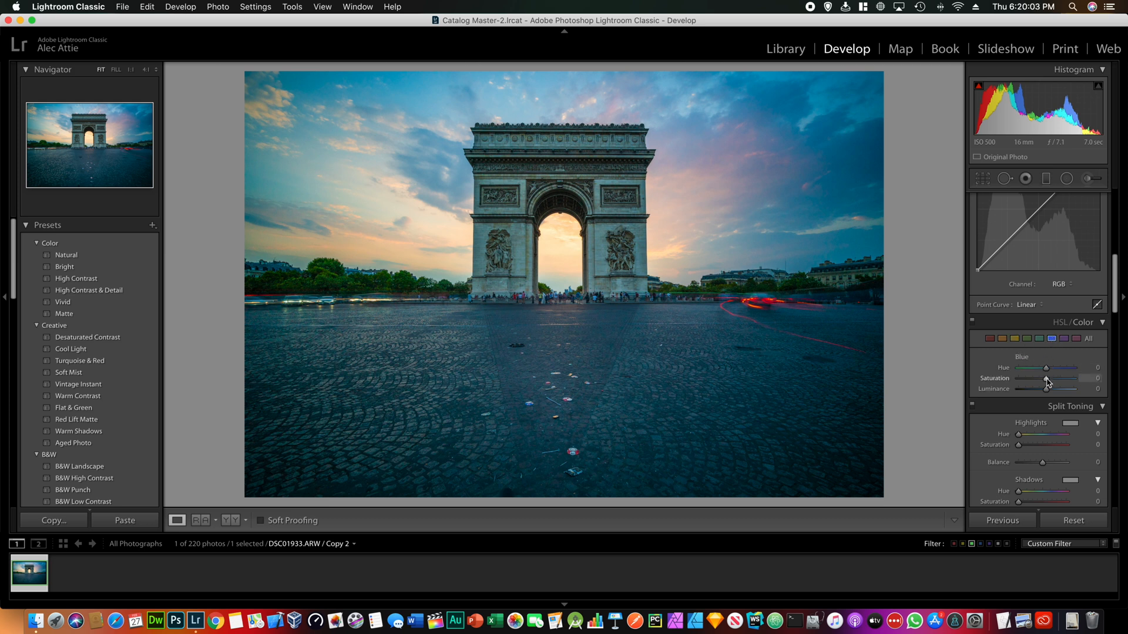
pyautogui.moveTo(1054, 379); pyautogui.dragTo(1043, 380)
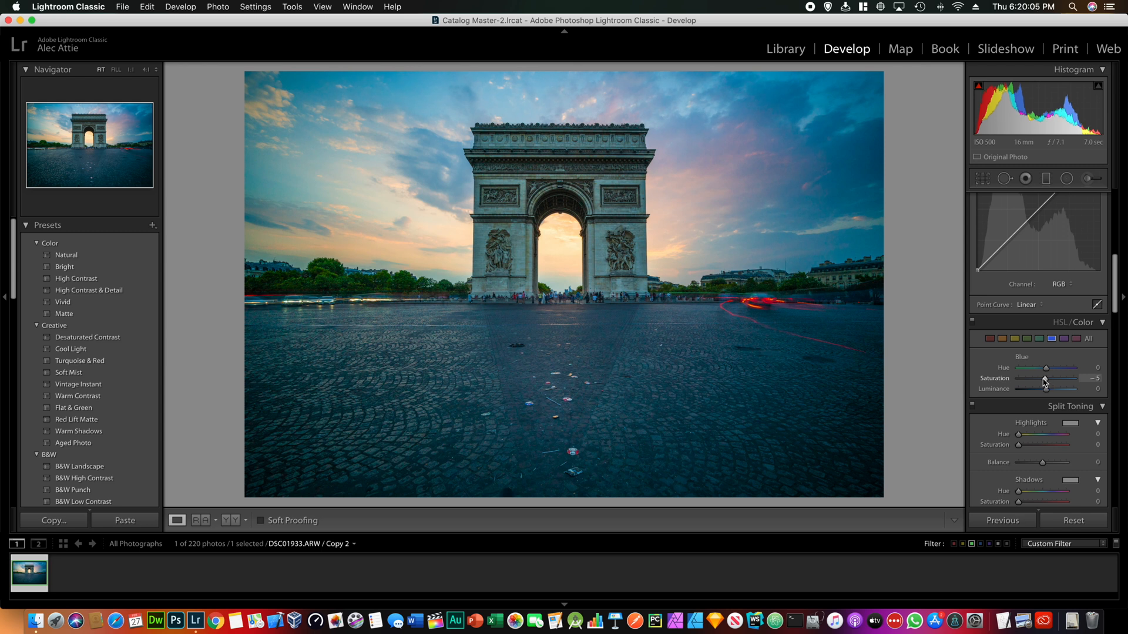
pyautogui.moveTo(1046, 379); pyautogui.dragTo(1040, 379)
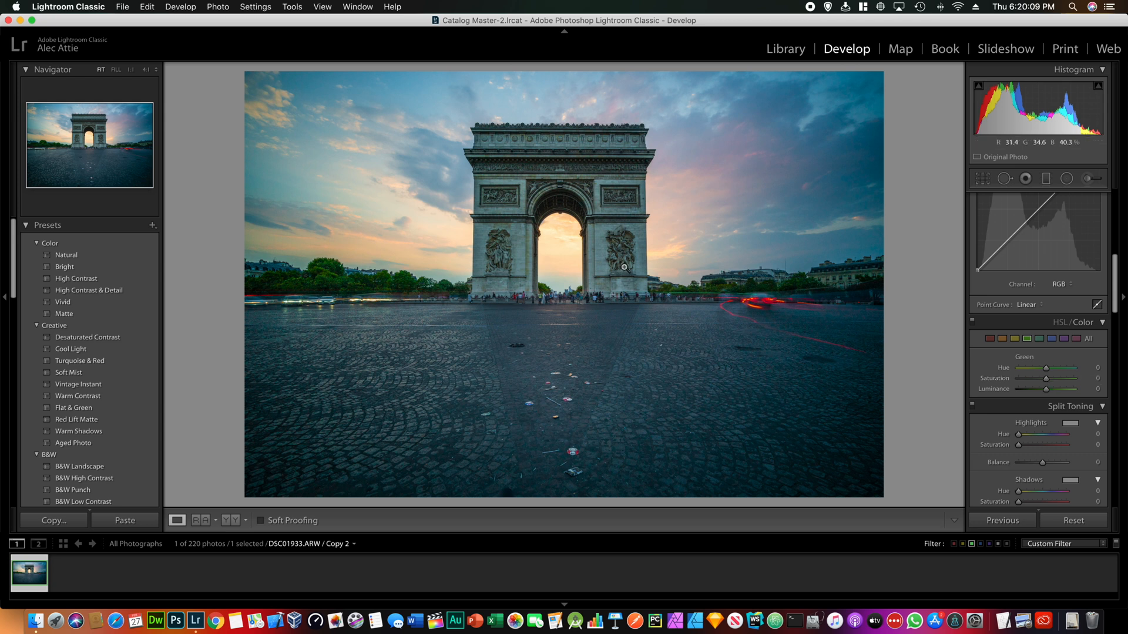
pyautogui.moveTo(1047, 378); pyautogui.dragTo(1042, 378)
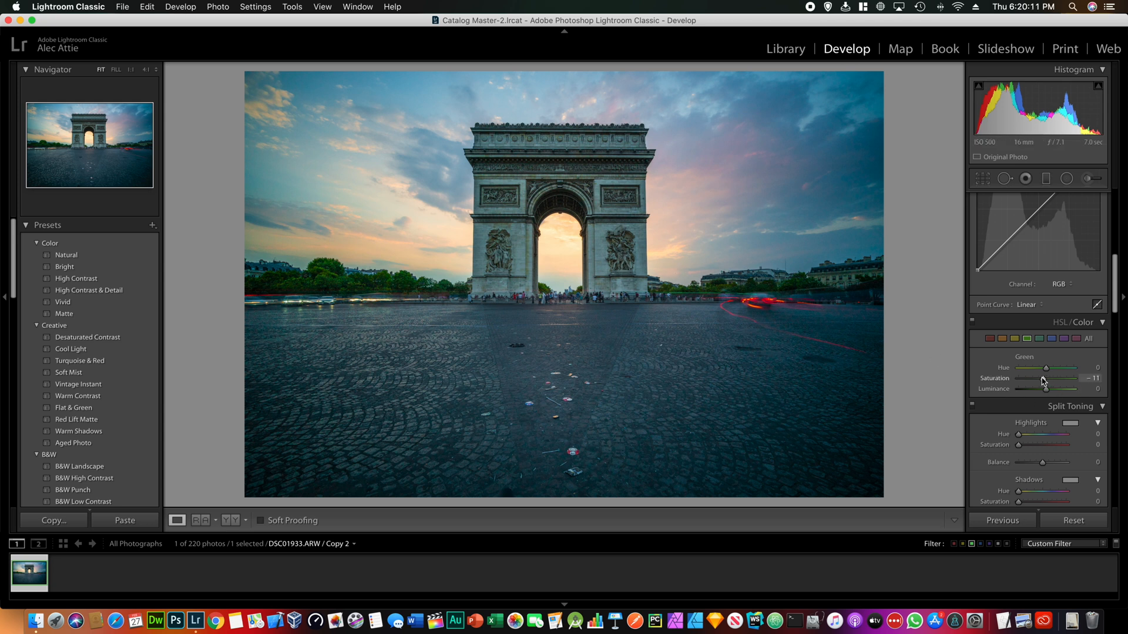
pyautogui.moveTo(1046, 379); pyautogui.dragTo(1016, 379)
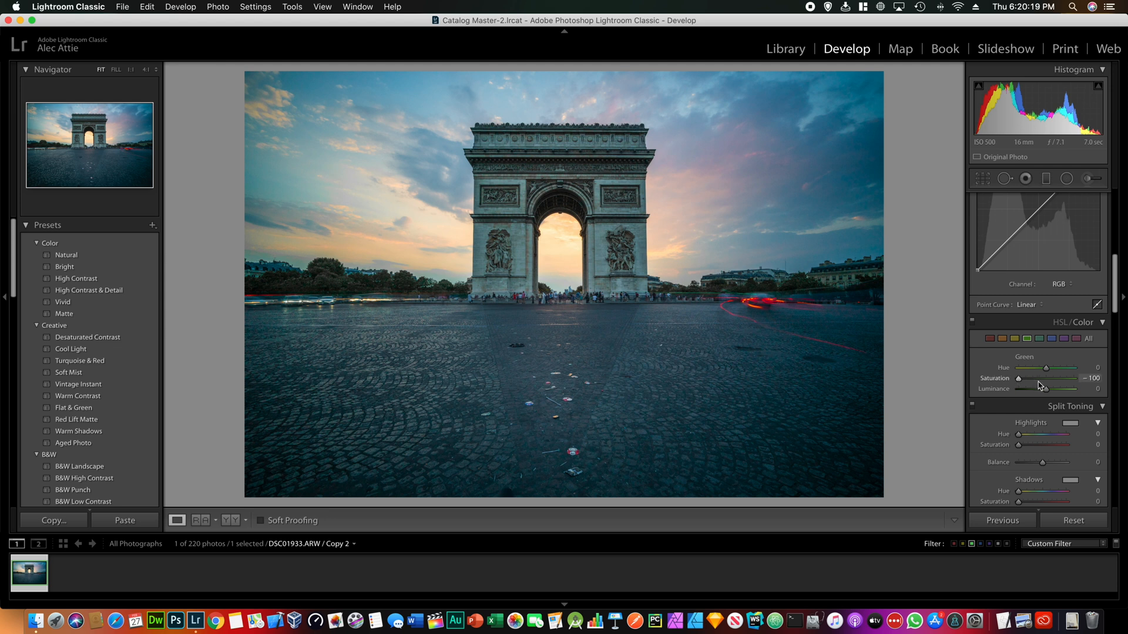
pyautogui.moveTo(1018, 379); pyautogui.dragTo(1046, 378)
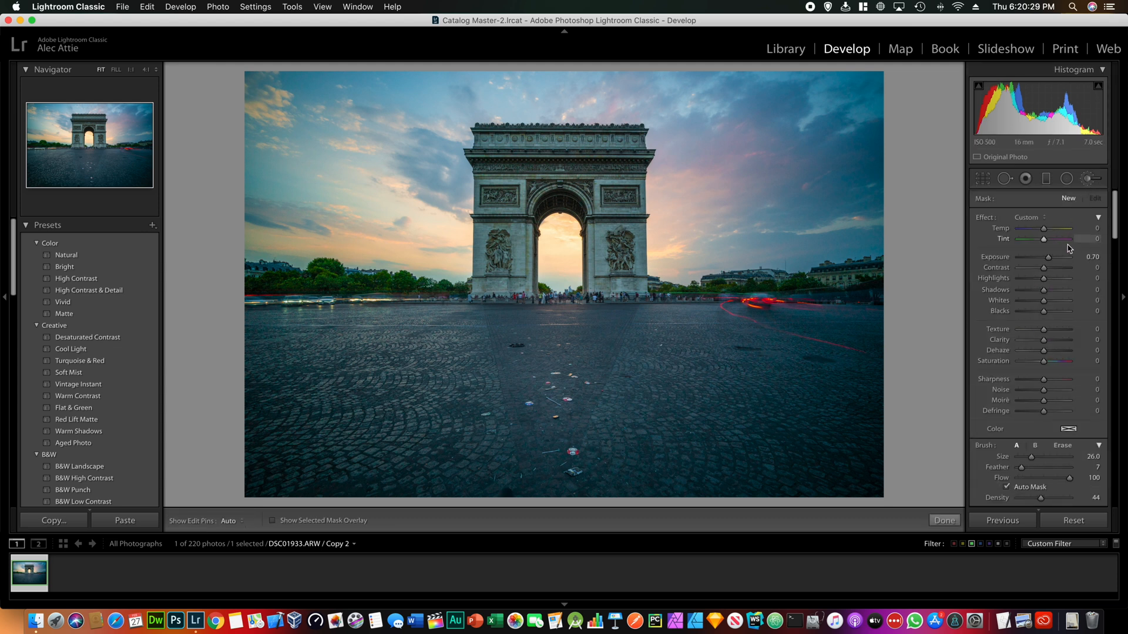
# Step: Brush the arch with exposure +1.00, saturation -51, and check the mask overlay
pyautogui.moveTo(1044, 257); pyautogui.dragTo(1050, 257)
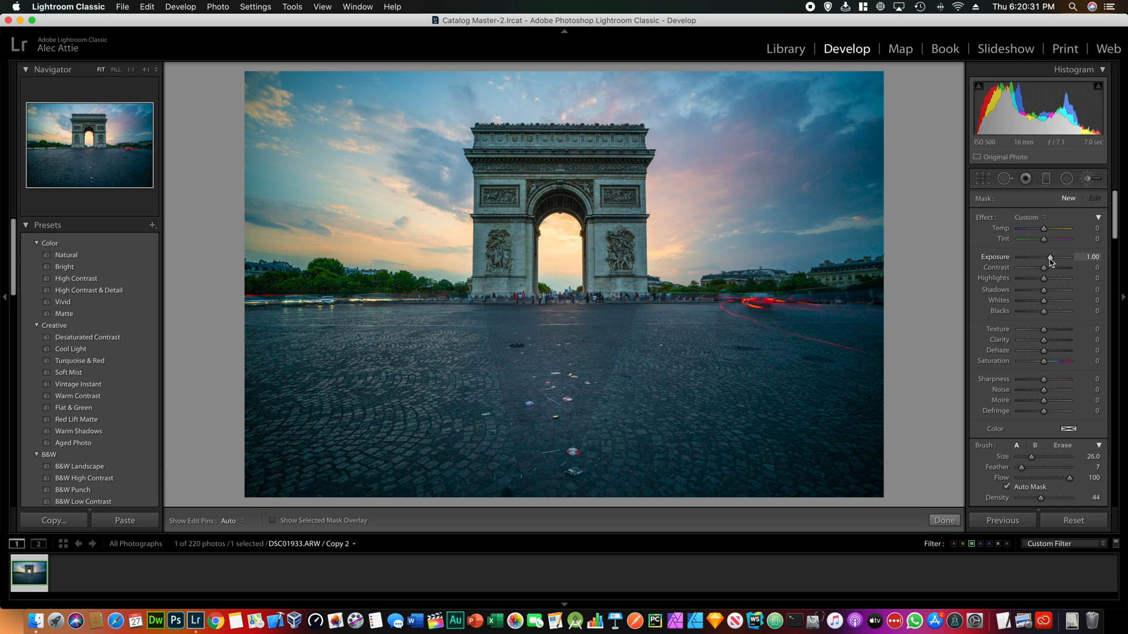
pyautogui.moveTo(1043, 363)
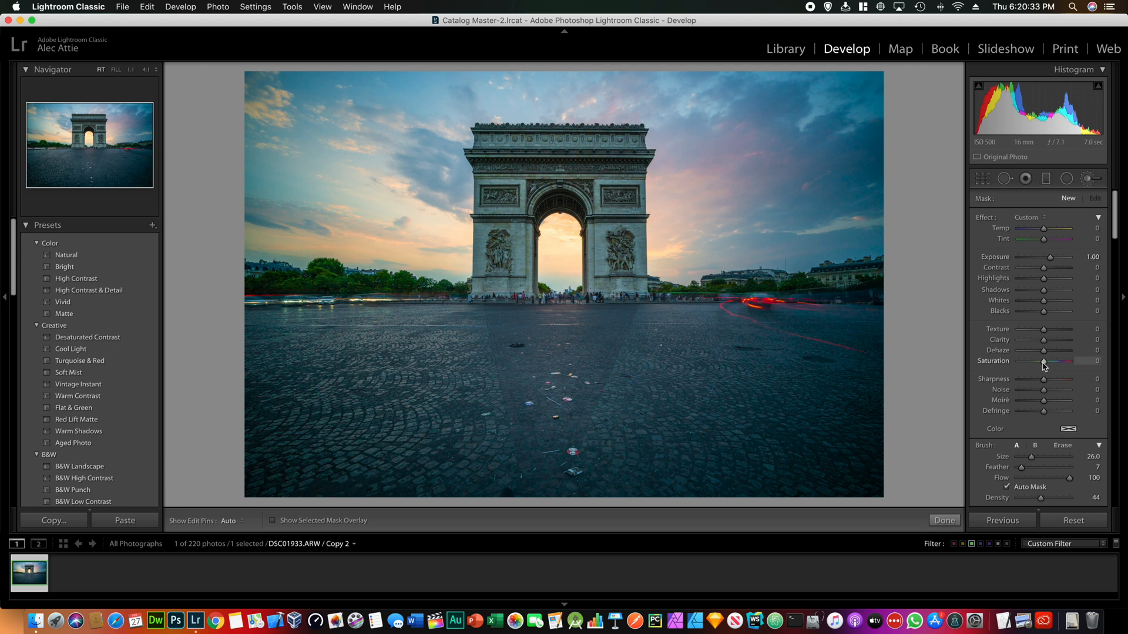
pyautogui.moveTo(1043, 360); pyautogui.dragTo(1030, 360)
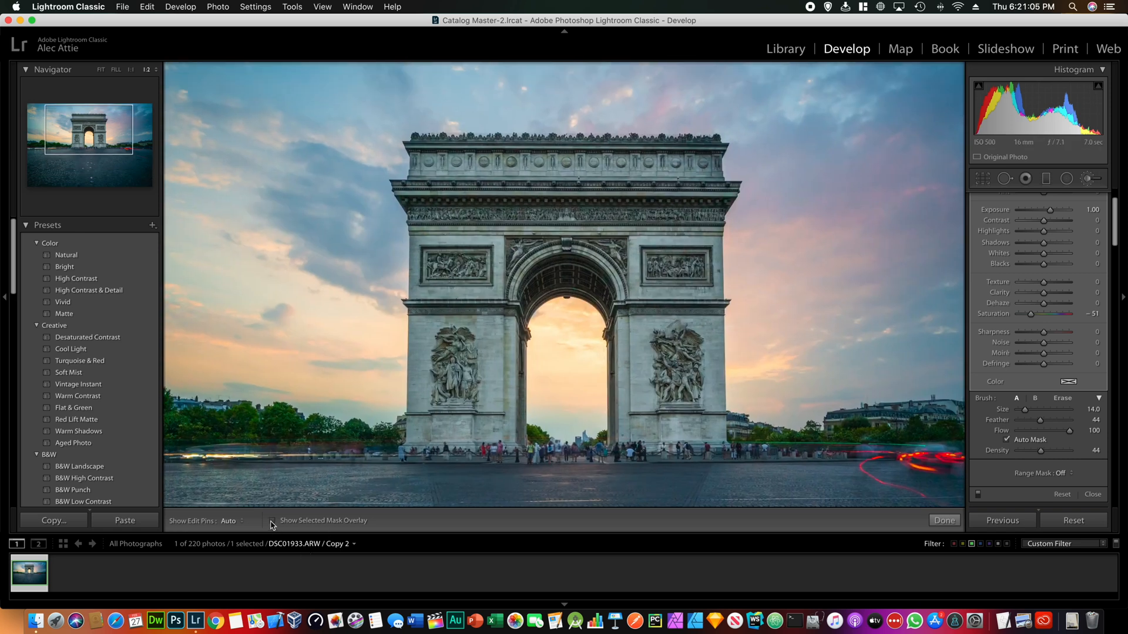
pyautogui.moveTo(273, 520)
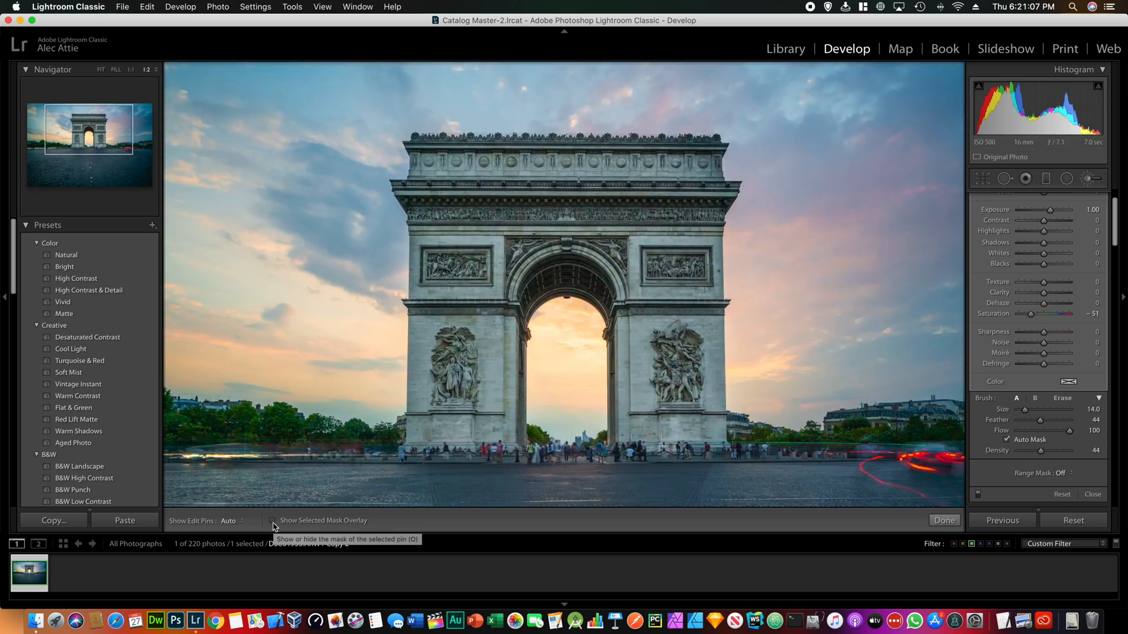
pyautogui.click(274, 520)
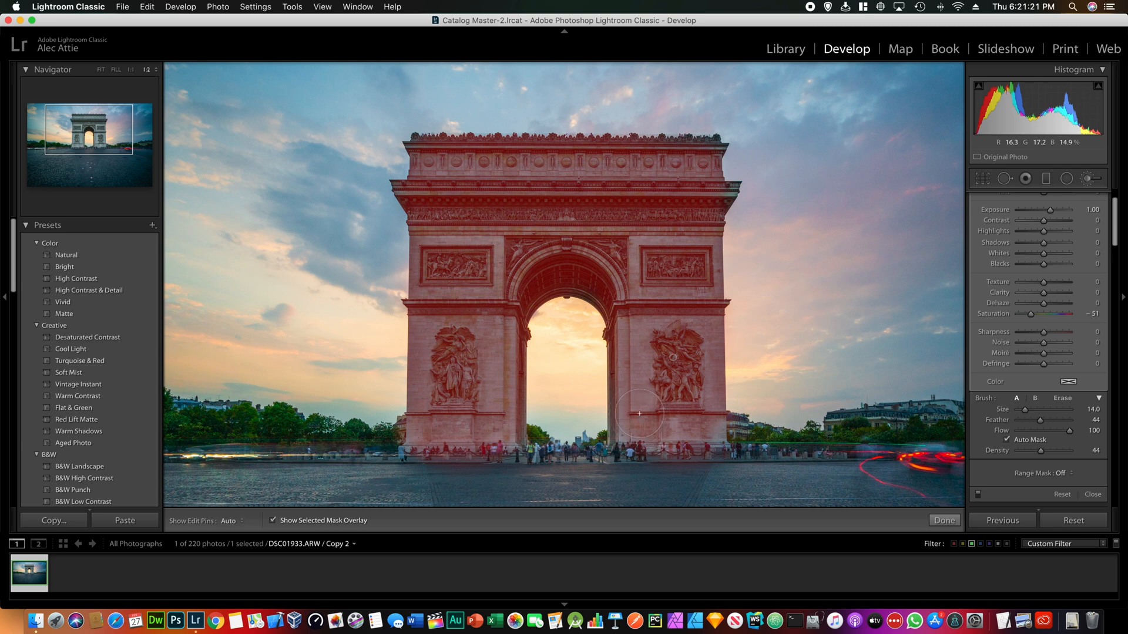
pyautogui.moveTo(687, 242)
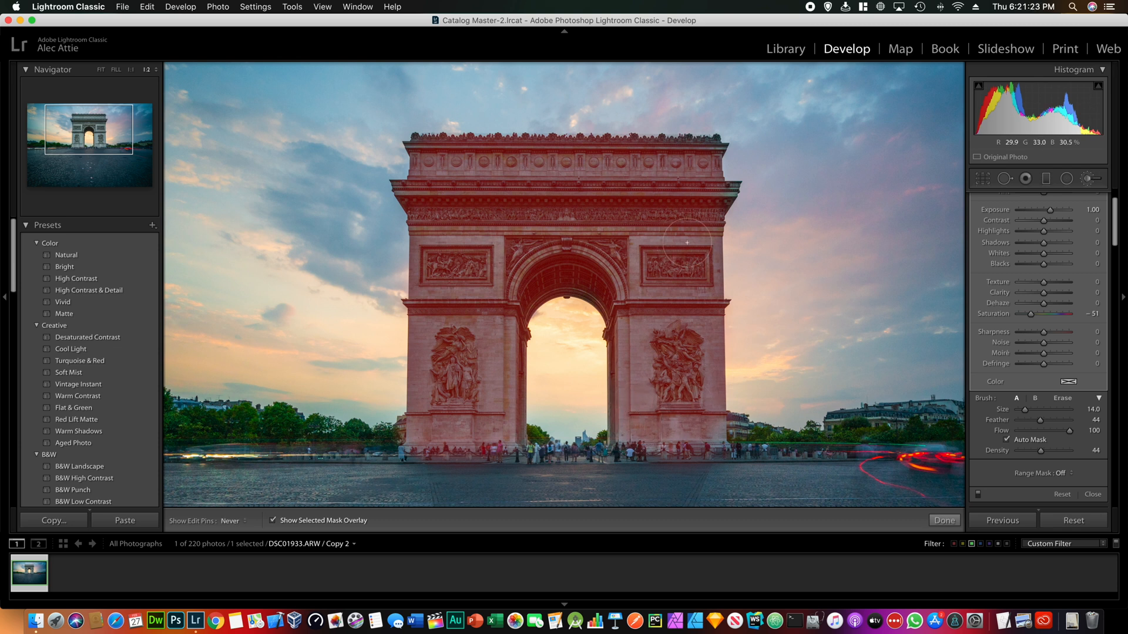
pyautogui.moveTo(694, 186)
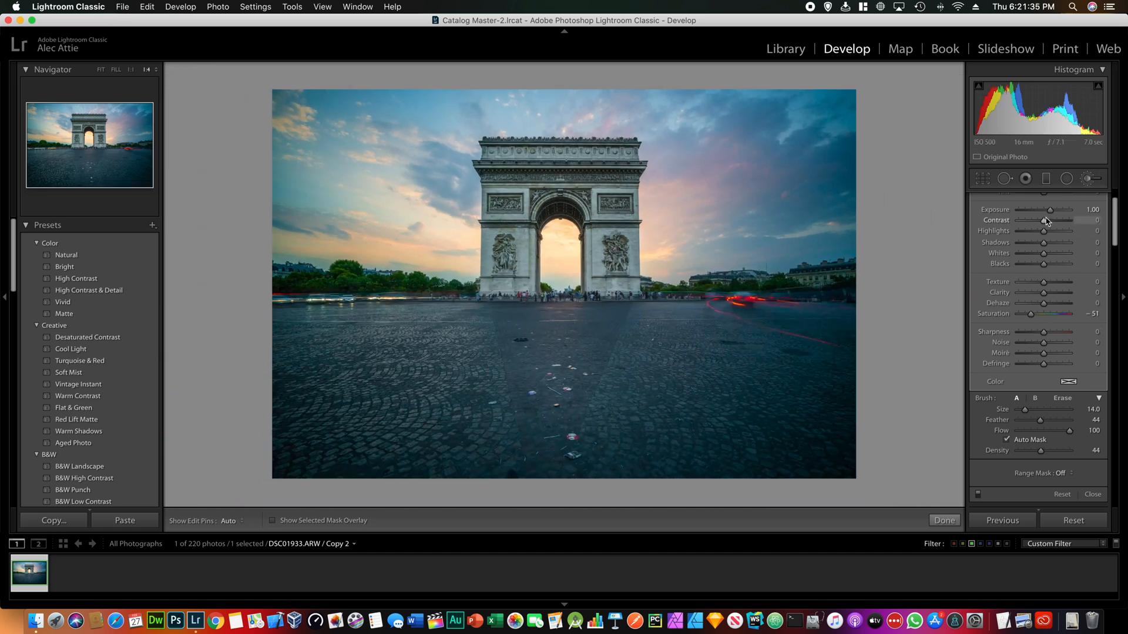
# Step: Raise the arch brush to exposure +1.55, contrast +27, clarity +26, then start a new ground adjustment
pyautogui.moveTo(1050, 209); pyautogui.dragTo(1053, 209)
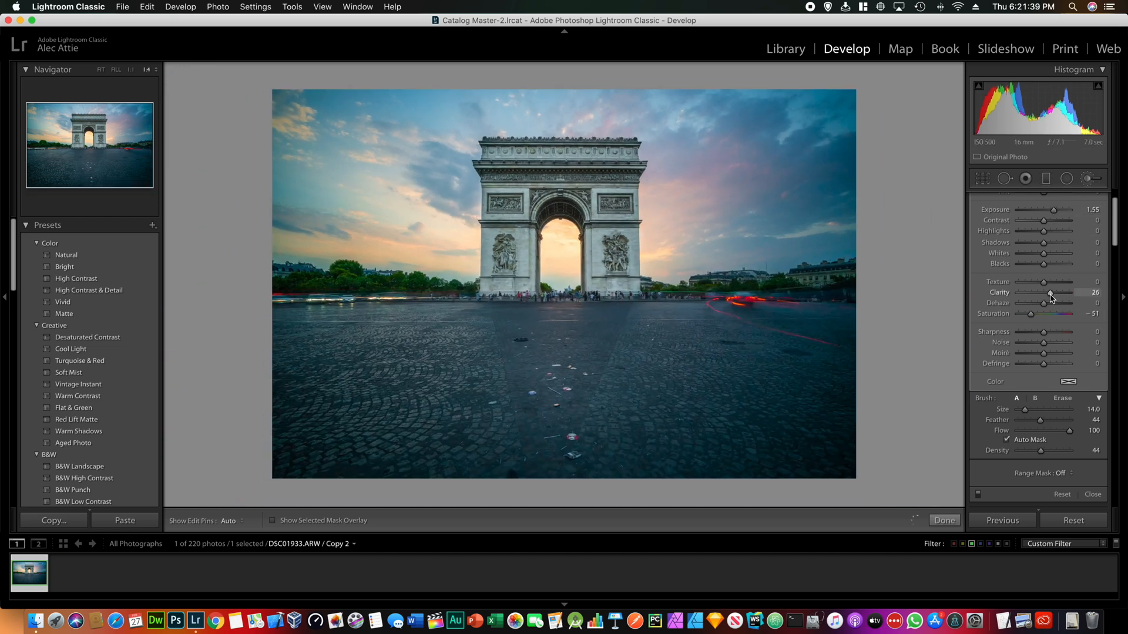
pyautogui.moveTo(1043, 221); pyautogui.dragTo(1050, 221)
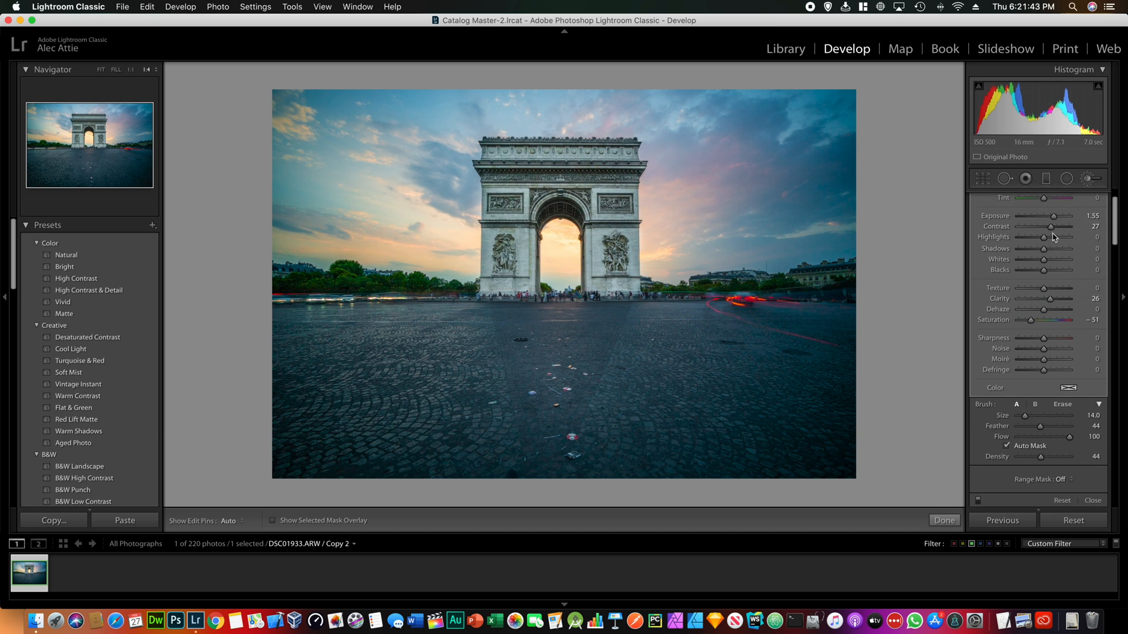
pyautogui.scroll(-3)
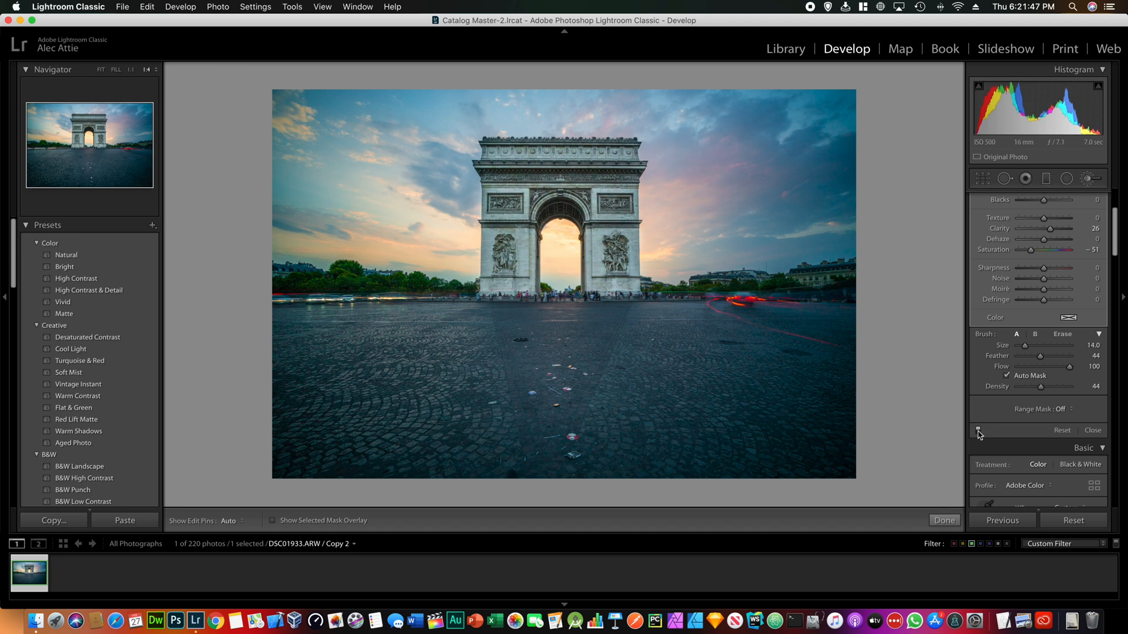
pyautogui.moveTo(674, 291)
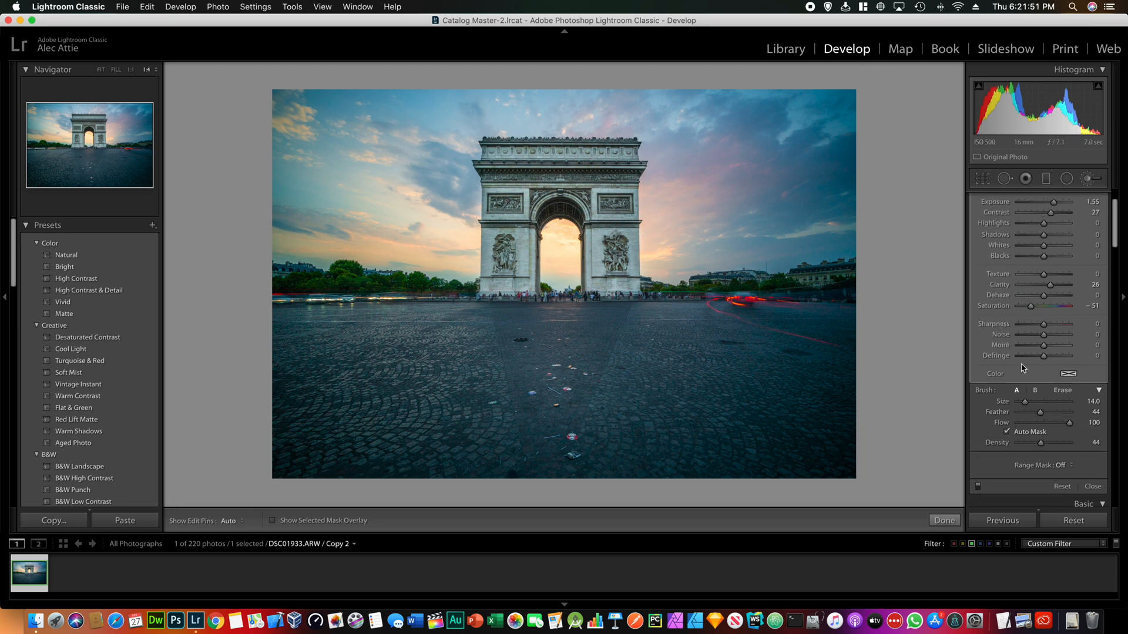
pyautogui.click(1046, 179)
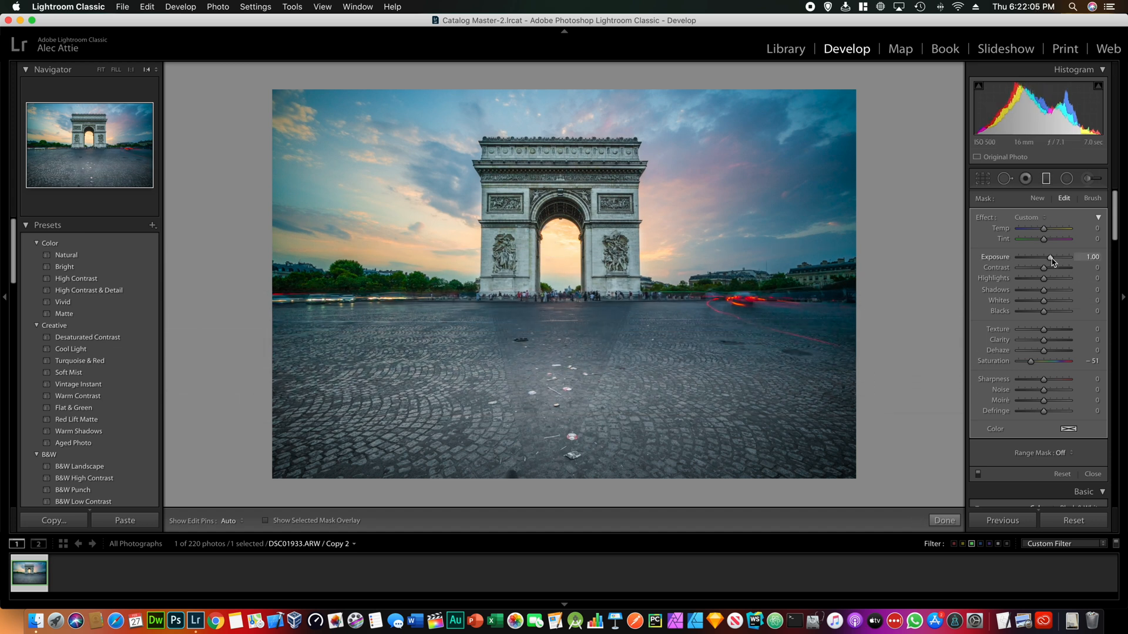
# Step: Tone the cobblestone adjustment to exposure +0.53 with mild saturation -18
pyautogui.moveTo(1063, 258); pyautogui.dragTo(1047, 258)
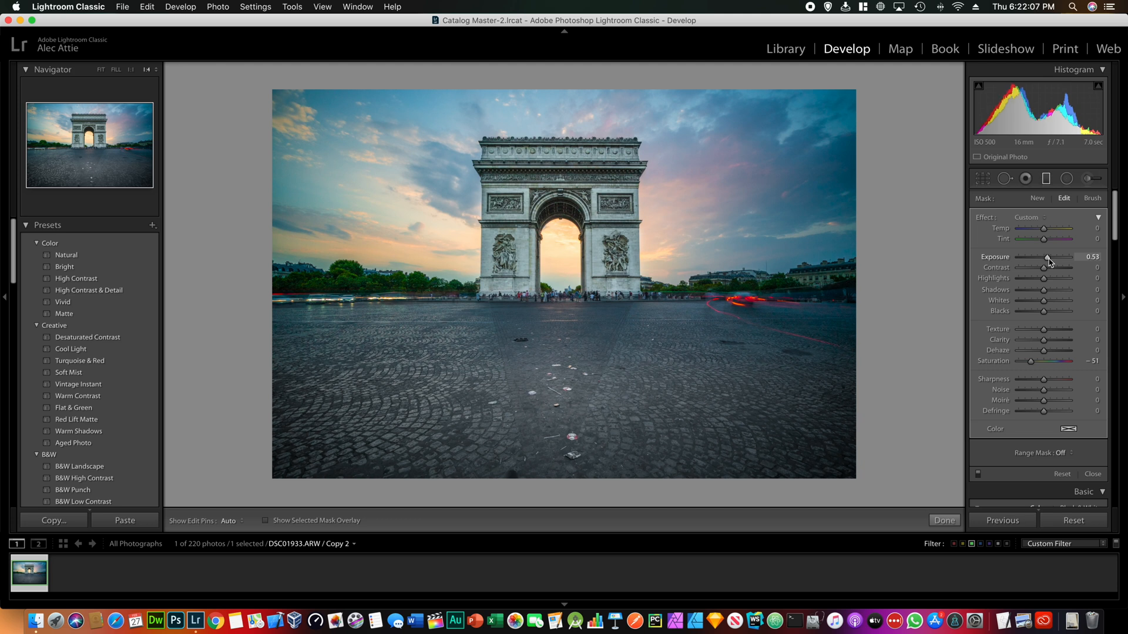
pyautogui.moveTo(1050, 361); pyautogui.dragTo(1054, 361)
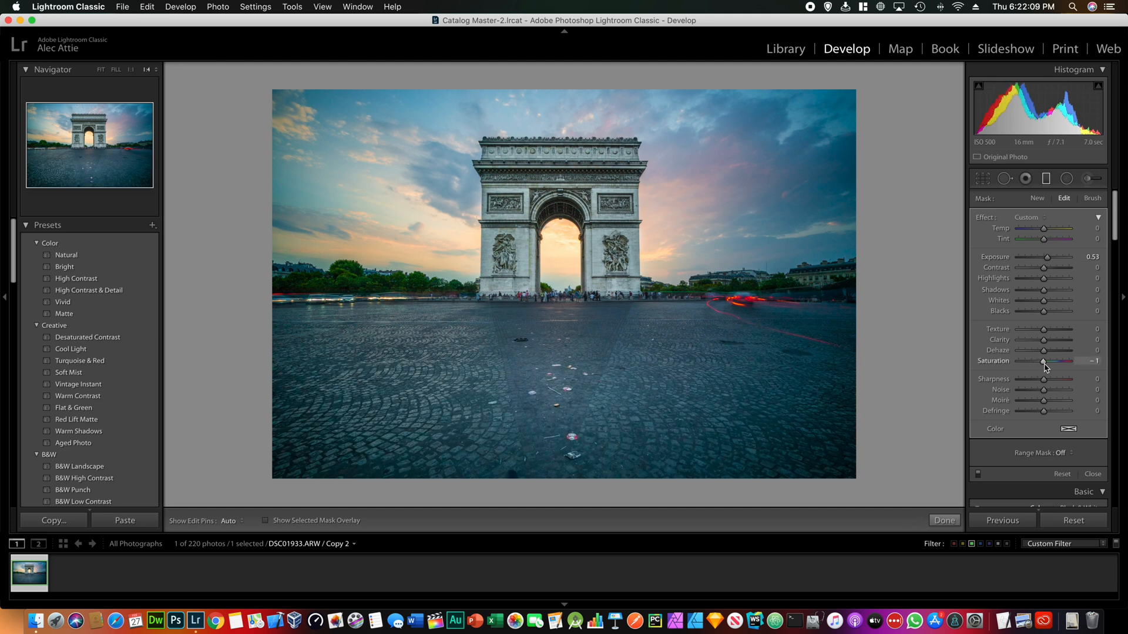
pyautogui.moveTo(1044, 361); pyautogui.dragTo(1037, 360)
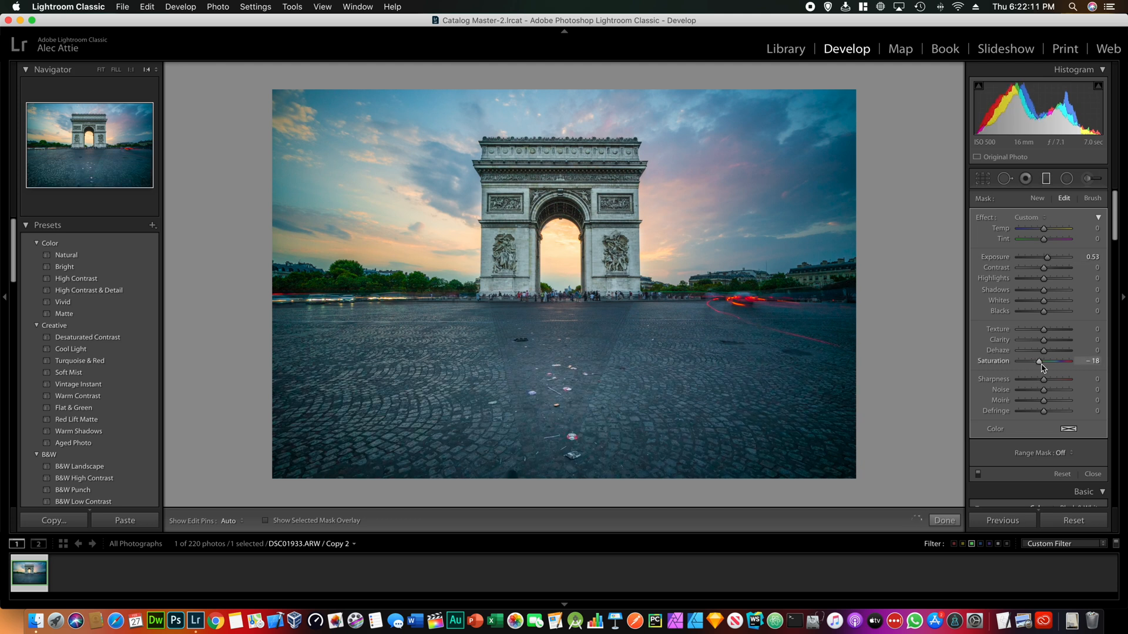
pyautogui.moveTo(1039, 360); pyautogui.dragTo(1037, 361)
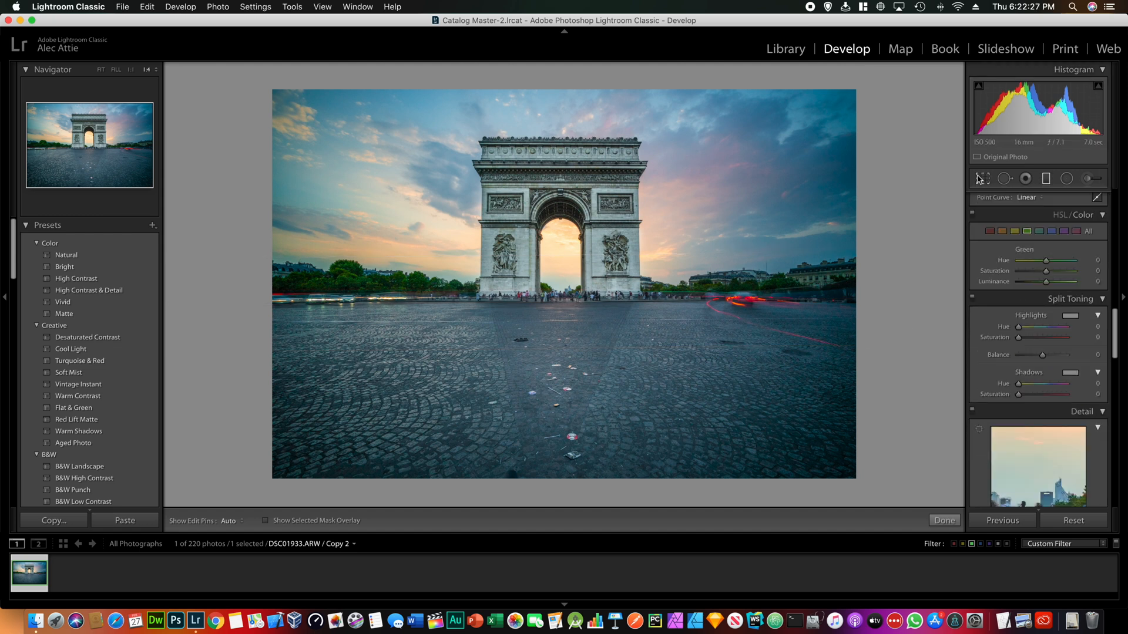
# Step: Crop the bottom strip of foreground cobblestones for a wider frame
pyautogui.click(982, 178)
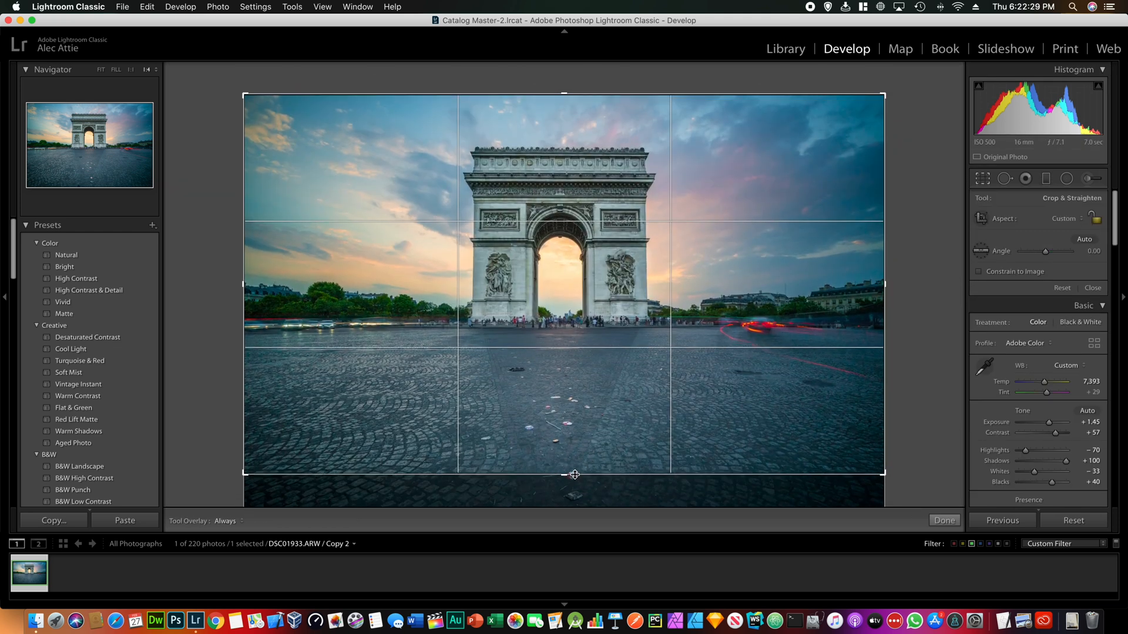
pyautogui.moveTo(574, 474); pyautogui.dragTo(574, 469)
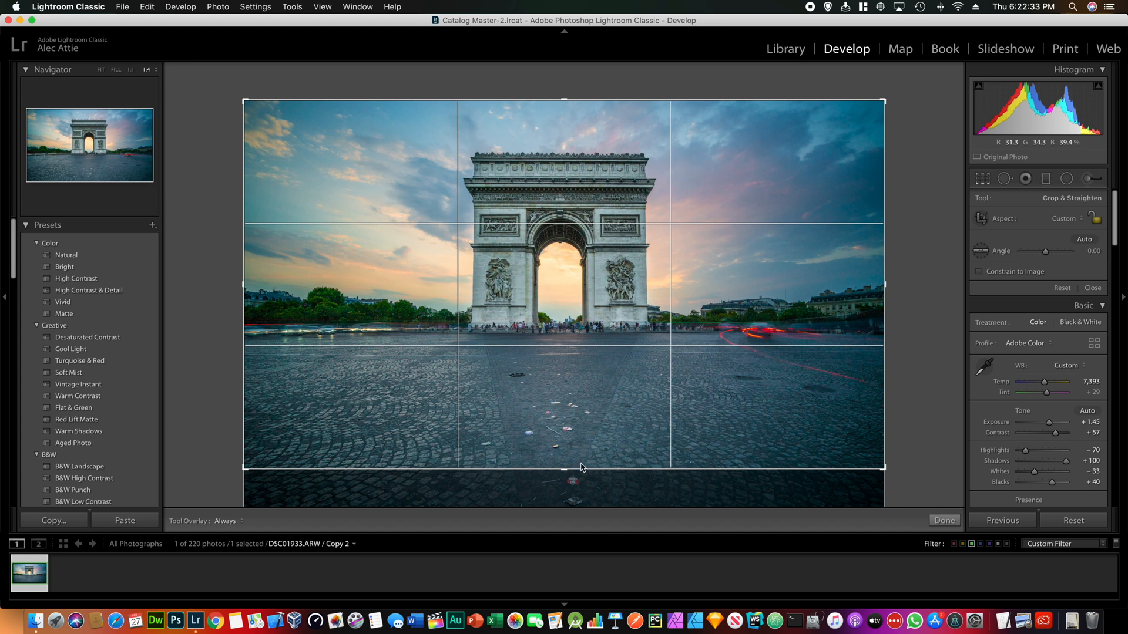
pyautogui.click(943, 520)
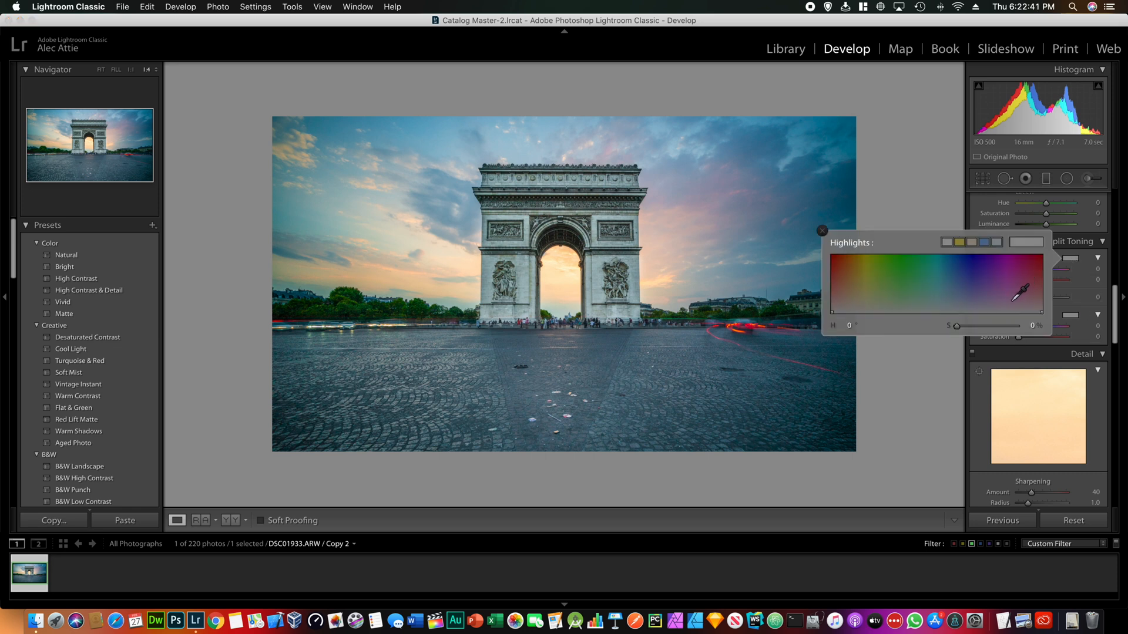
pyautogui.moveTo(1014, 288)
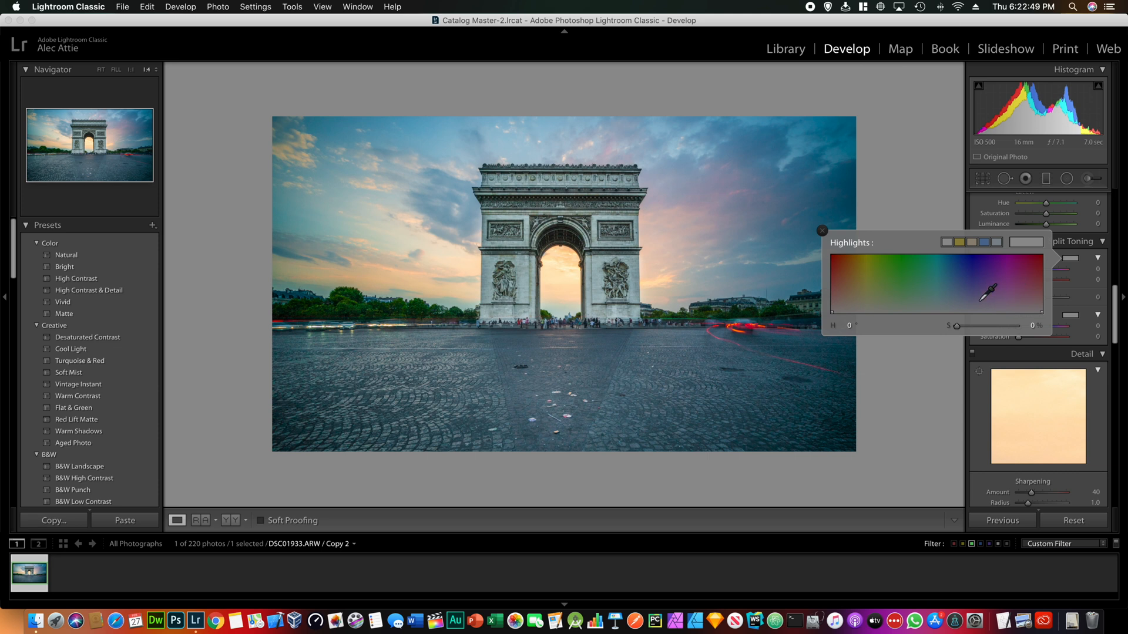
pyautogui.moveTo(1017, 291)
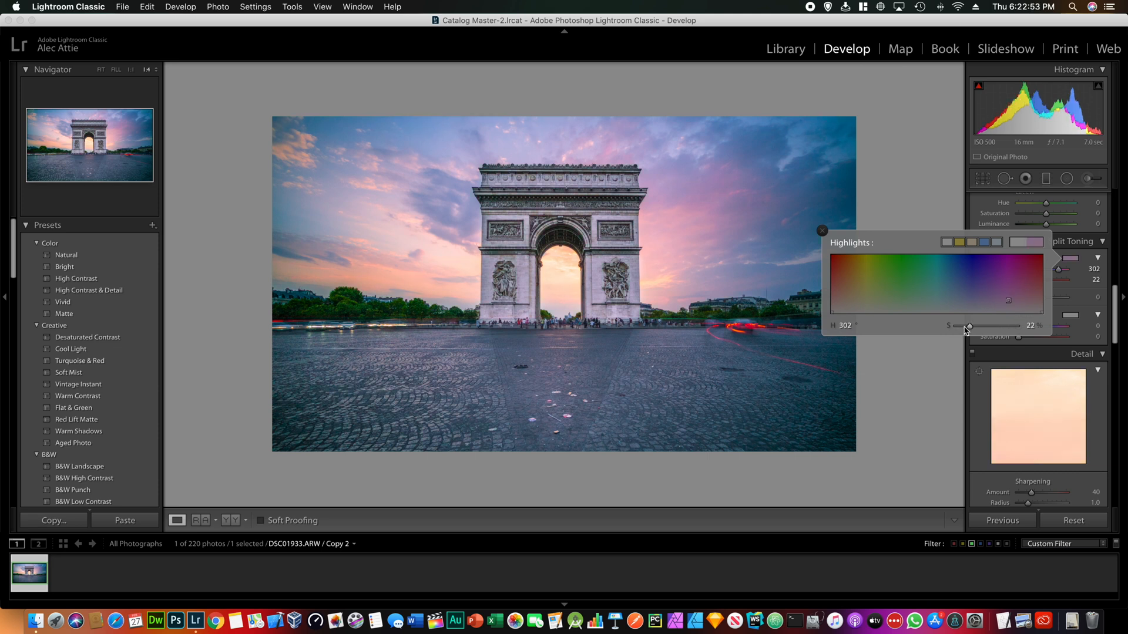
# Step: Tint highlights soft magenta-pink at hue 302 and settle the tint's saturation
pyautogui.moveTo(969, 325); pyautogui.dragTo(963, 326)
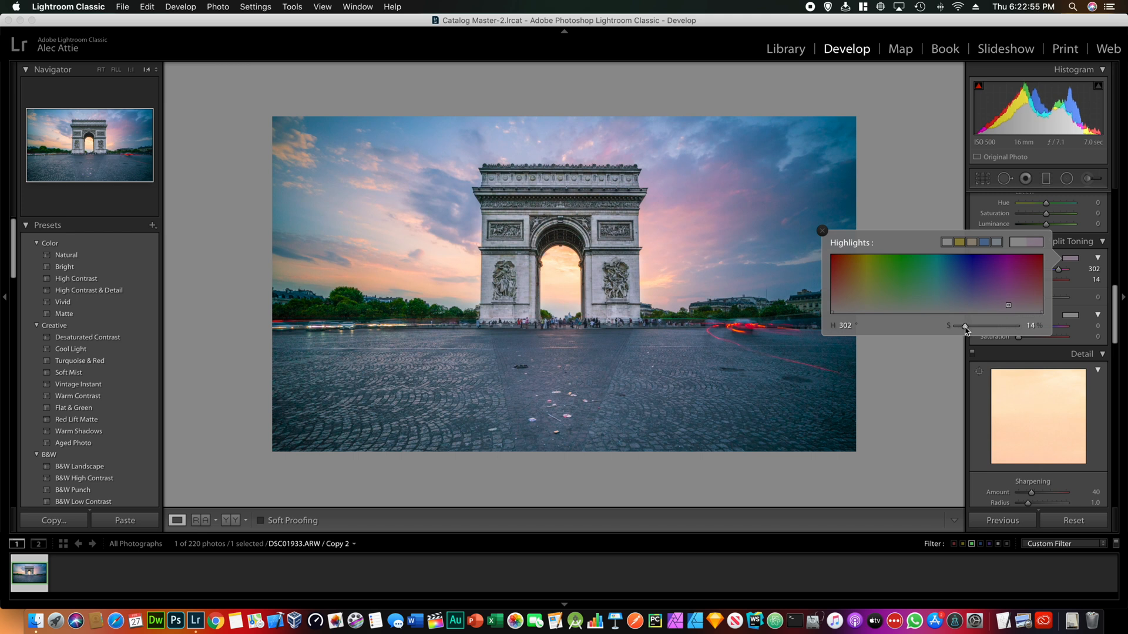
pyautogui.moveTo(963, 325); pyautogui.dragTo(969, 325)
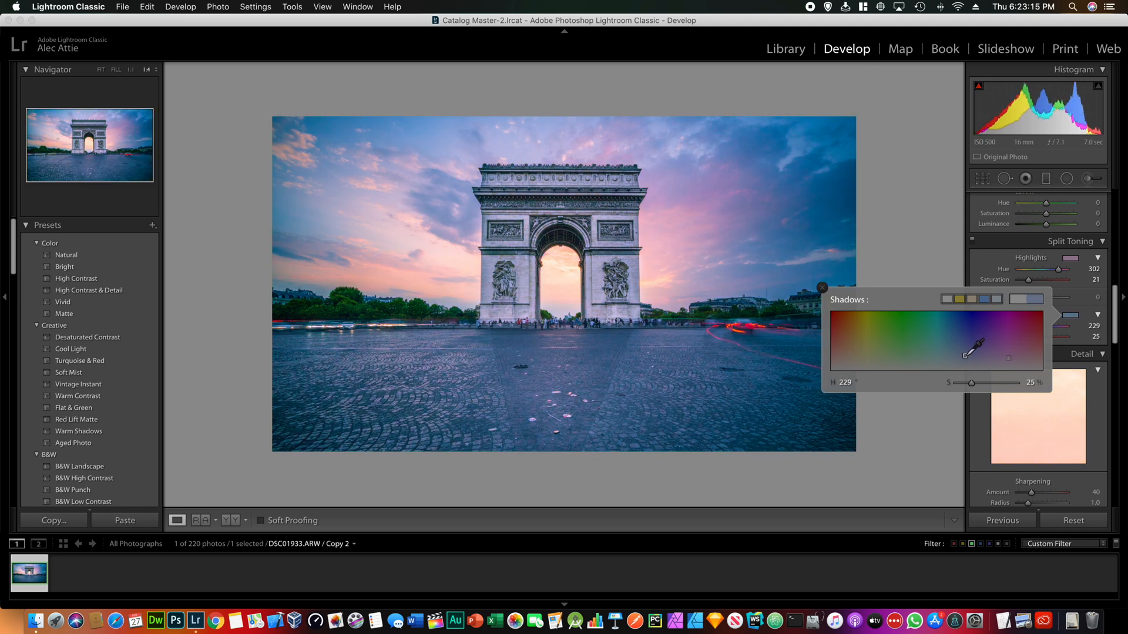
# Step: Tint the shadows cool blue at hue 245, saturation 19
pyautogui.moveTo(973, 354); pyautogui.dragTo(985, 354)
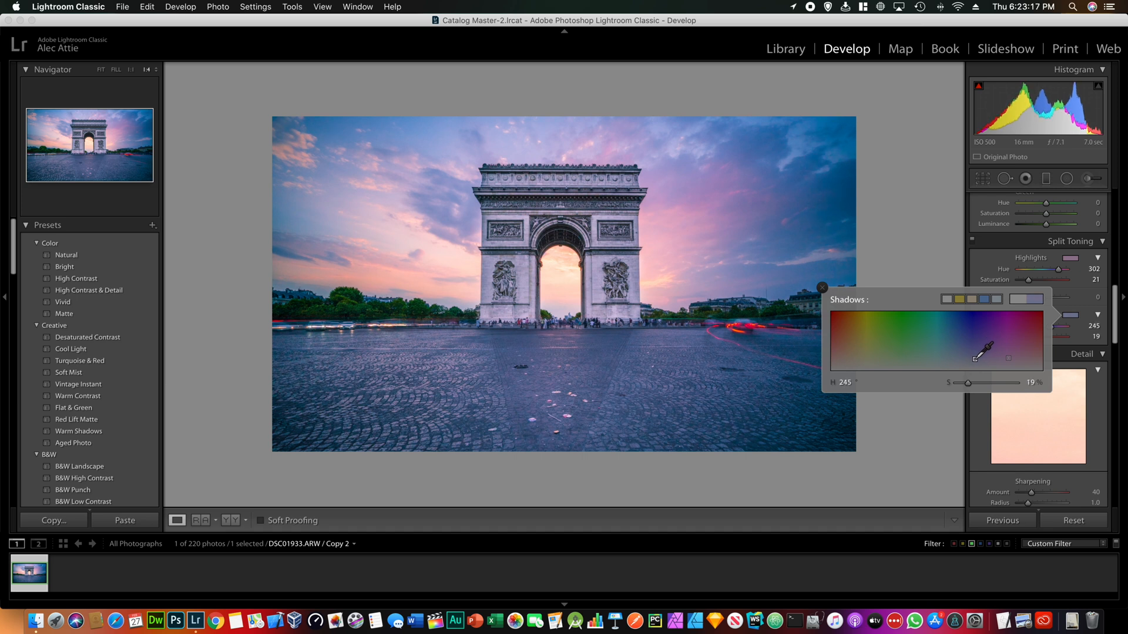
pyautogui.moveTo(989, 383); pyautogui.dragTo(963, 382)
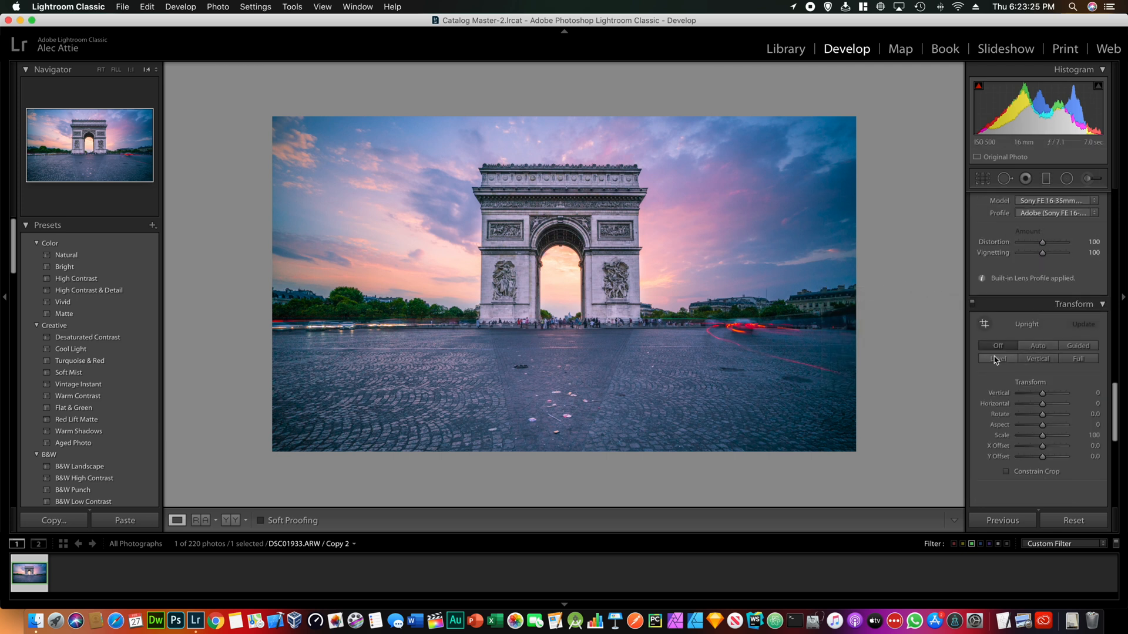
# Step: Set the Post-Crop Vignetting Amount to -7 in the Effects panel
pyautogui.click(997, 360)
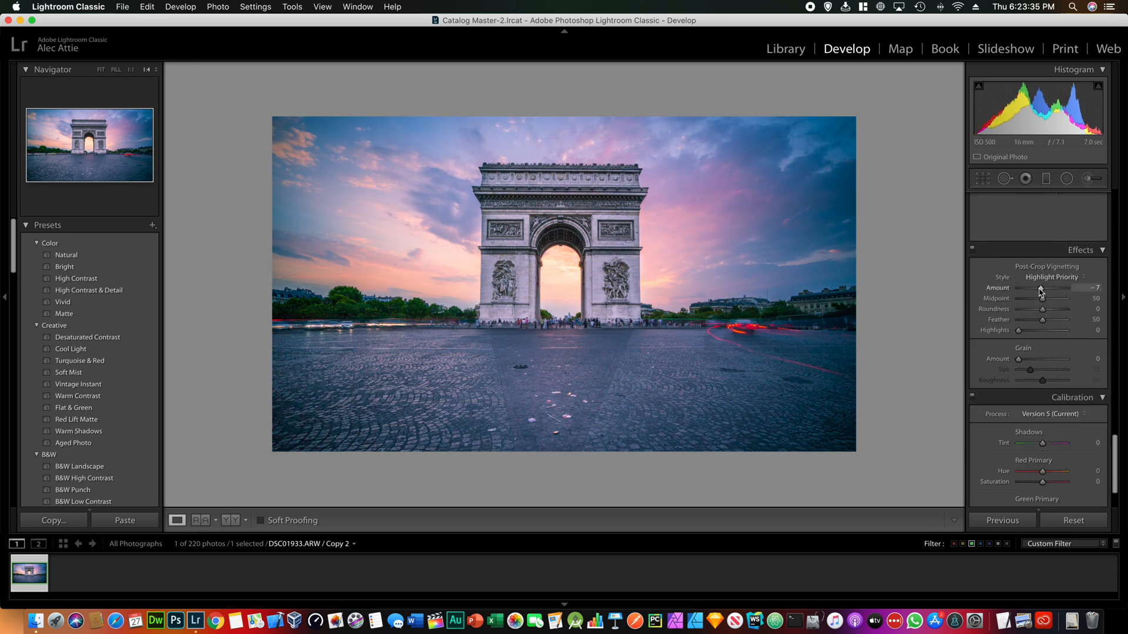
pyautogui.moveTo(1042, 287); pyautogui.dragTo(1040, 288)
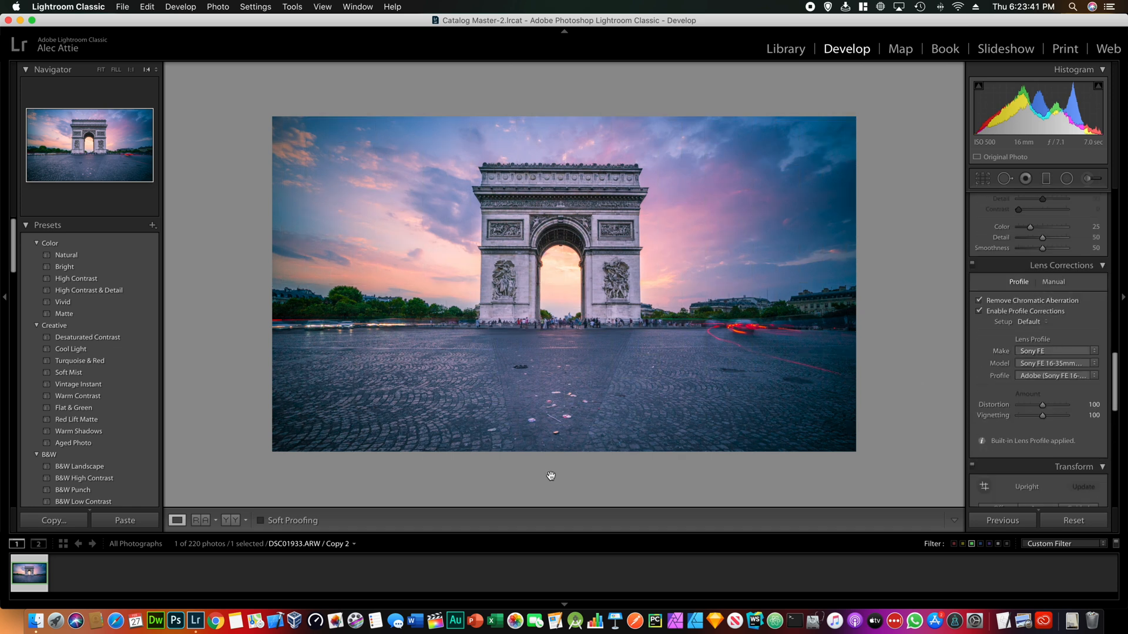
pyautogui.moveTo(495, 349)
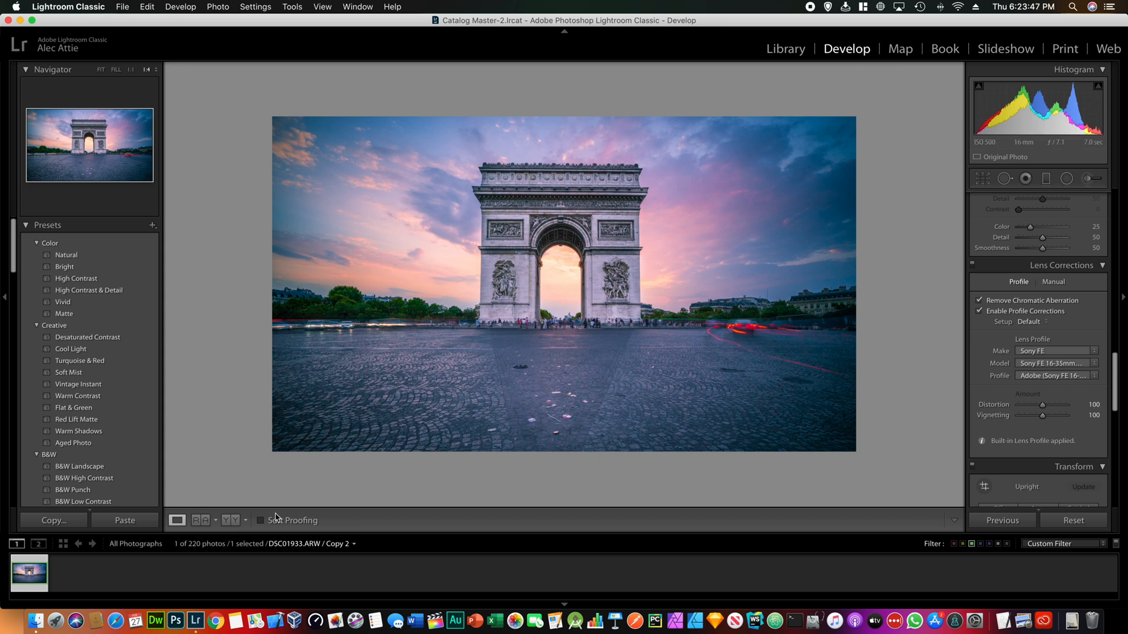
# Step: Send the photo from the filmstrip to Edit in Adobe Photoshop 2020
pyautogui.rightClick(28, 573)
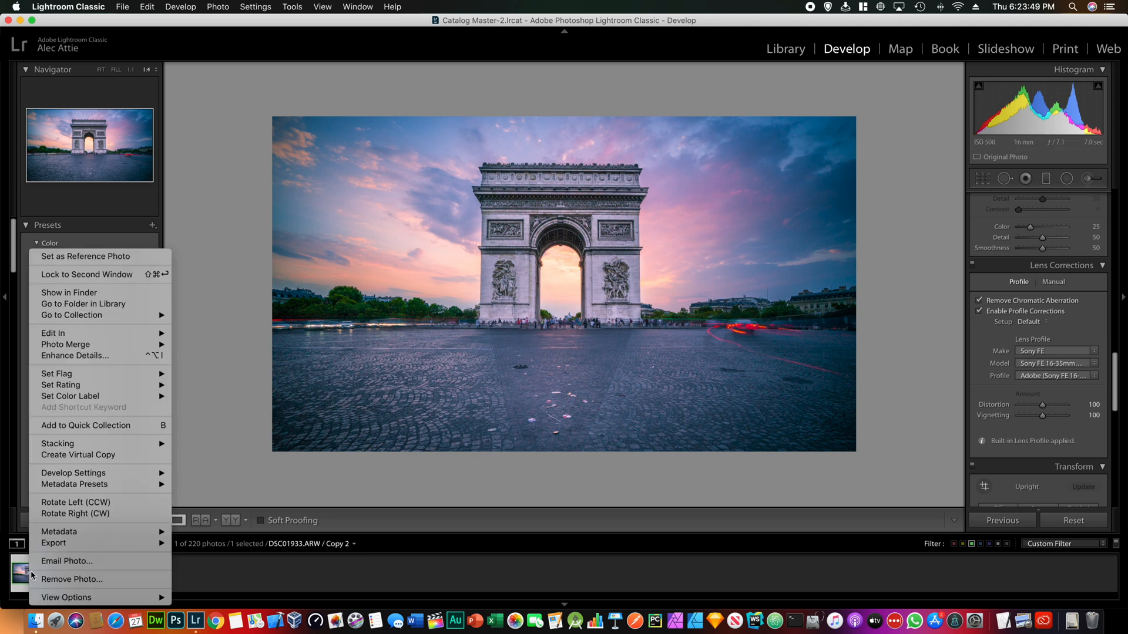
pyautogui.moveTo(53, 332)
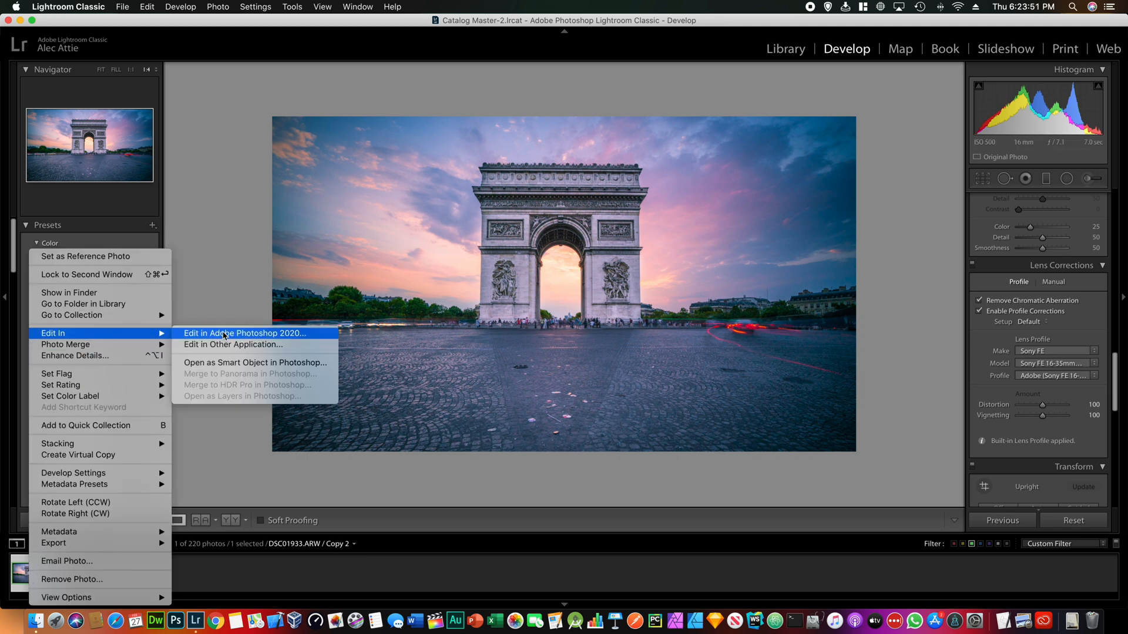
pyautogui.click(245, 332)
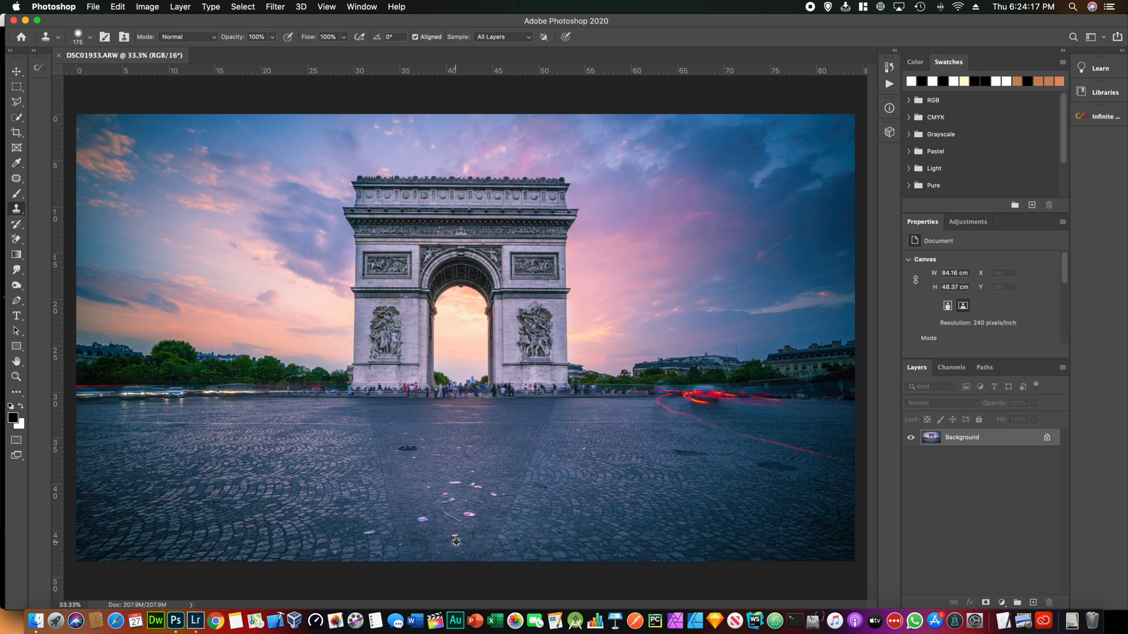
pyautogui.moveTo(479, 541)
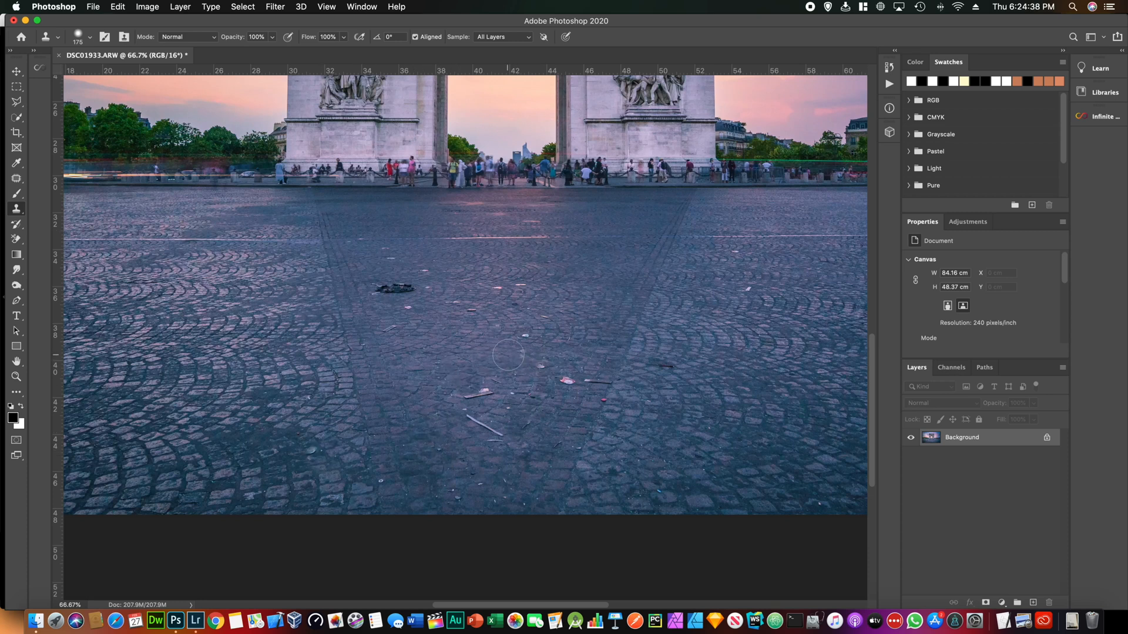
# Step: Clone cobblestones over the foreground litter and save as DSC01933-Edit-2.tif
pyautogui.moveTo(509, 353); pyautogui.dragTo(662, 370)
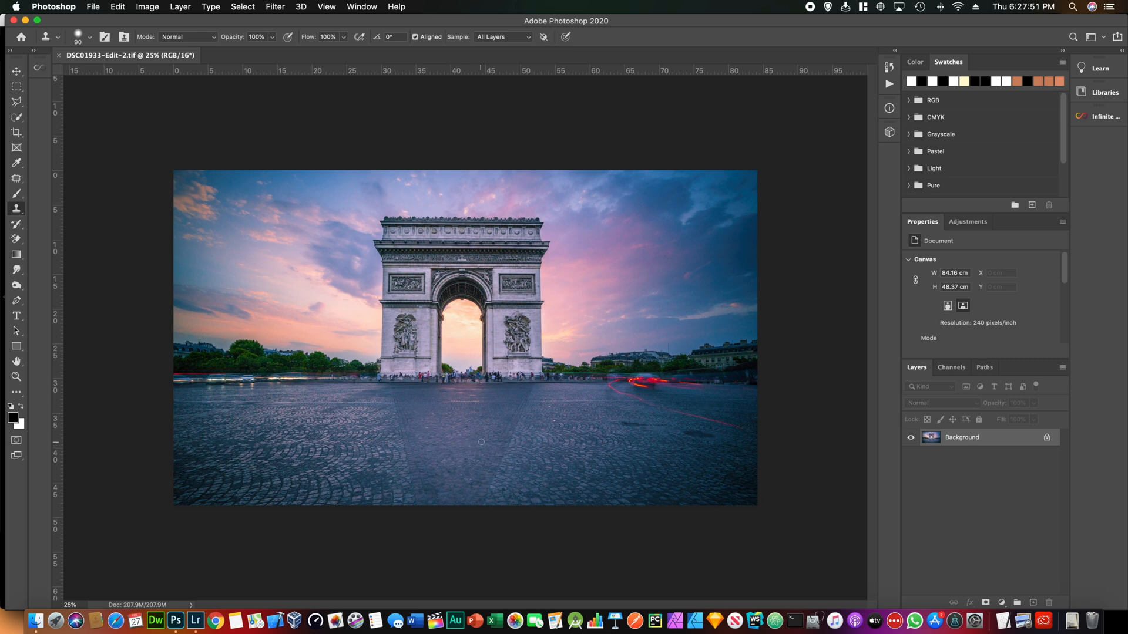
pyautogui.moveTo(477, 440)
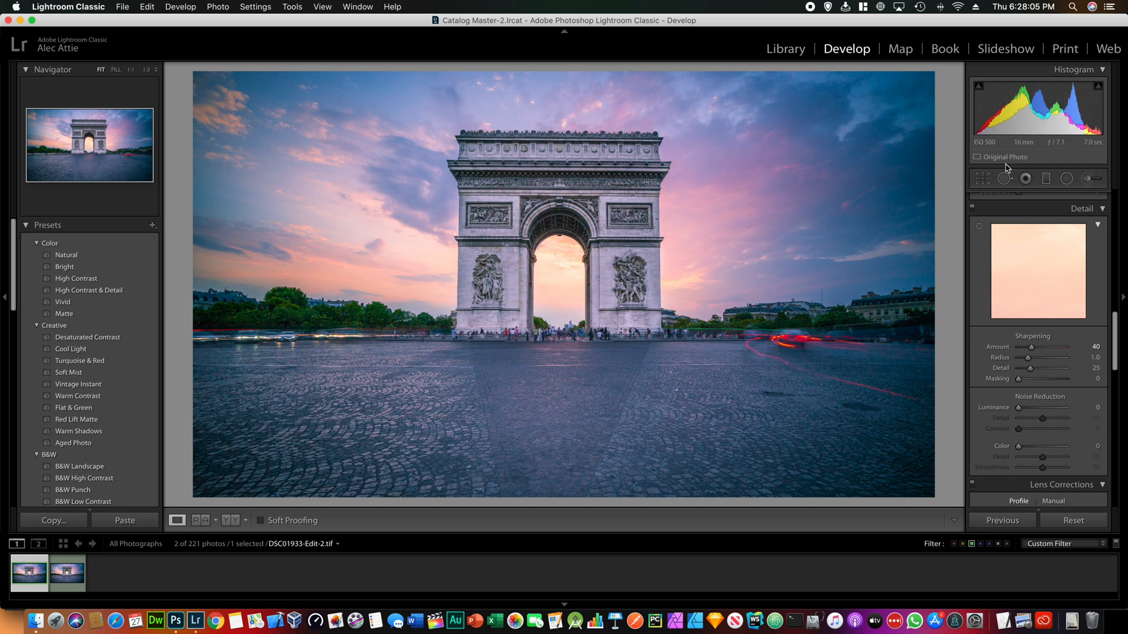
pyautogui.moveTo(942, 168)
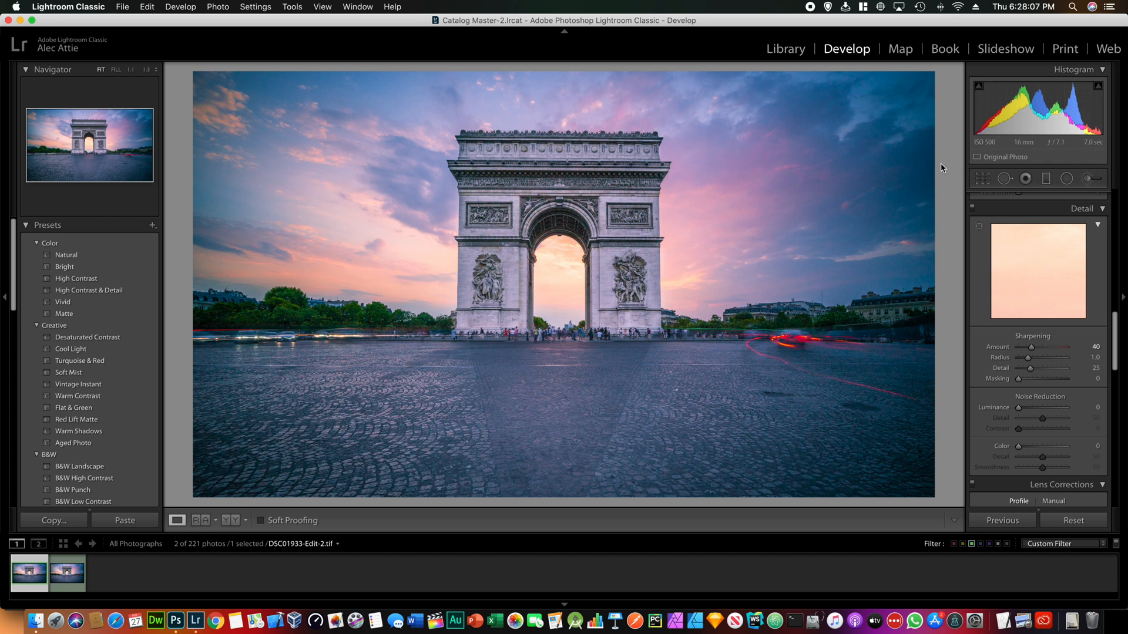
pyautogui.moveTo(1022, 419)
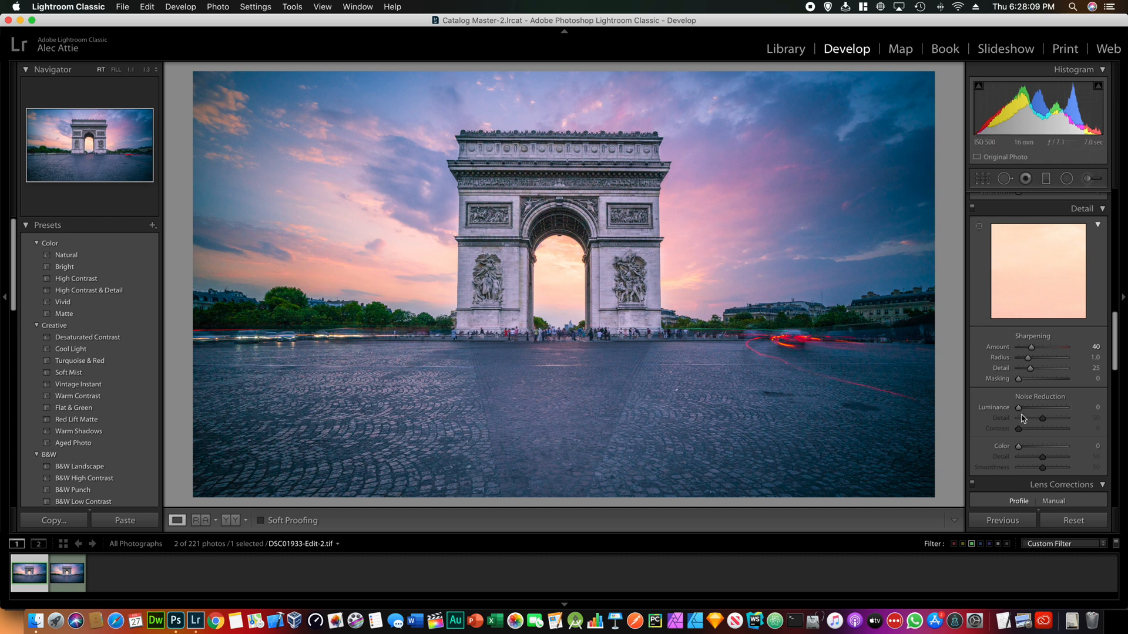
# Step: Raise Noise Reduction Luminance to 30 in the Detail panel
pyautogui.moveTo(1019, 408); pyautogui.dragTo(1036, 408)
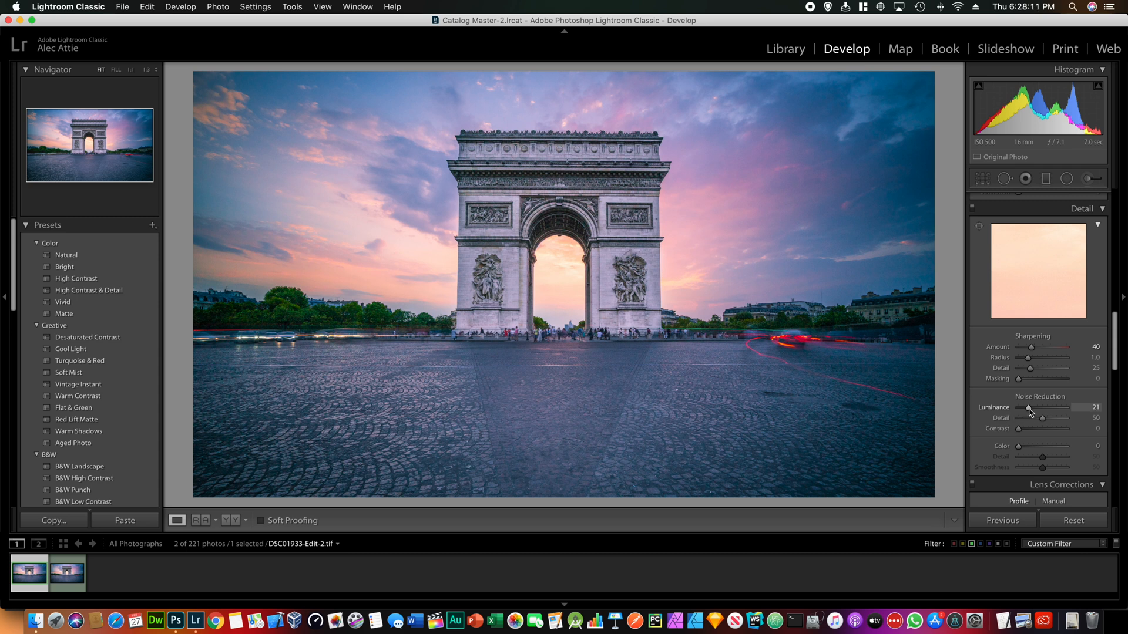
pyautogui.moveTo(1027, 408); pyautogui.dragTo(1042, 407)
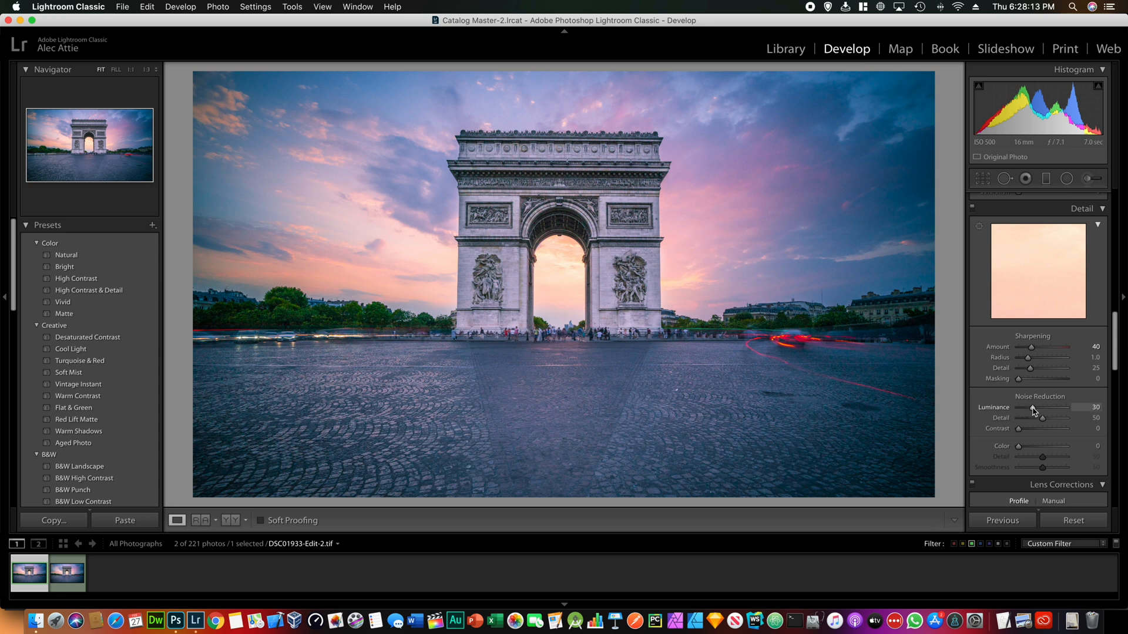
pyautogui.moveTo(1032, 411)
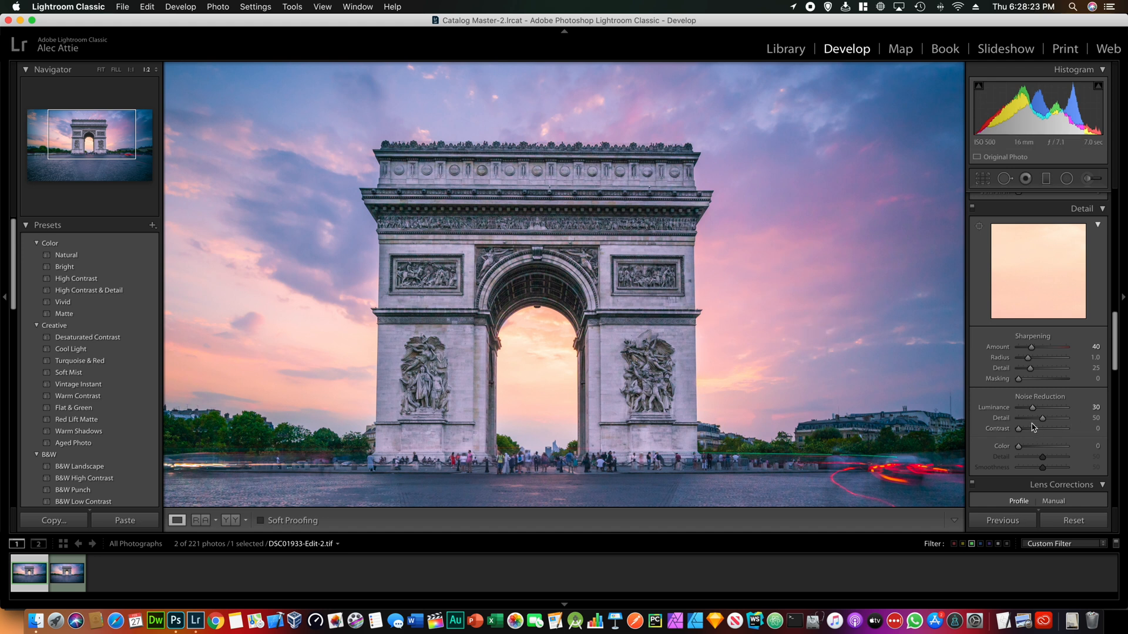
pyautogui.moveTo(956, 396)
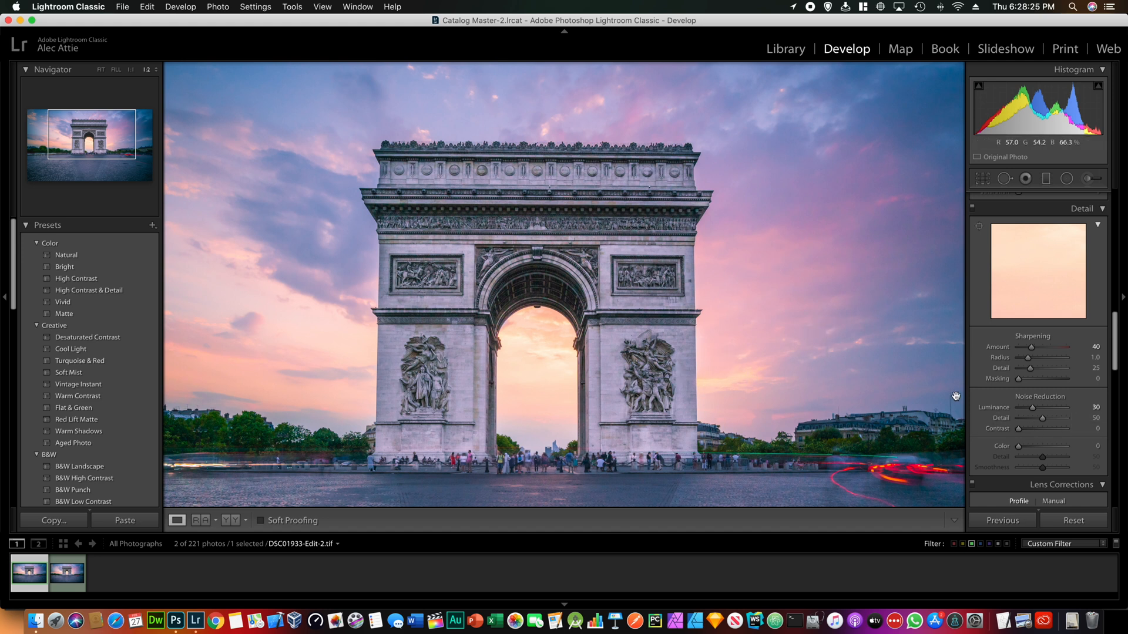
# Step: Raise Noise Reduction Detail to 70 and lower Sharpening Amount to 20
pyautogui.moveTo(1043, 423); pyautogui.dragTo(1050, 423)
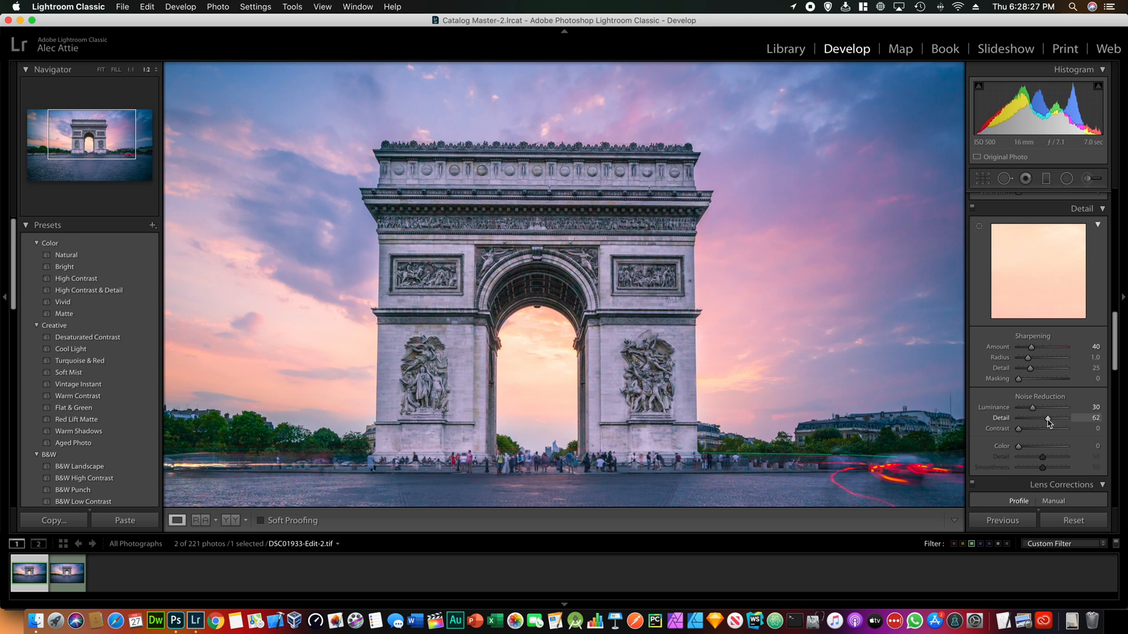
pyautogui.moveTo(1042, 421); pyautogui.dragTo(1050, 420)
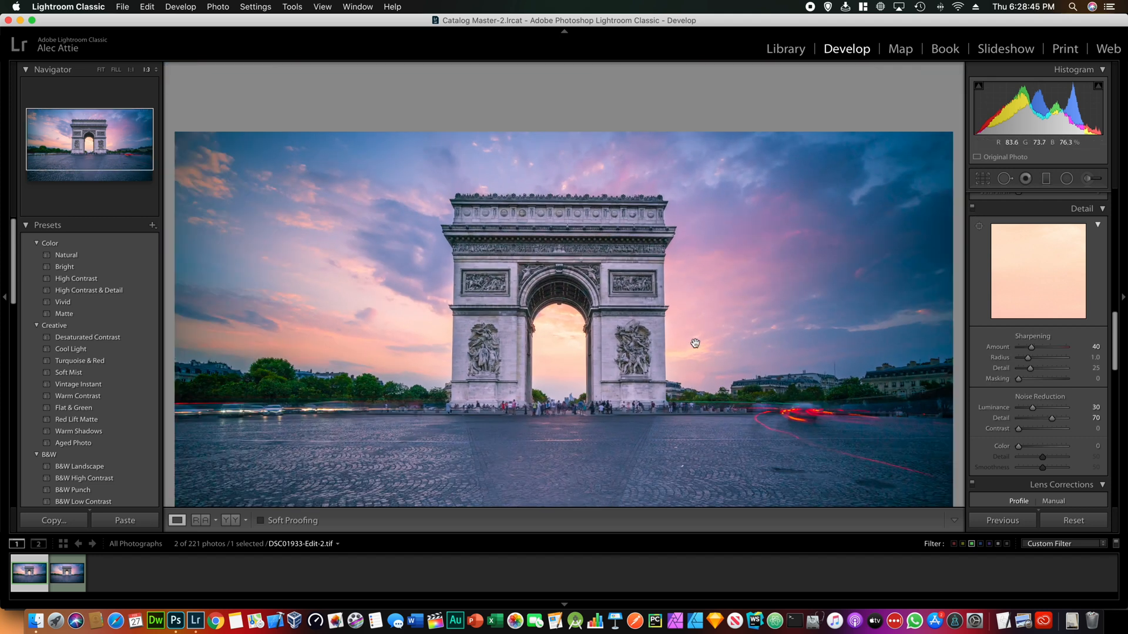
pyautogui.moveTo(1043, 347); pyautogui.dragTo(1024, 348)
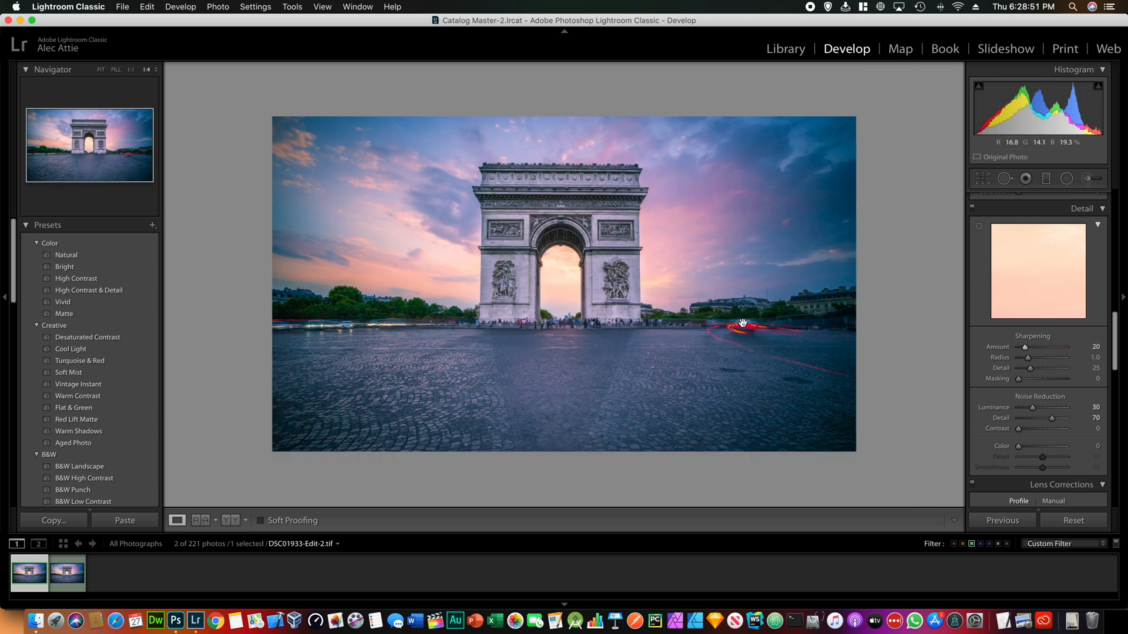
# Step: Set Green Saturation to +30 in the HSL/Color panel
pyautogui.scroll(-3)
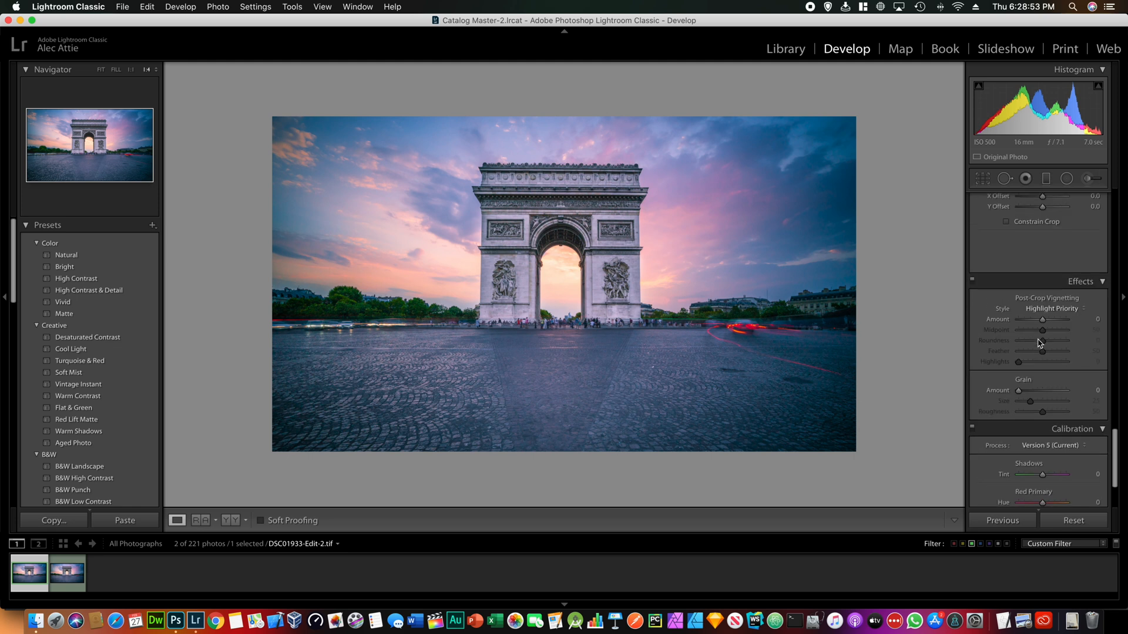
pyautogui.scroll(-3)
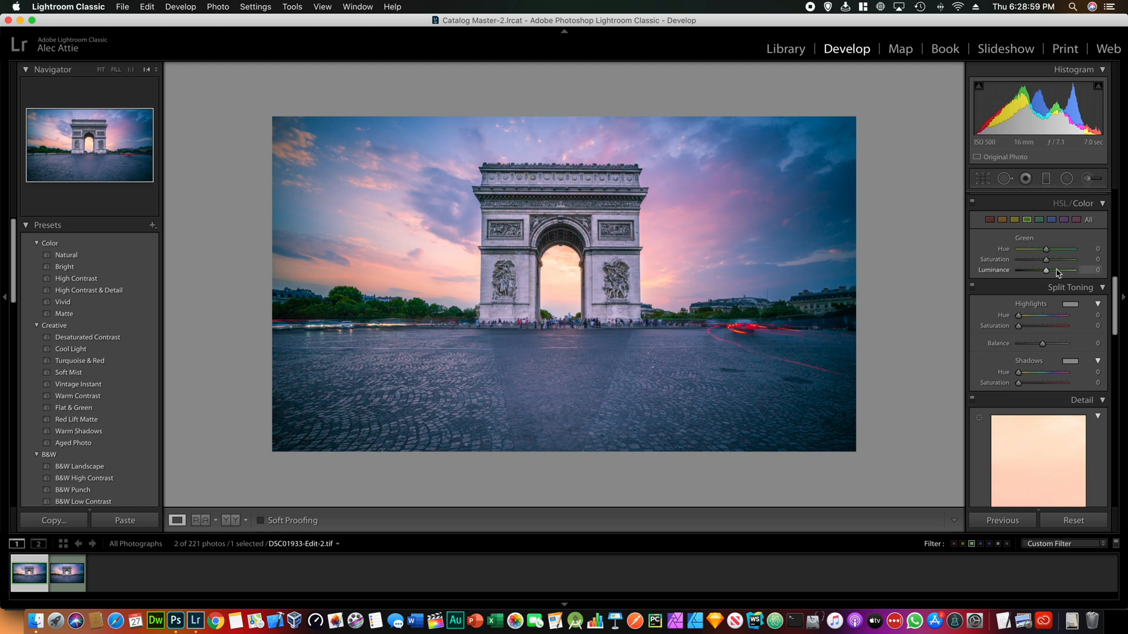
pyautogui.moveTo(1045, 259); pyautogui.dragTo(1055, 260)
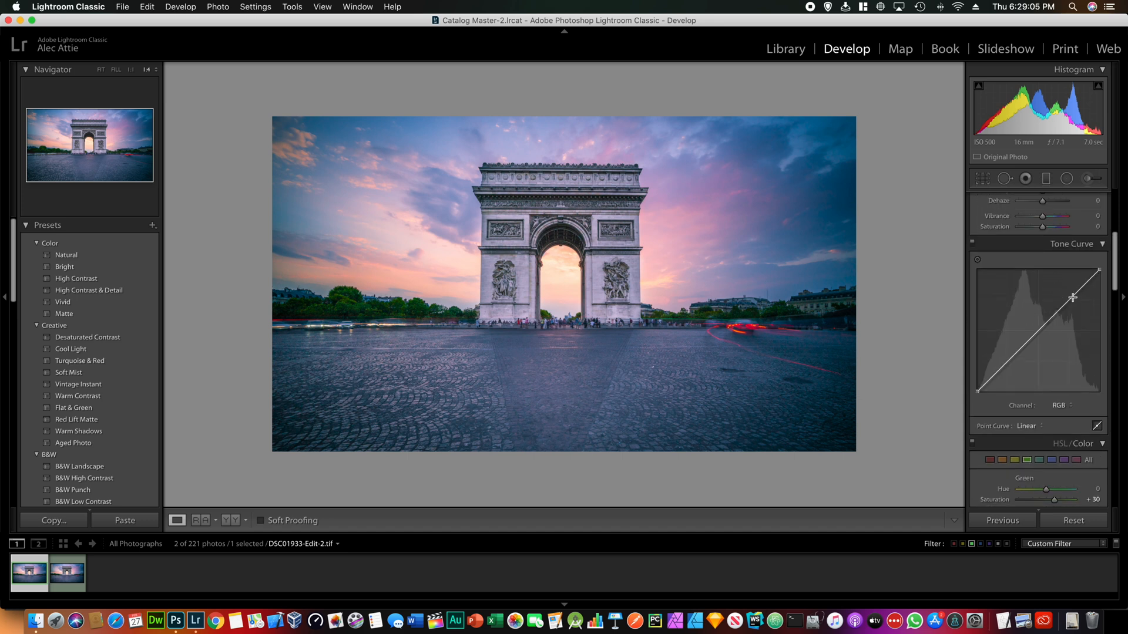
# Step: Shape a gentle S tone curve, undoing the too-steep shadow point and redoing it softer
pyautogui.moveTo(1073, 298); pyautogui.dragTo(1072, 300)
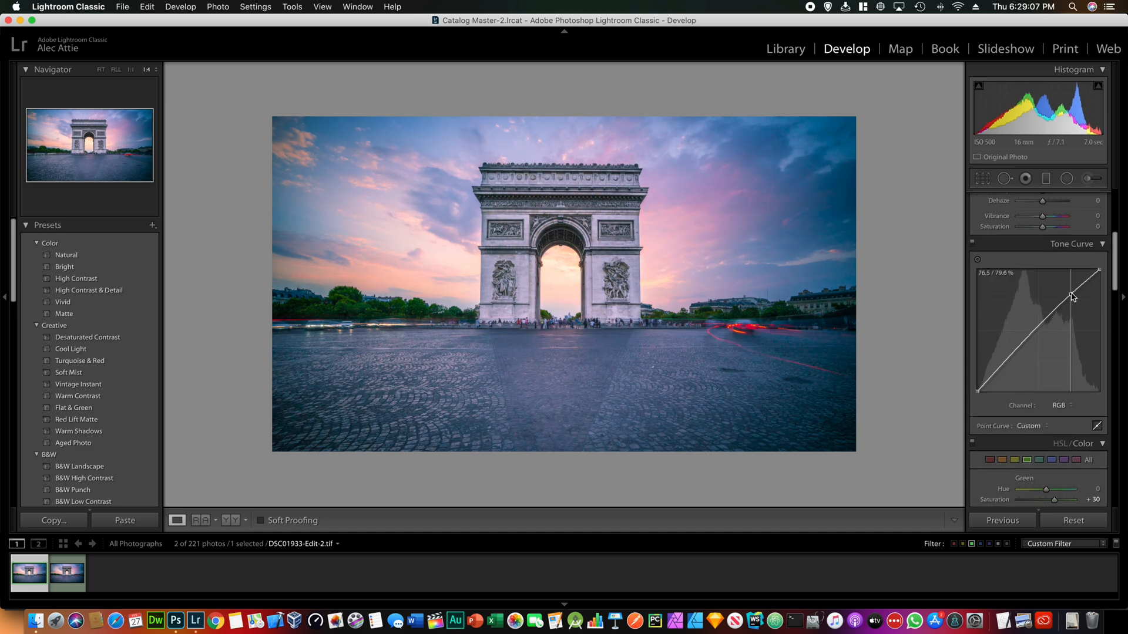
pyautogui.moveTo(1071, 297); pyautogui.dragTo(992, 379)
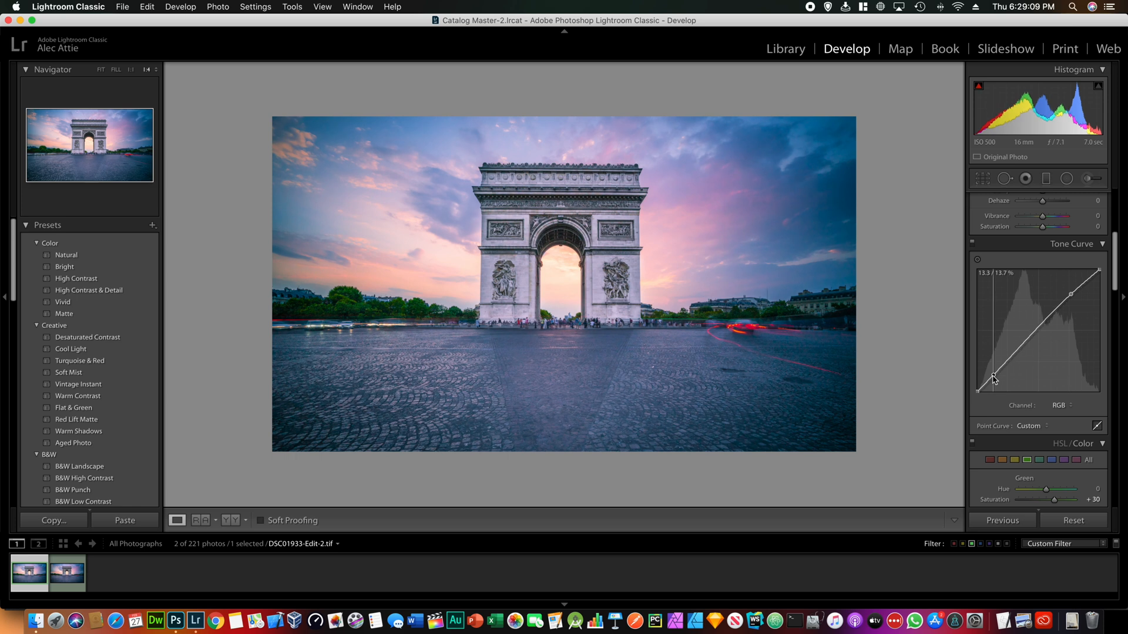
pyautogui.moveTo(992, 379); pyautogui.dragTo(979, 389)
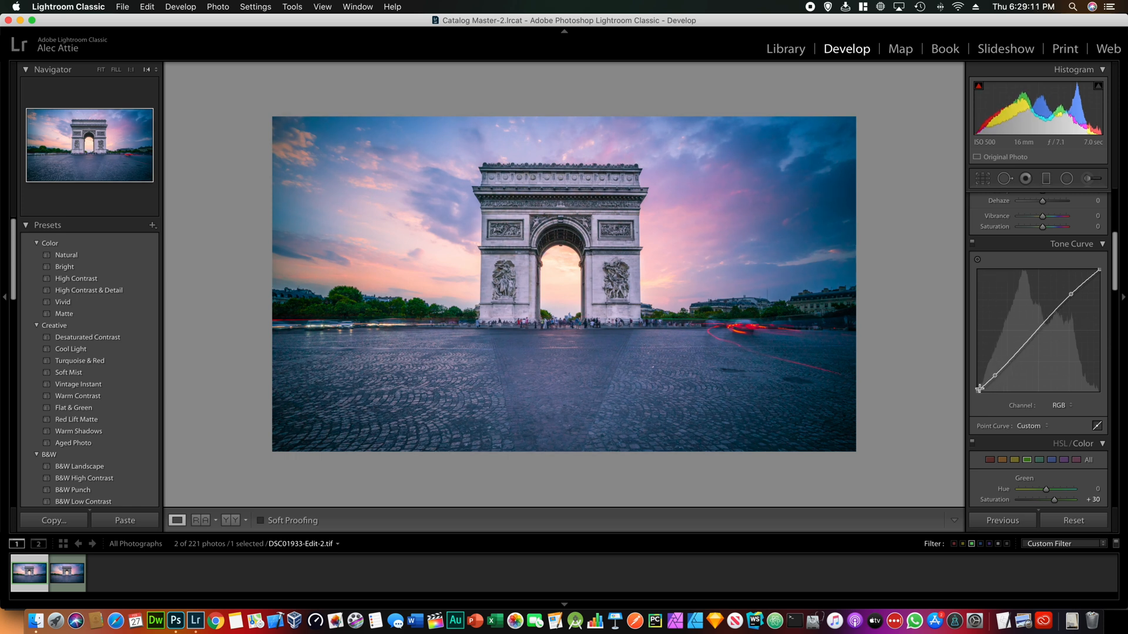
pyautogui.moveTo(979, 387); pyautogui.dragTo(998, 381)
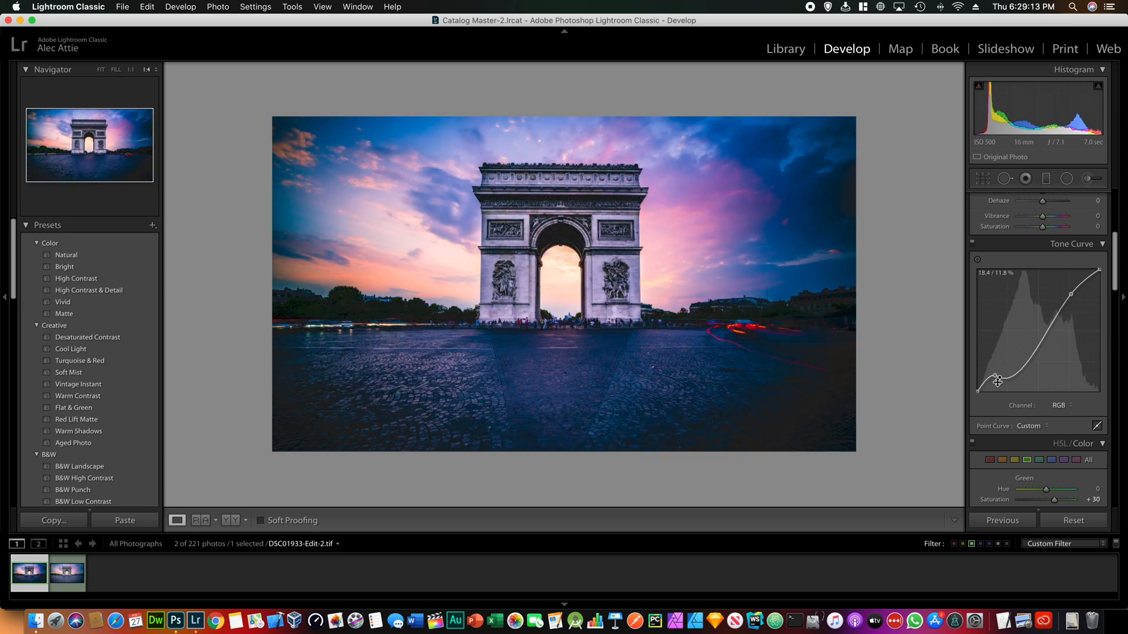
pyautogui.press('cmd+z')
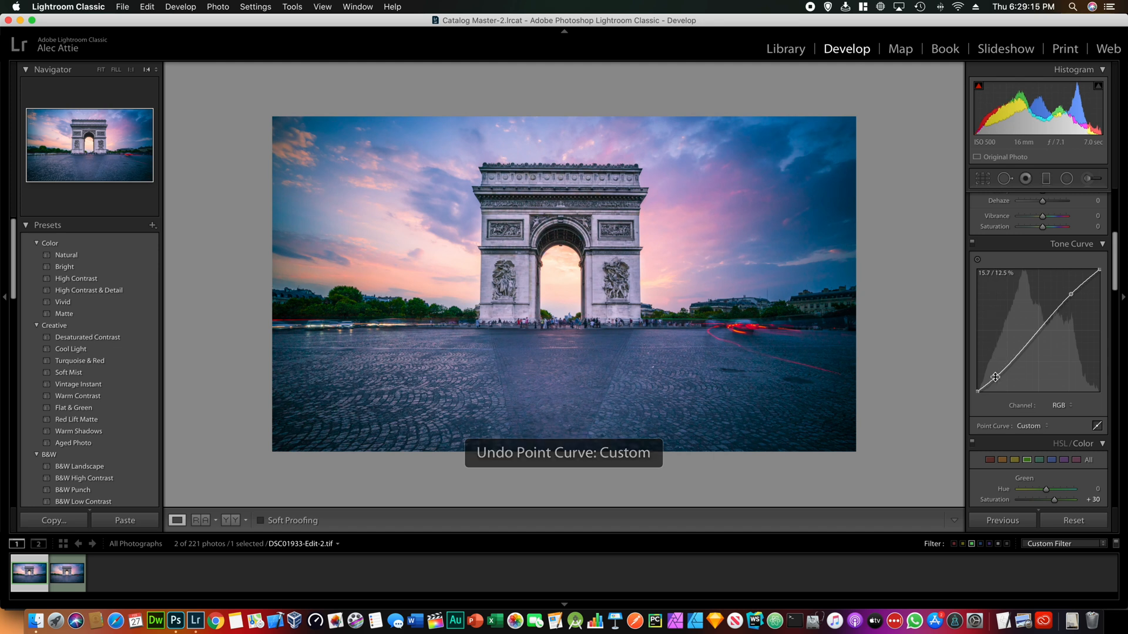
pyautogui.moveTo(995, 377); pyautogui.dragTo(1070, 296)
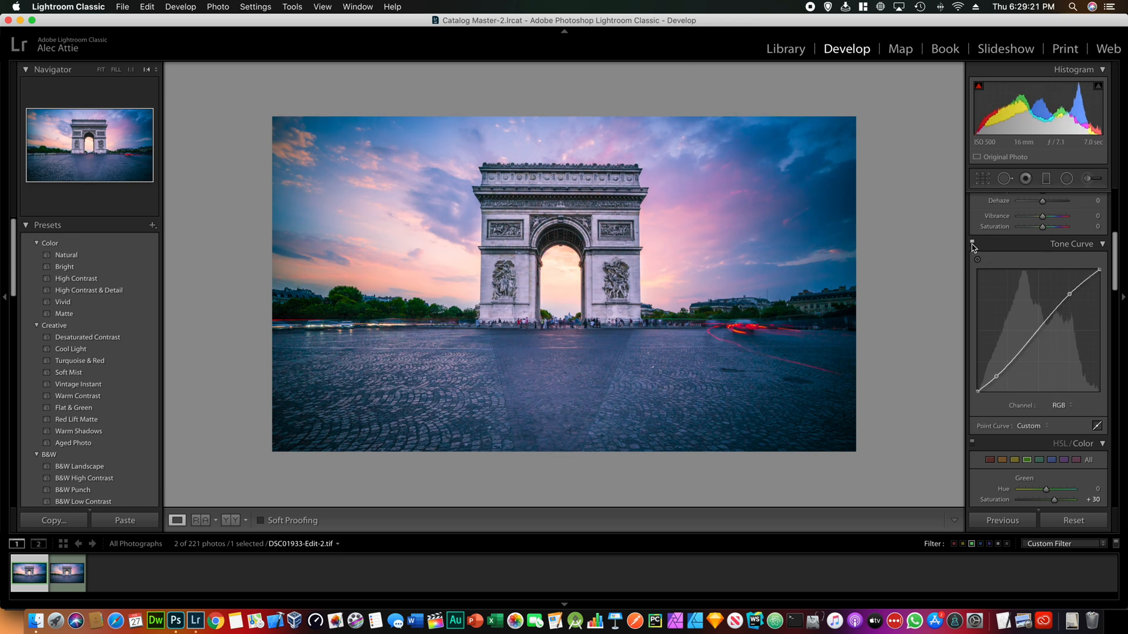
pyautogui.moveTo(1031, 297)
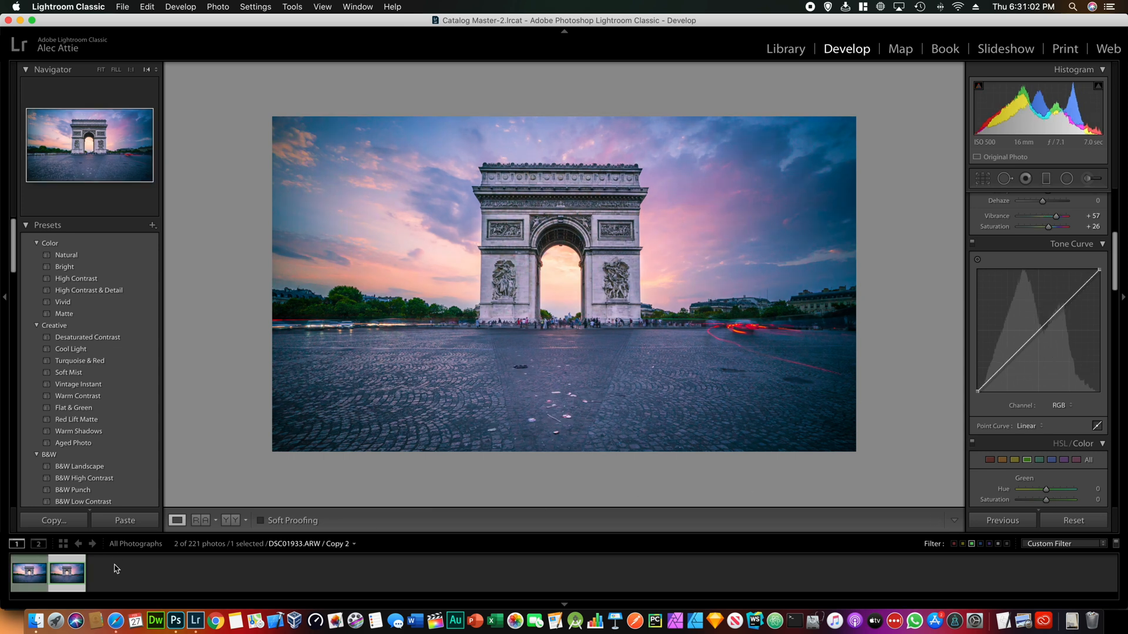
# Step: Reset the virtual copy's adjustments back to the unedited original
pyautogui.click(1071, 520)
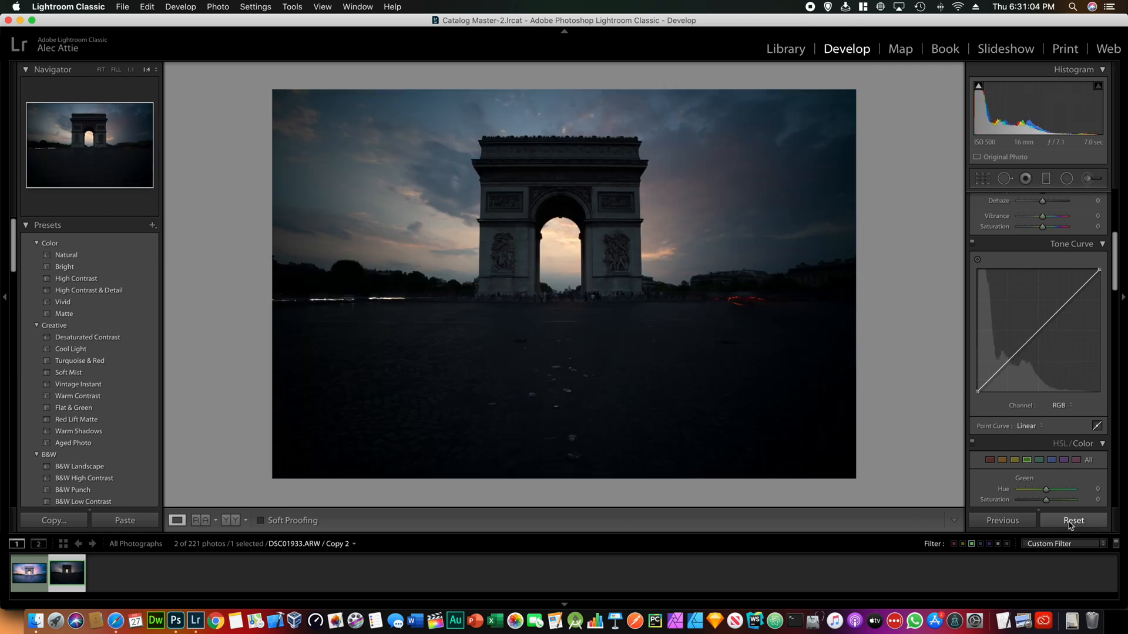
pyautogui.moveTo(659, 341)
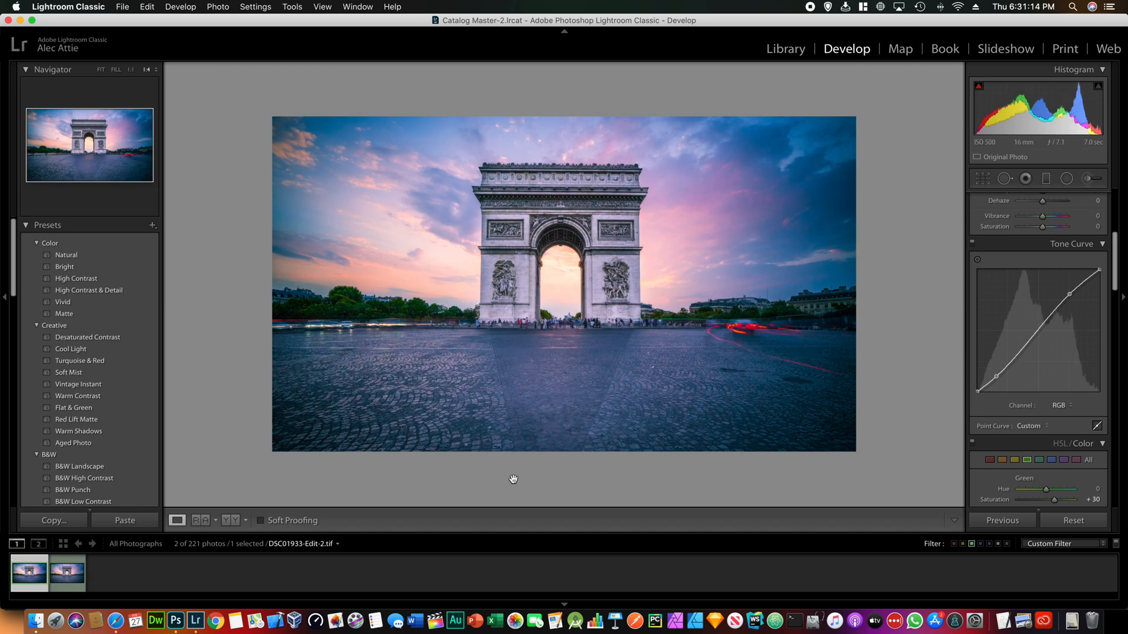
pyautogui.moveTo(589, 399)
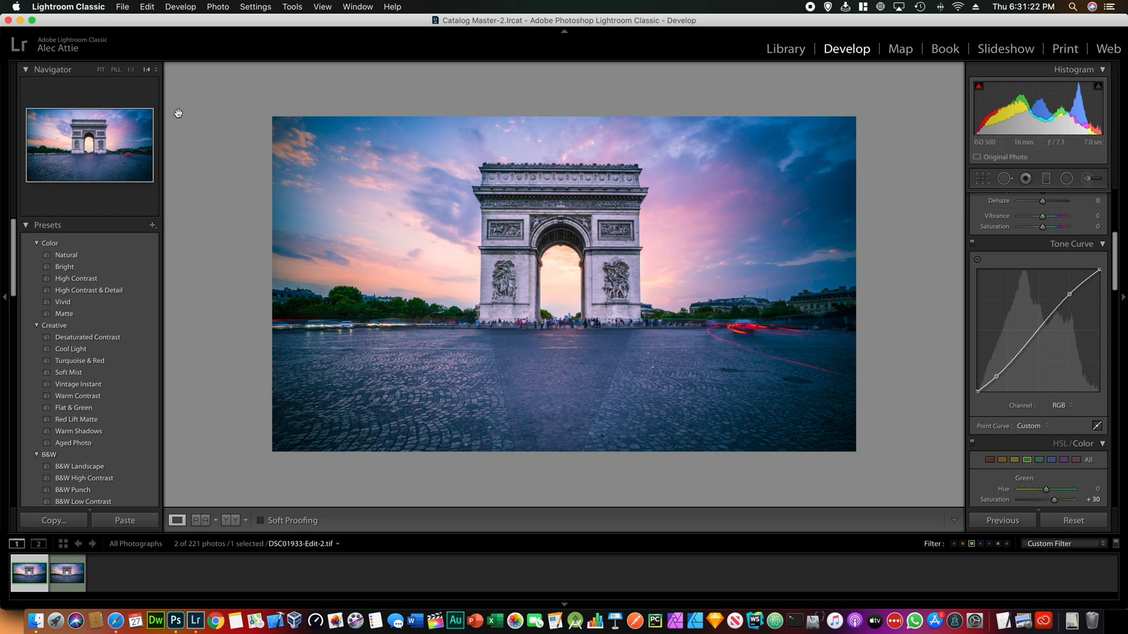
# Step: Start a File > Export of the edited TIF and reach the Watermarking section
pyautogui.click(121, 7)
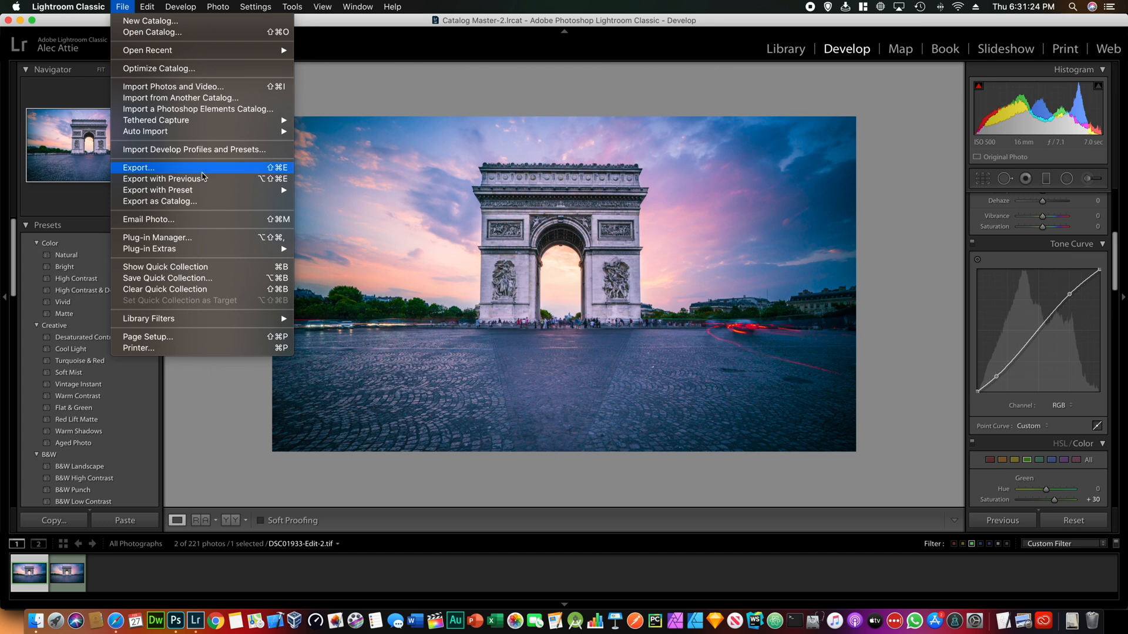
pyautogui.click(139, 168)
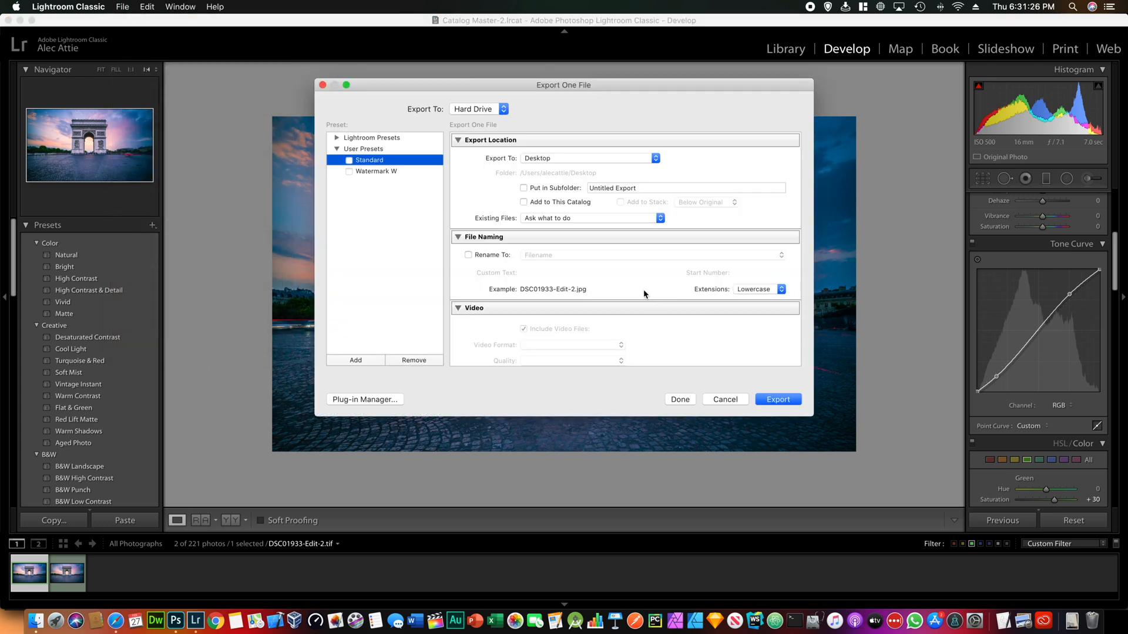
pyautogui.scroll(-3)
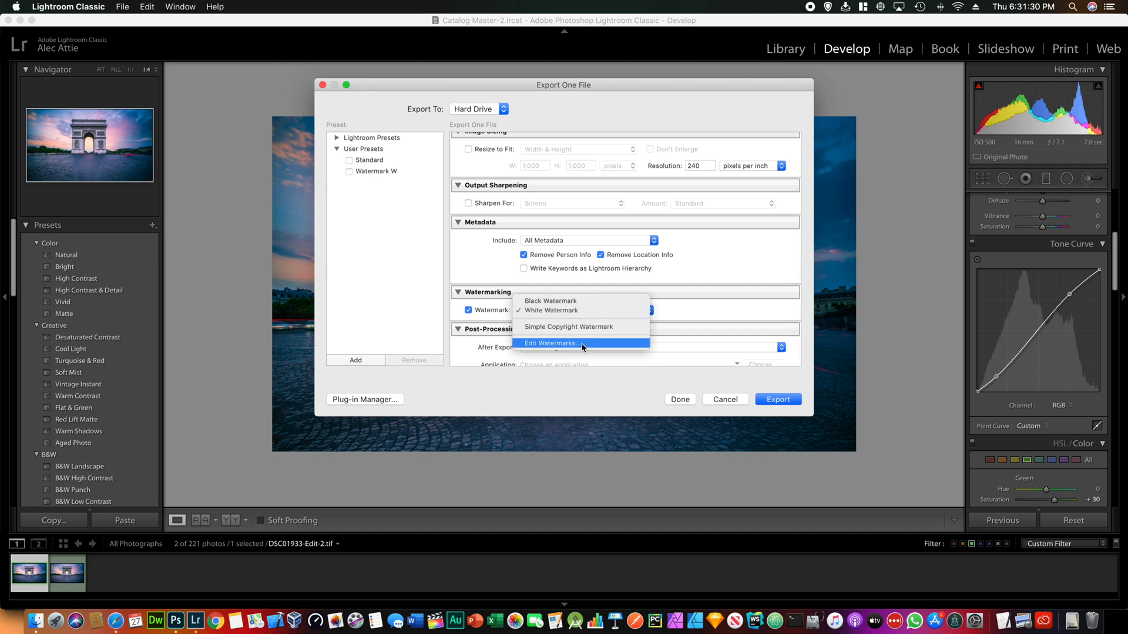
# Step: Review the White Watermark graphic preset in the watermark editor, then switch to Safari's Photologo results
pyautogui.click(552, 343)
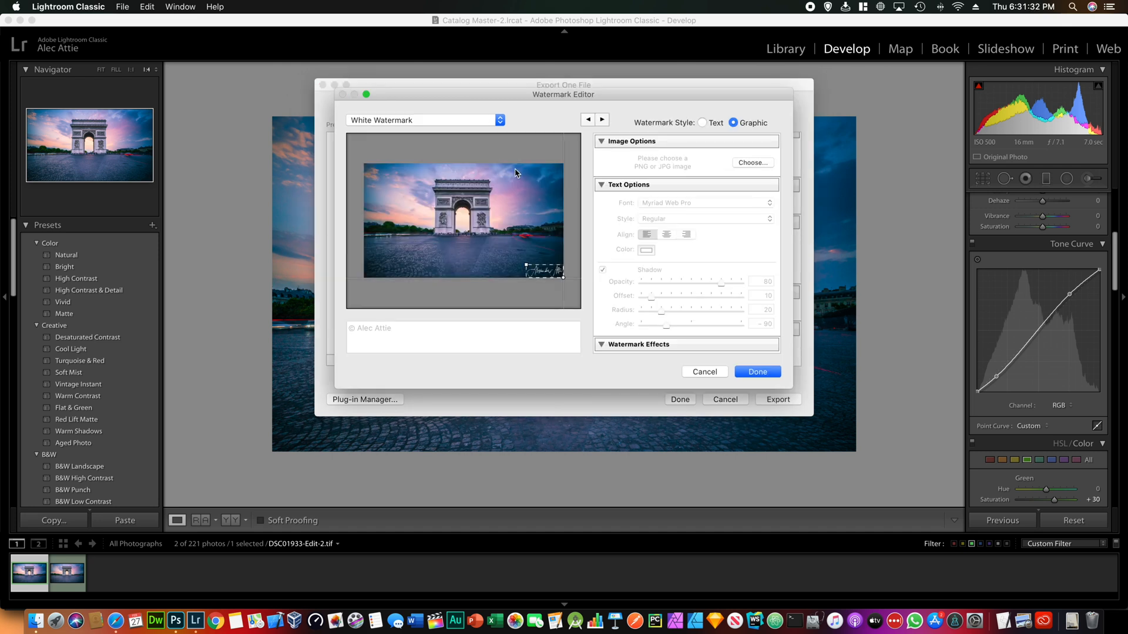
pyautogui.click(424, 120)
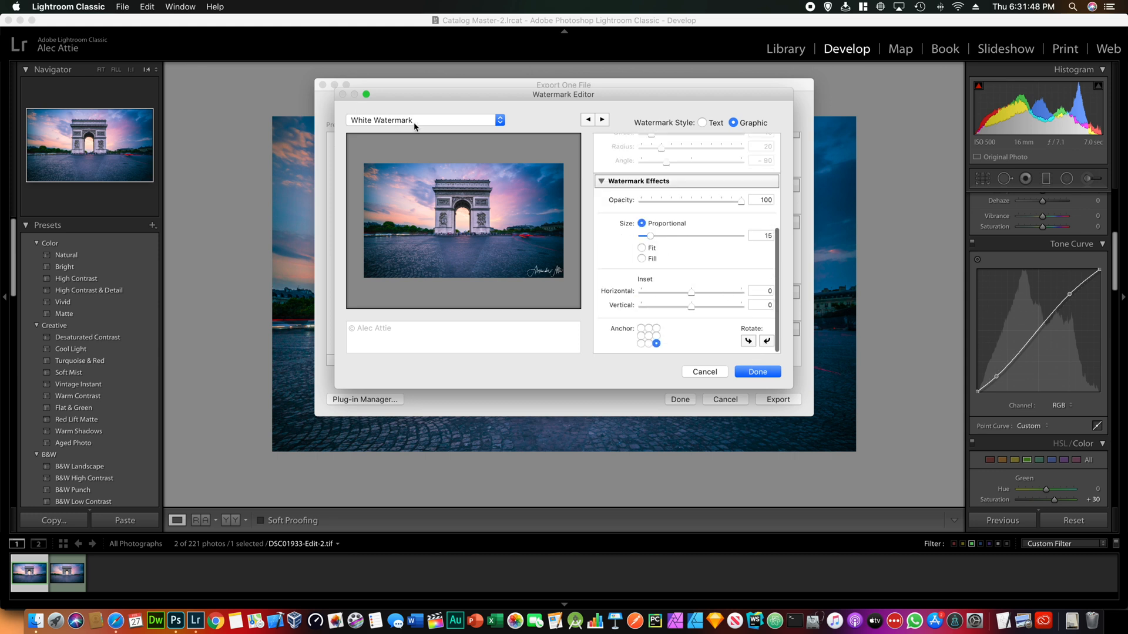
pyautogui.click(423, 120)
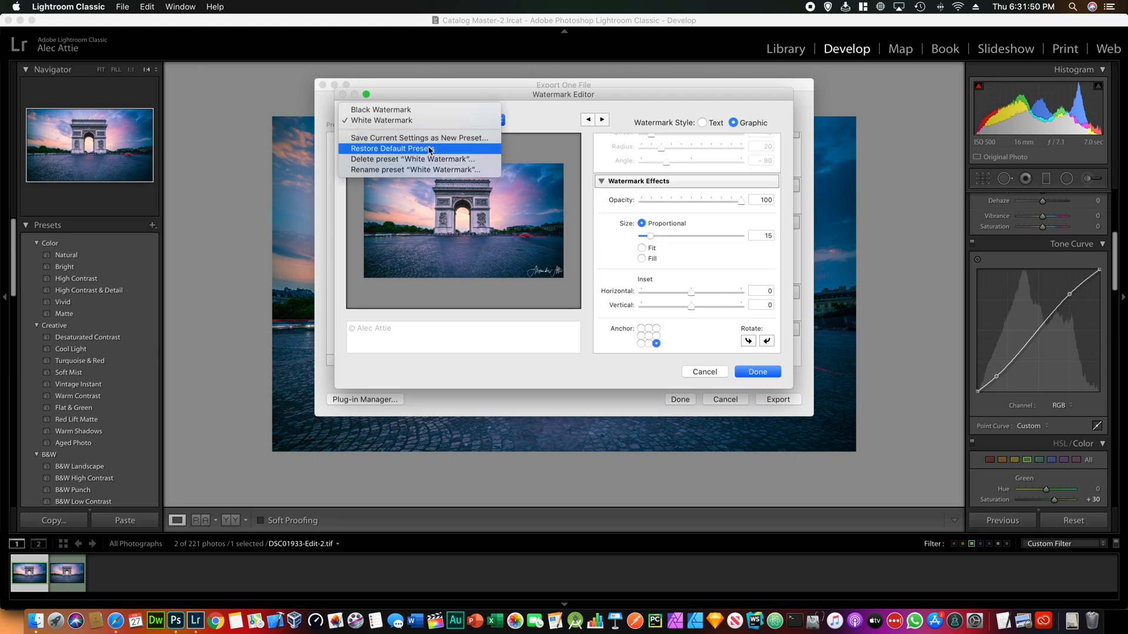
pyautogui.moveTo(568, 120)
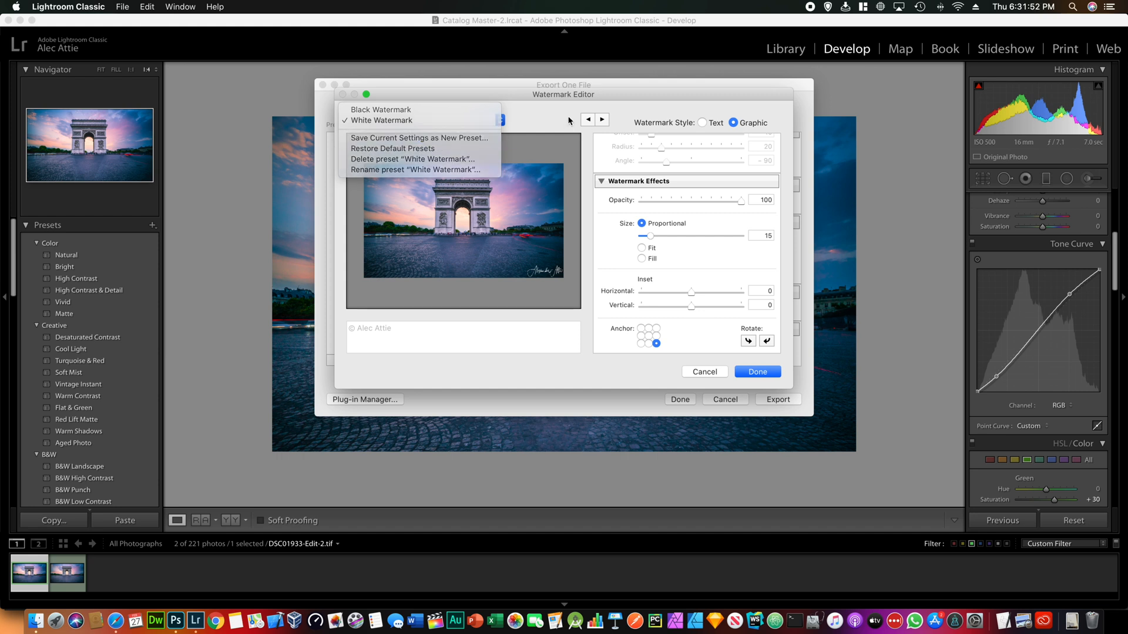
pyautogui.click(755, 372)
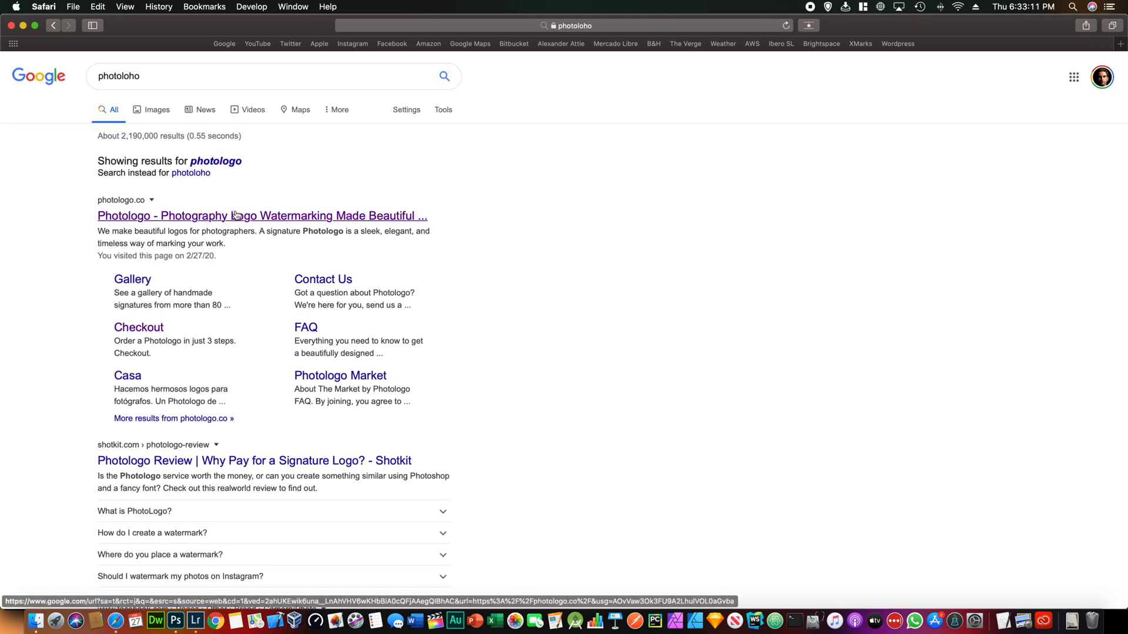
# Step: Open the Photologo site and reach the custom logo order form's design preference sliders
pyautogui.click(262, 215)
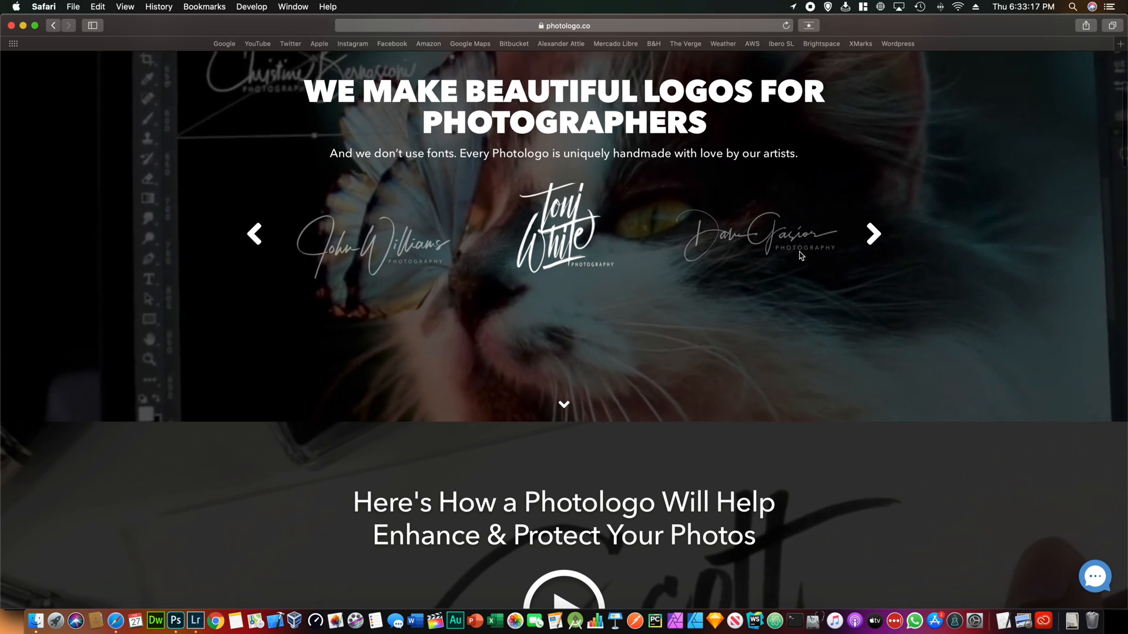
pyautogui.scroll(-3)
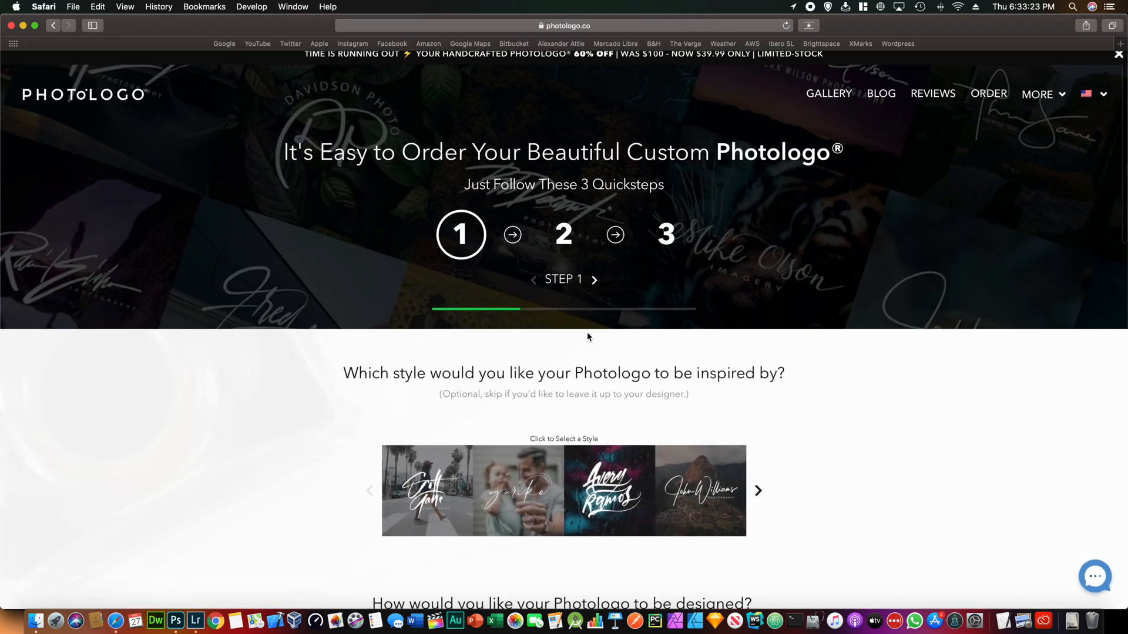
pyautogui.scroll(-3)
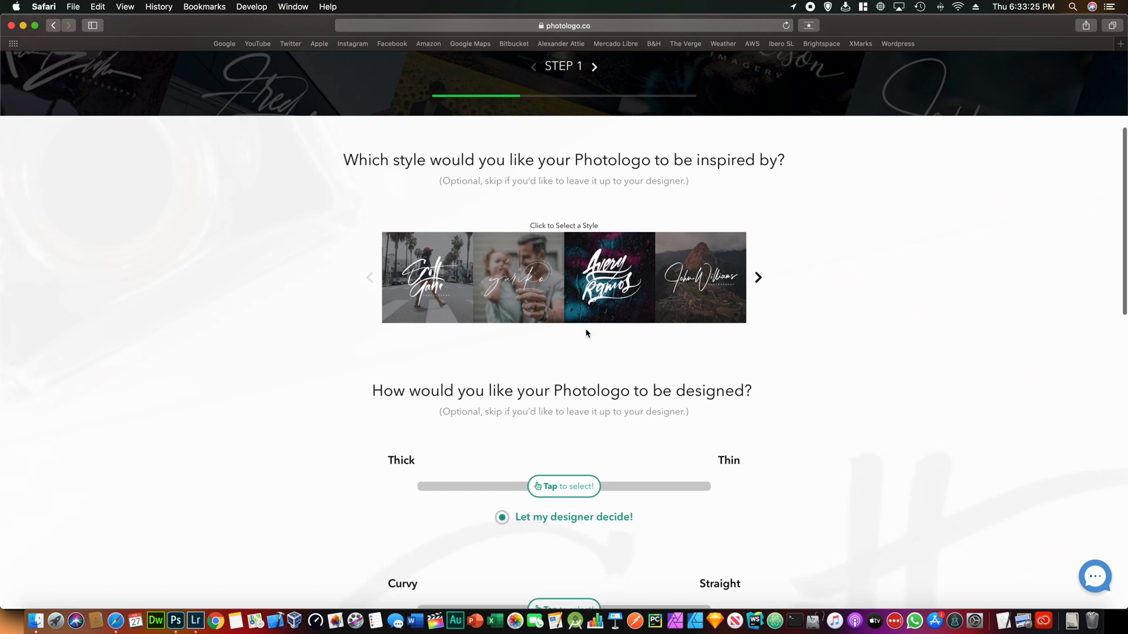
pyautogui.scroll(-3)
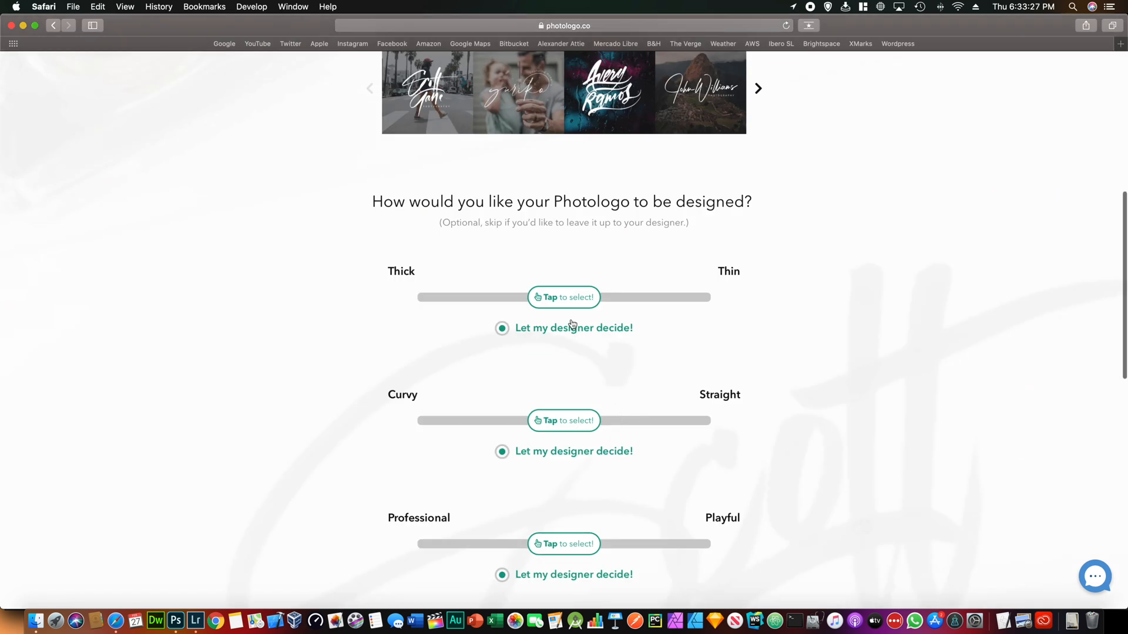
pyautogui.moveTo(566, 306)
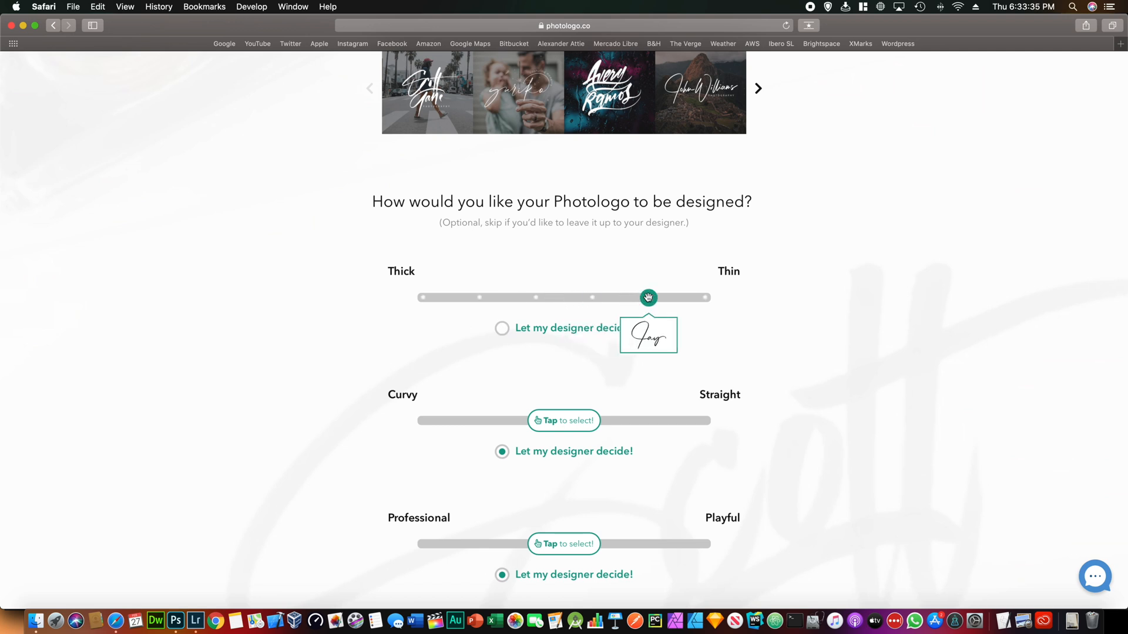
# Step: Set the logo toward curvy and fully abstract, then continue toward step 2 of the order
pyautogui.click(478, 420)
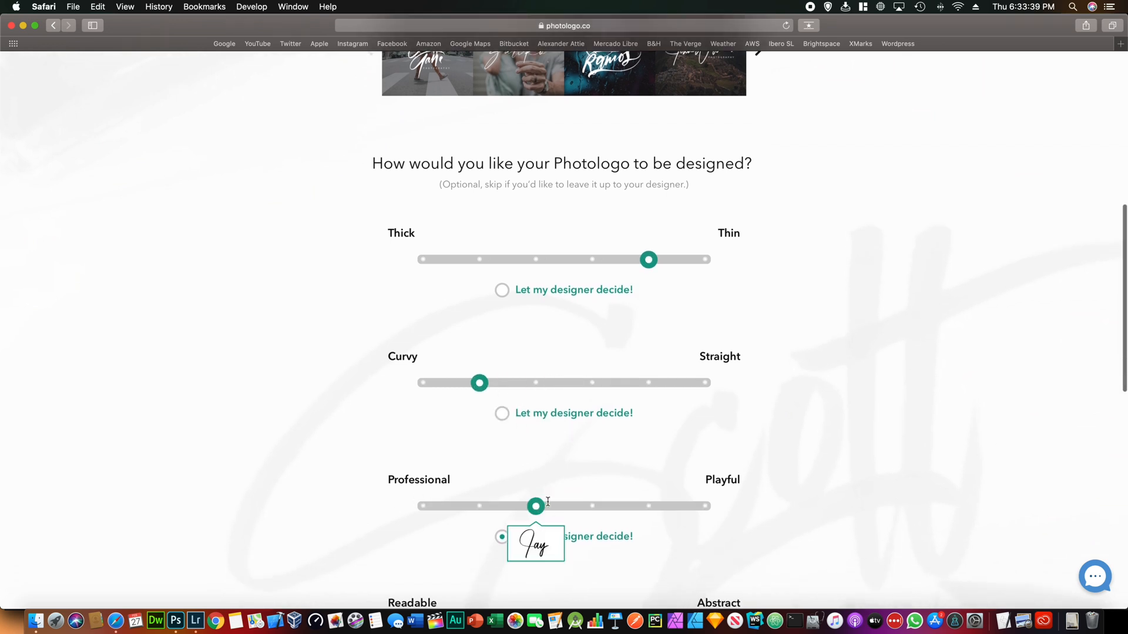
pyautogui.scroll(-3)
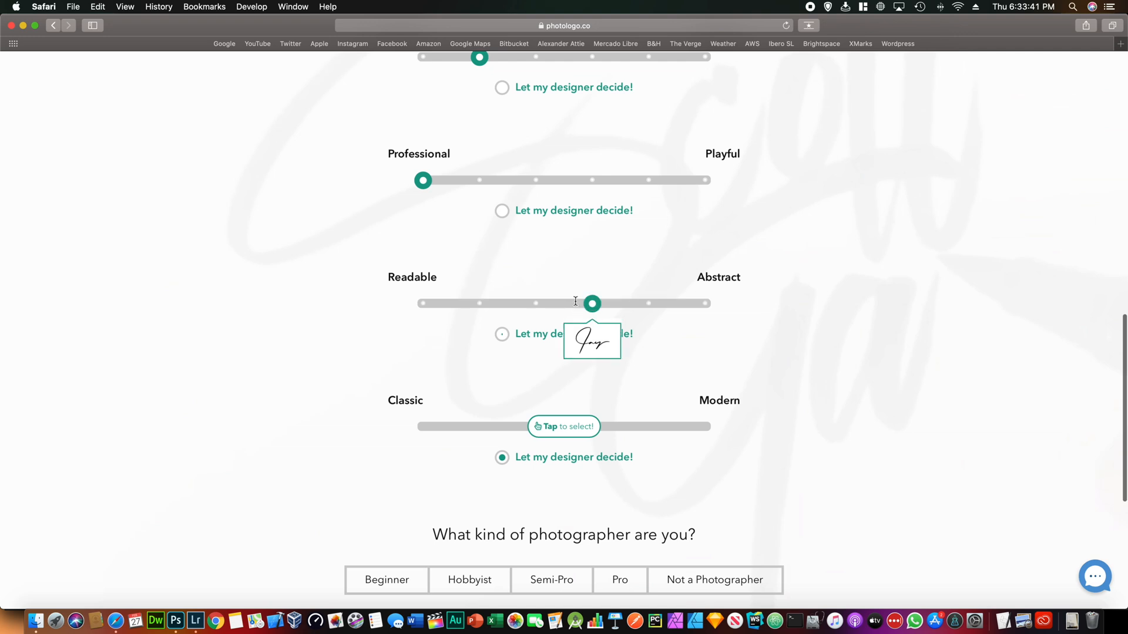
pyautogui.moveTo(591, 303); pyautogui.dragTo(704, 304)
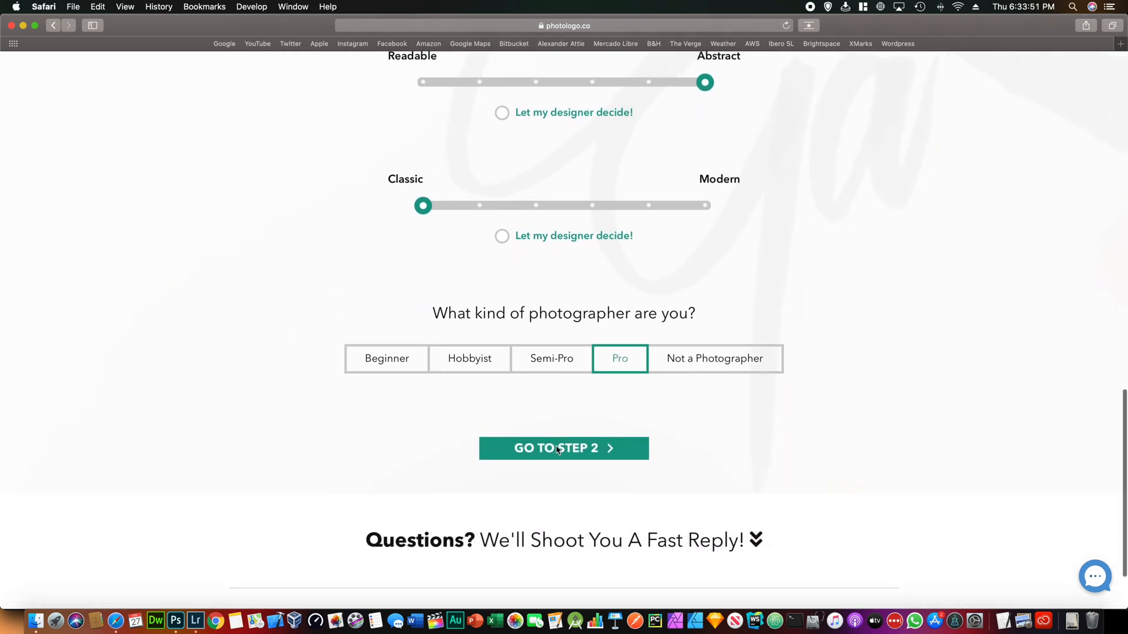
pyautogui.click(563, 448)
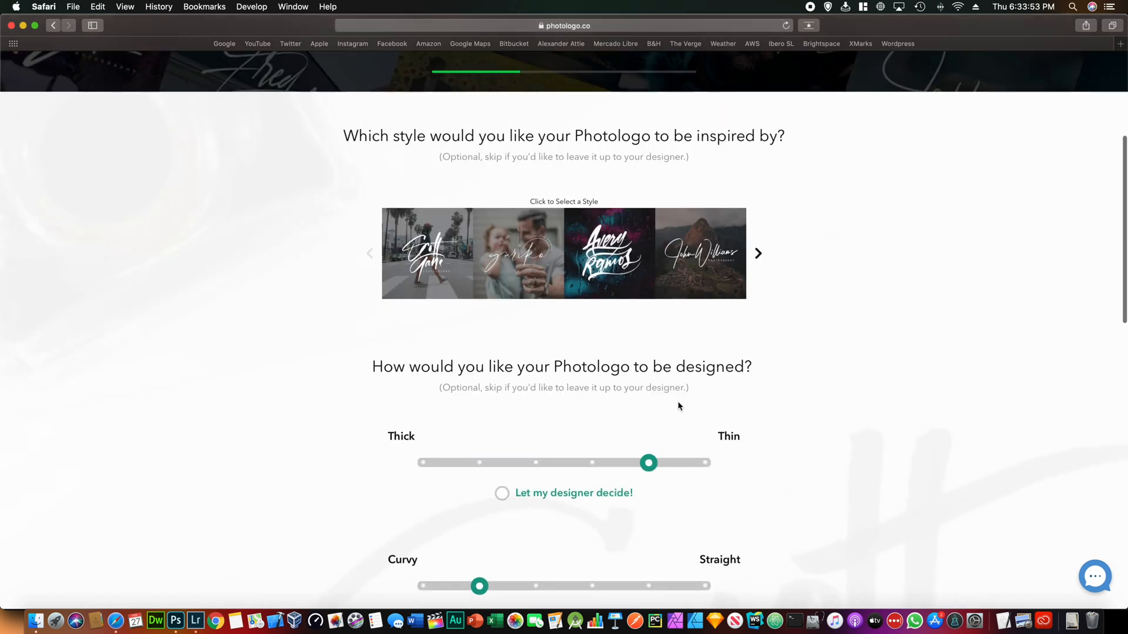
pyautogui.scroll(3)
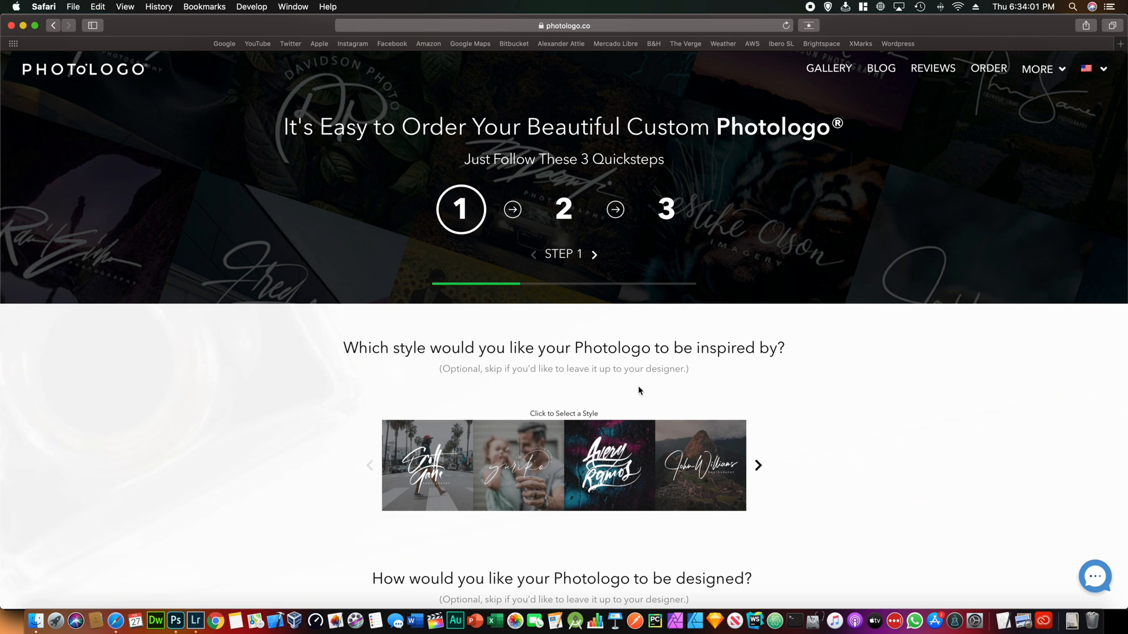
pyautogui.moveTo(668, 402)
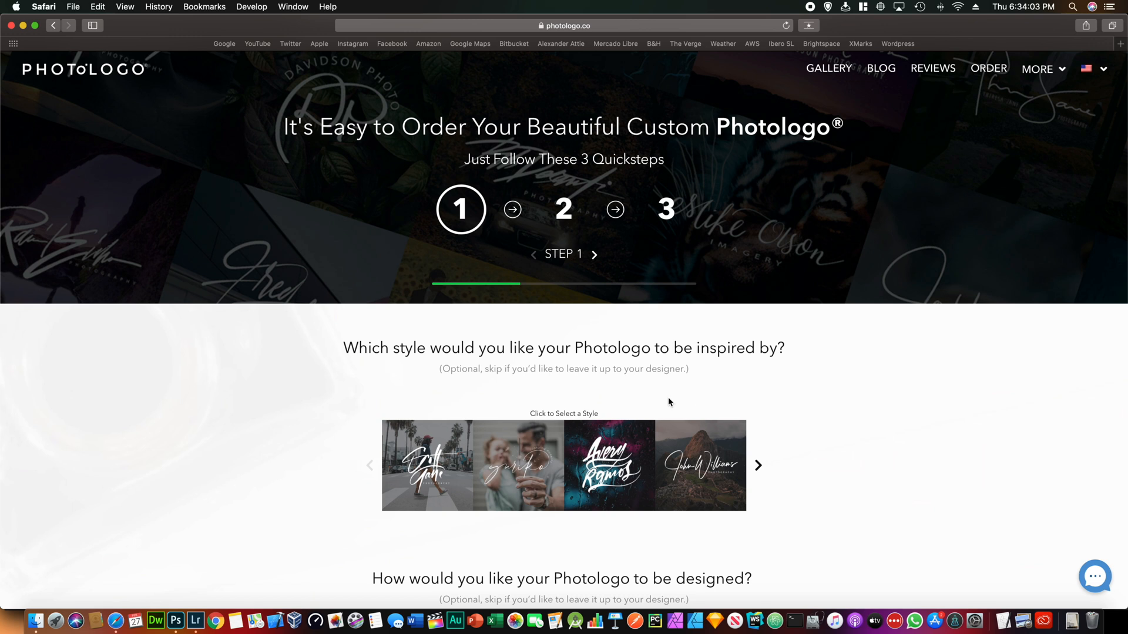
pyautogui.moveTo(676, 403)
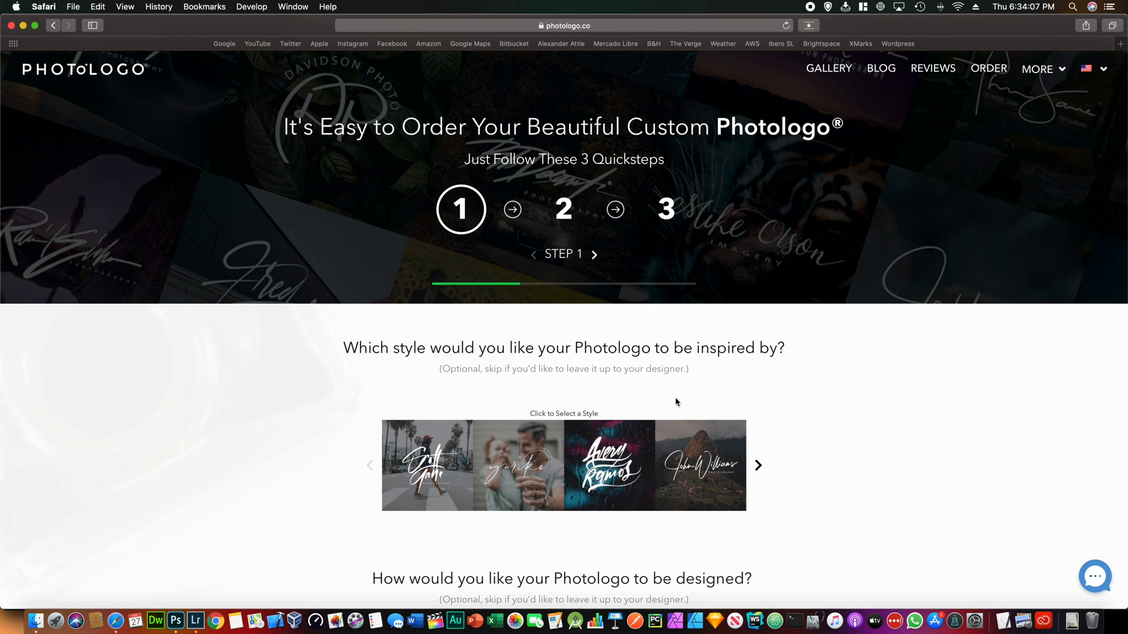
pyautogui.moveTo(854, 380)
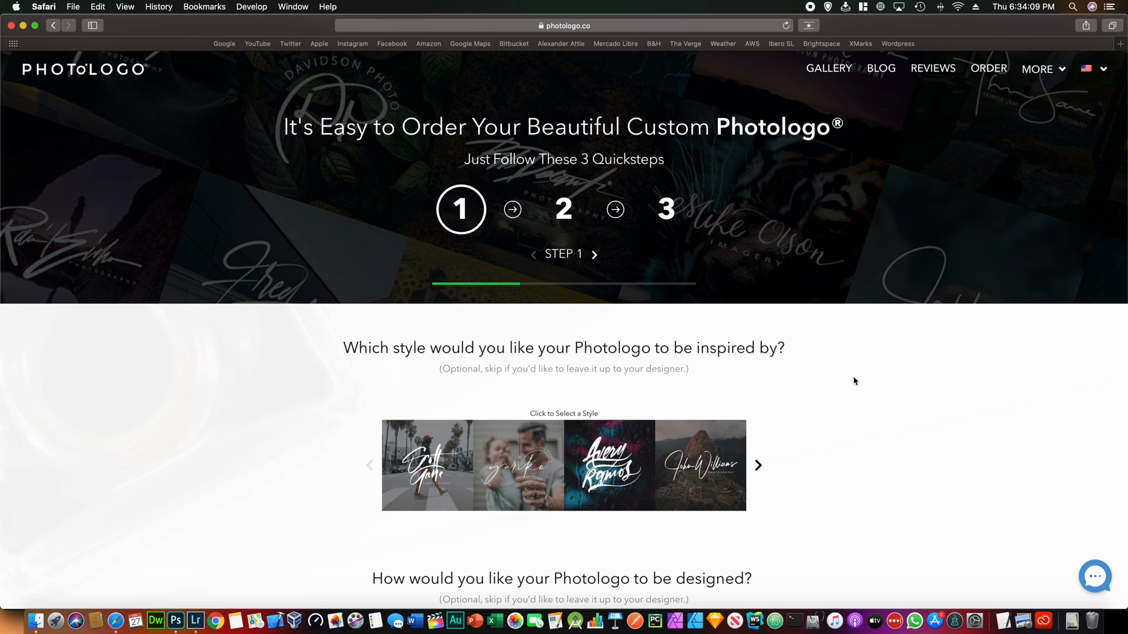
pyautogui.moveTo(831, 326)
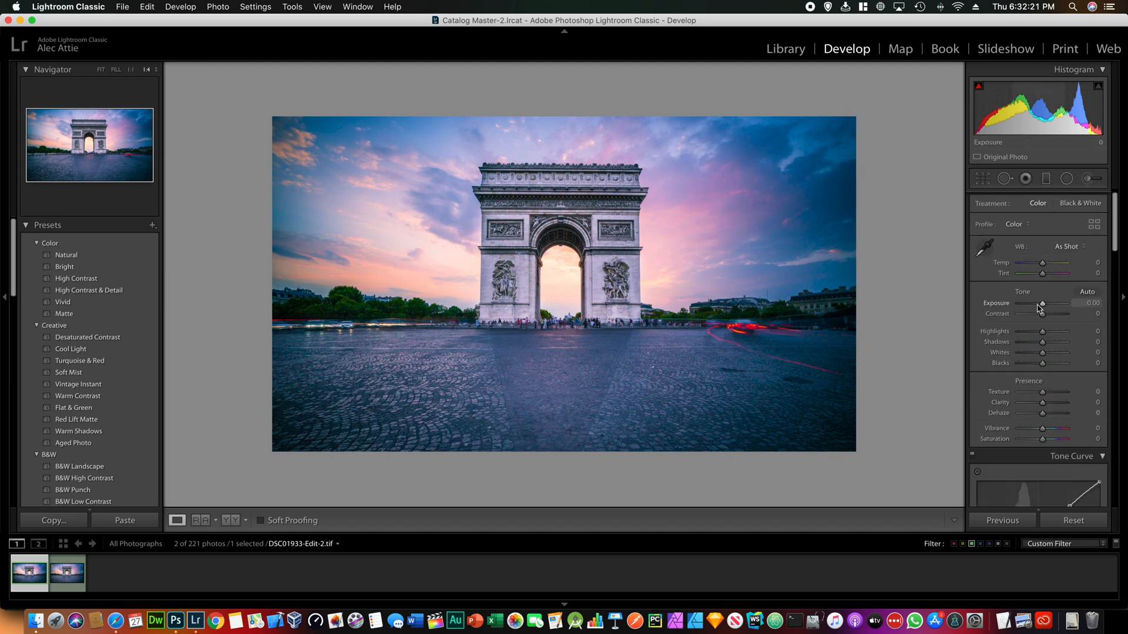
pyautogui.moveTo(1025, 312)
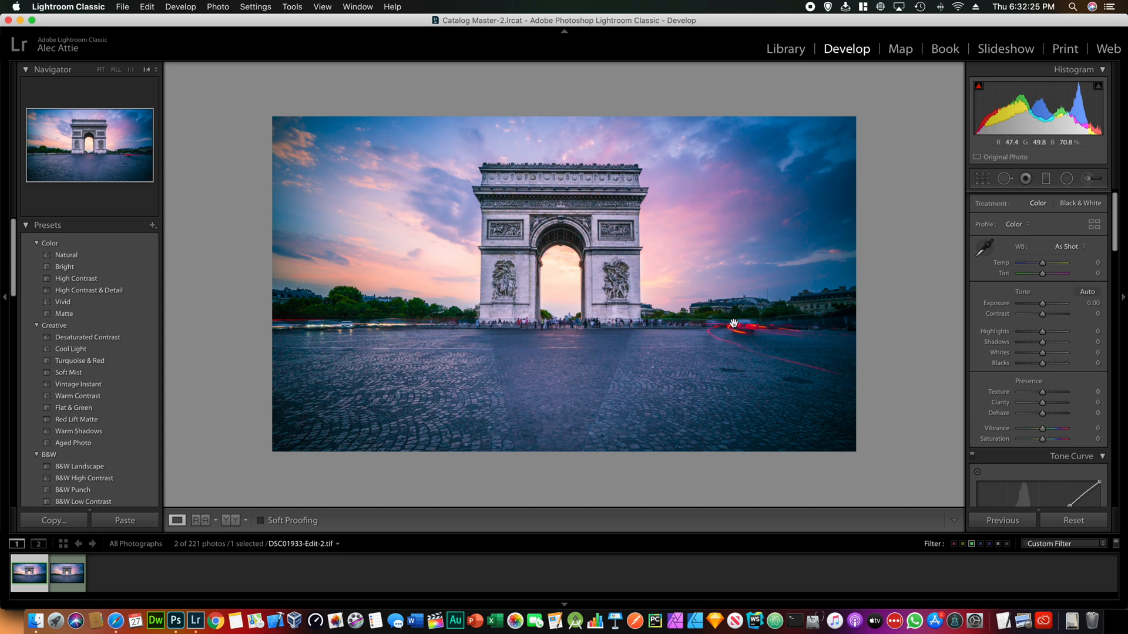
pyautogui.moveTo(595, 322)
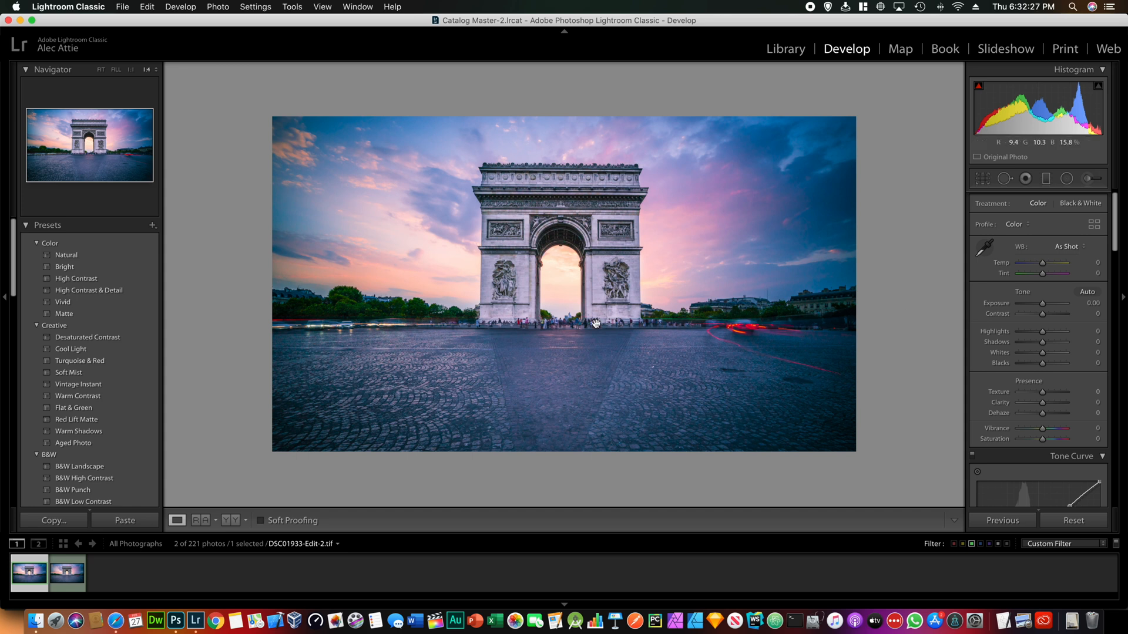